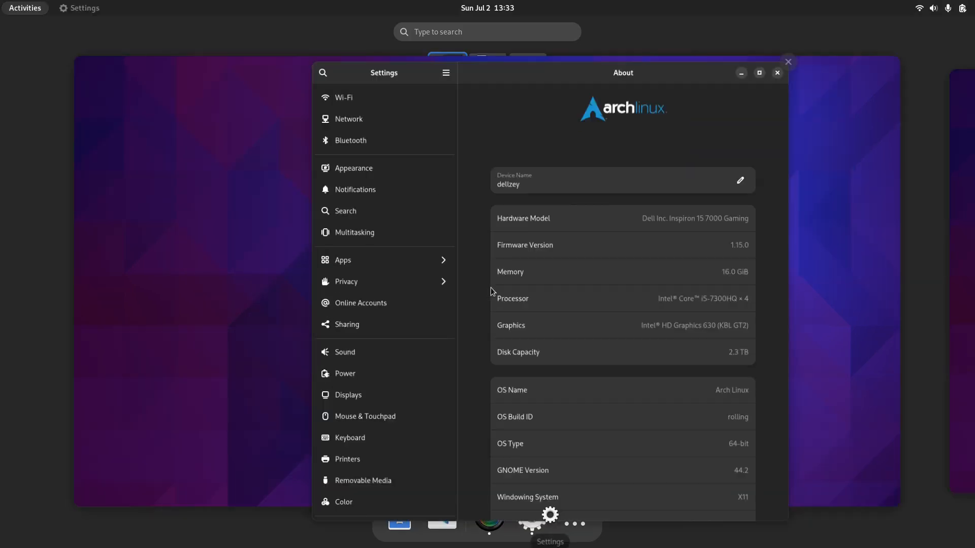
Leave the Activities overview so only the empty desktop wallpaper is visible
left_click(777, 73)
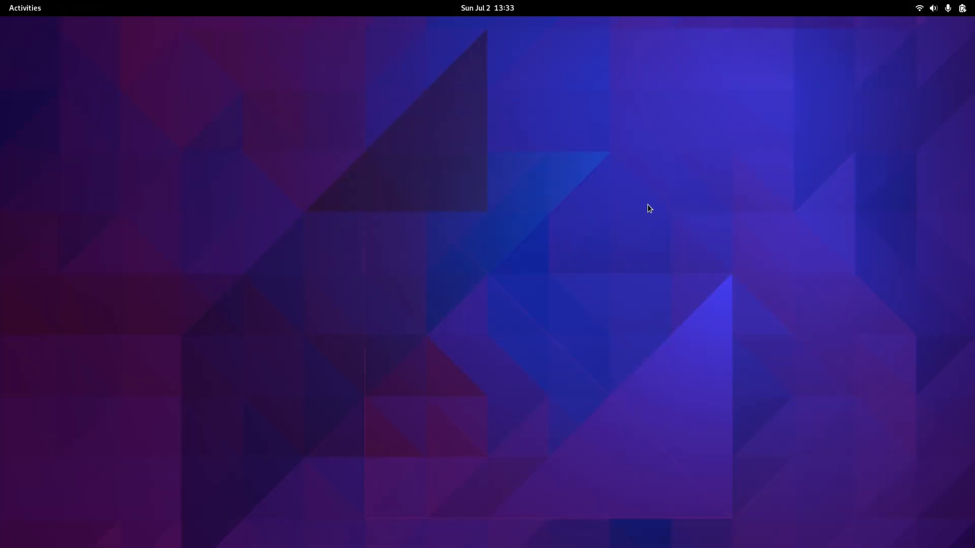
mouse_move(650, 200)
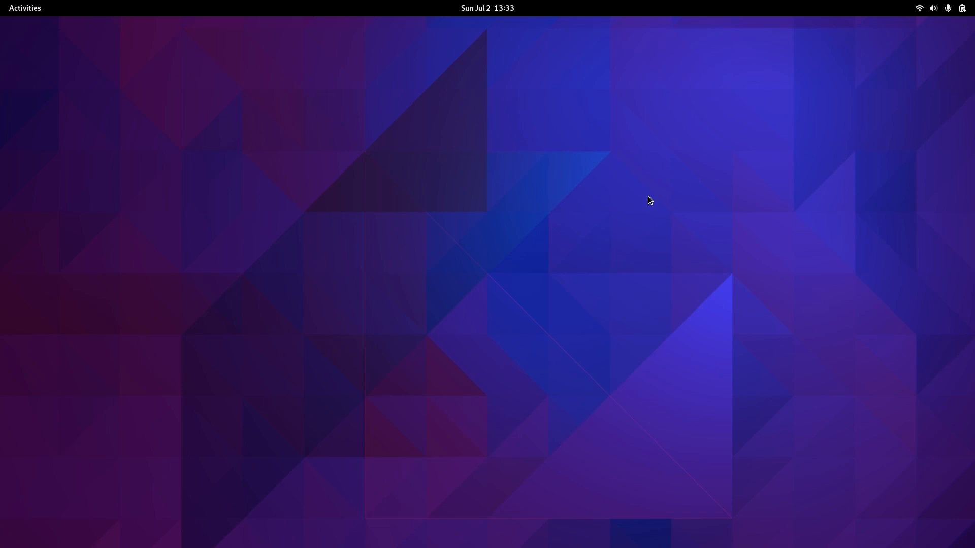
mouse_move(644, 230)
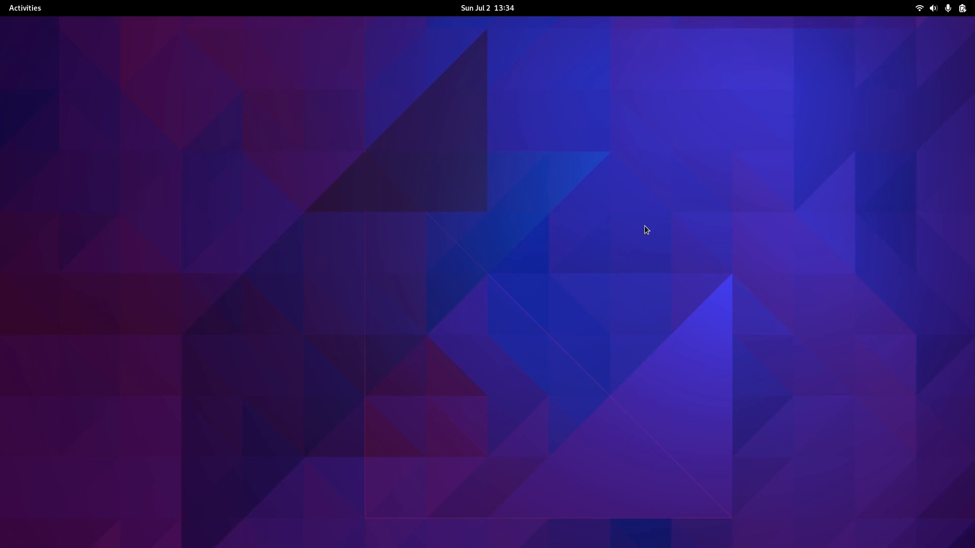
mouse_move(627, 218)
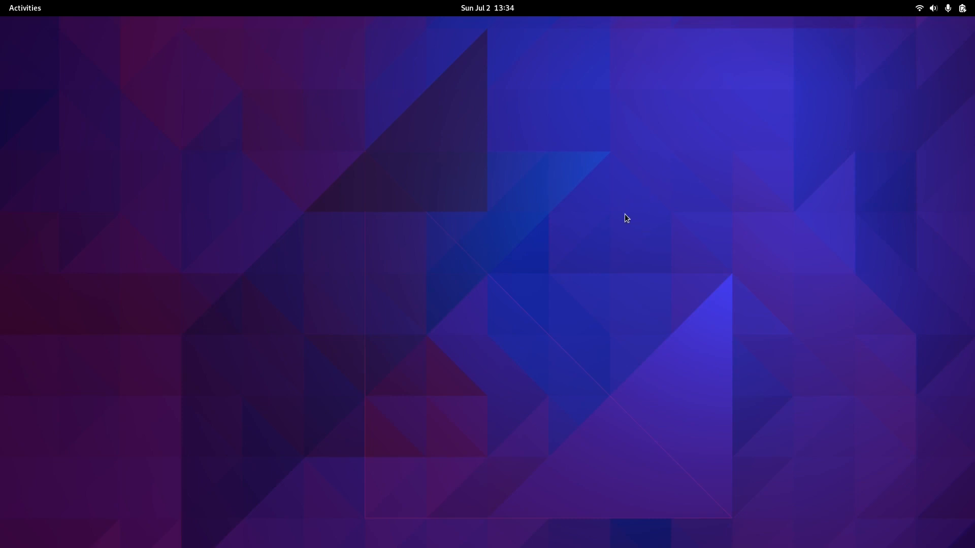
mouse_move(722, 193)
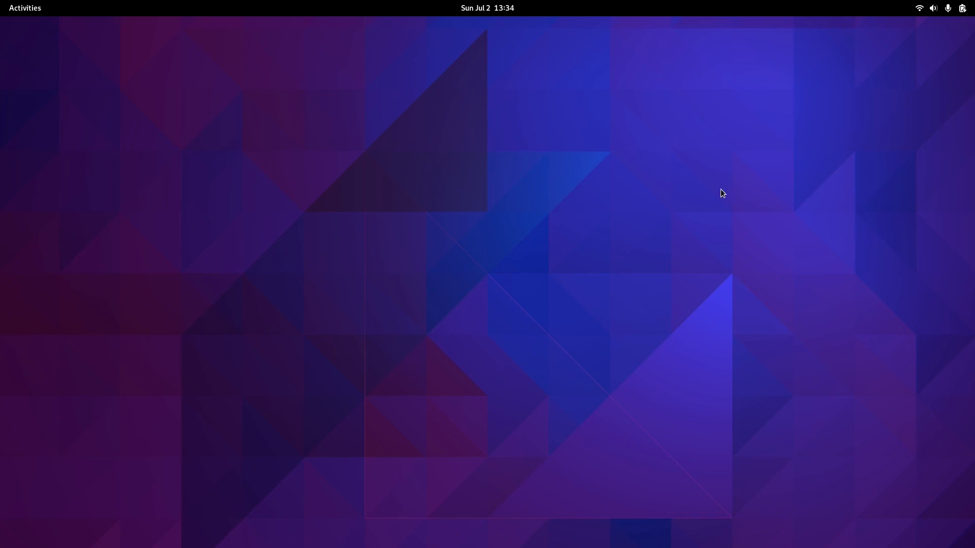
mouse_move(715, 209)
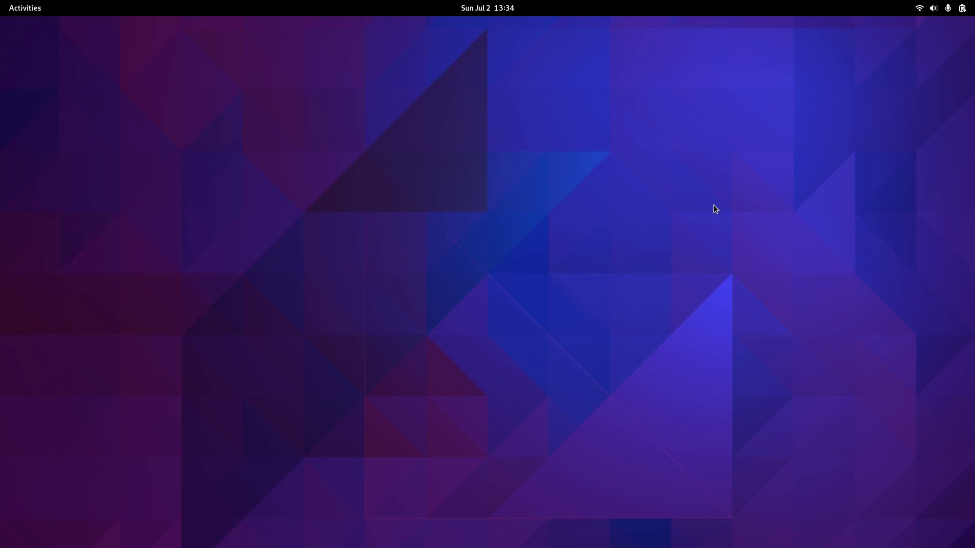
mouse_move(543, 226)
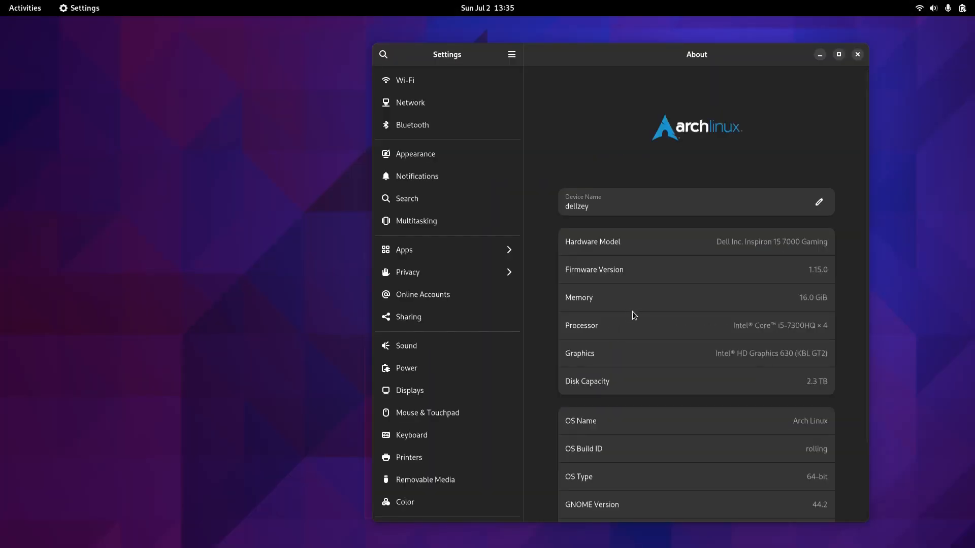
Scroll the Settings About page to OS and kernel details, then close Settings
scroll("down", 3)
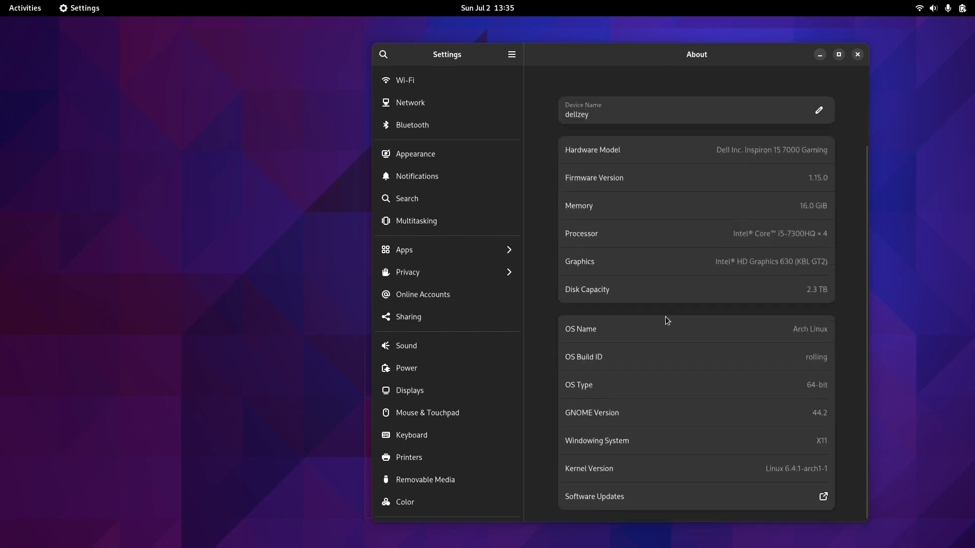
mouse_move(666, 328)
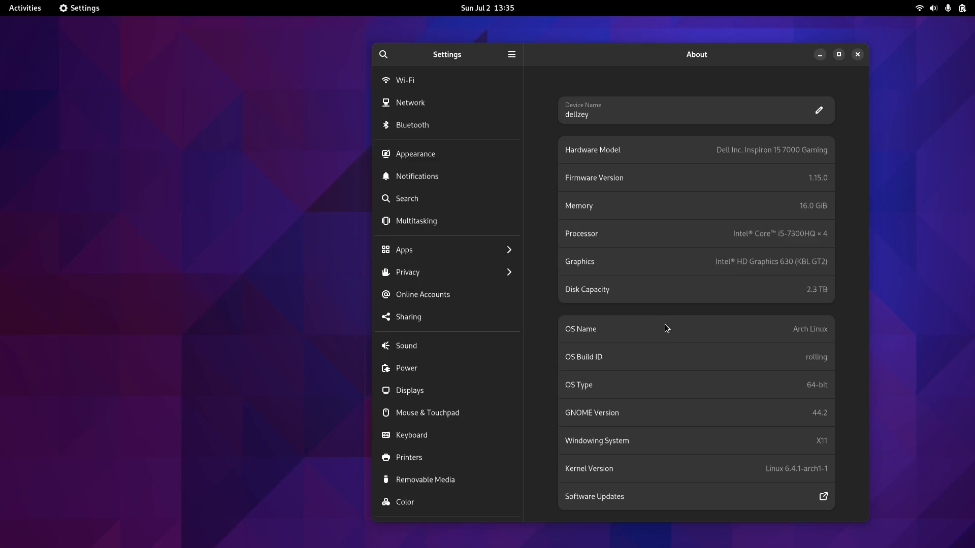
mouse_move(699, 181)
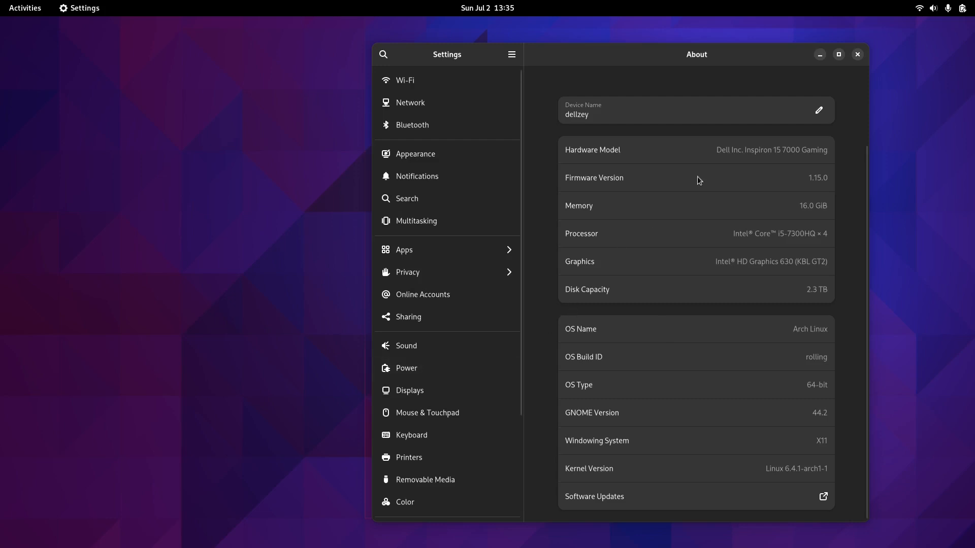
left_click(857, 54)
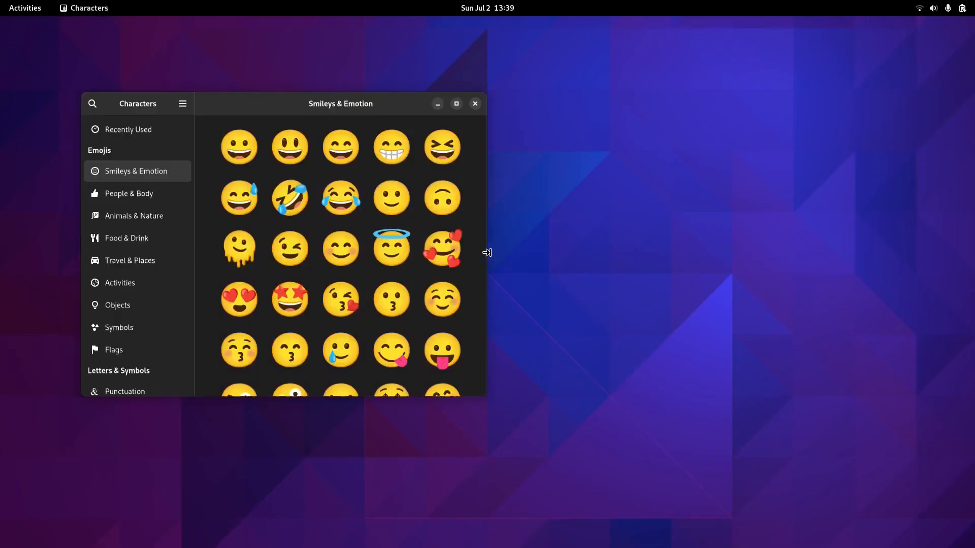
Launch GNOME Console by searching 'term' in Activities
left_click(475, 104)
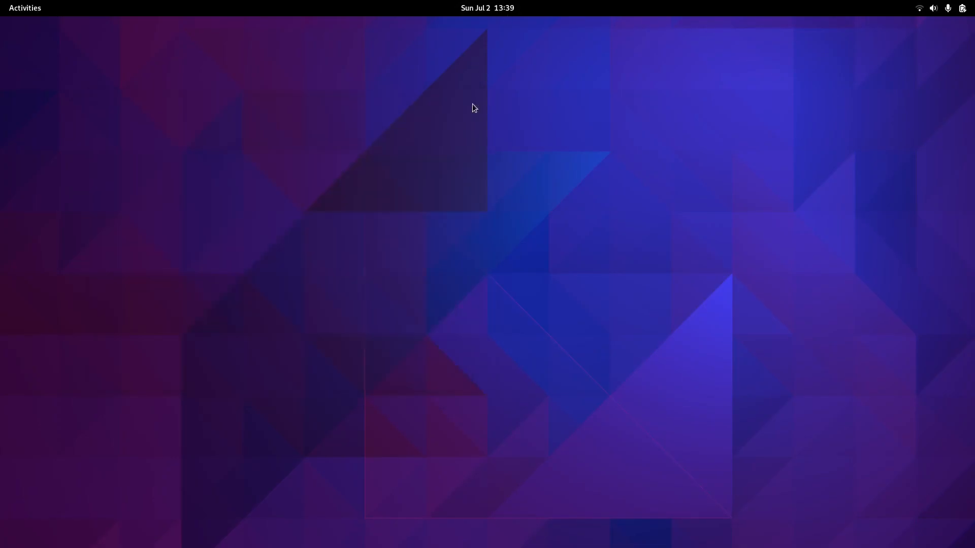
type("term")
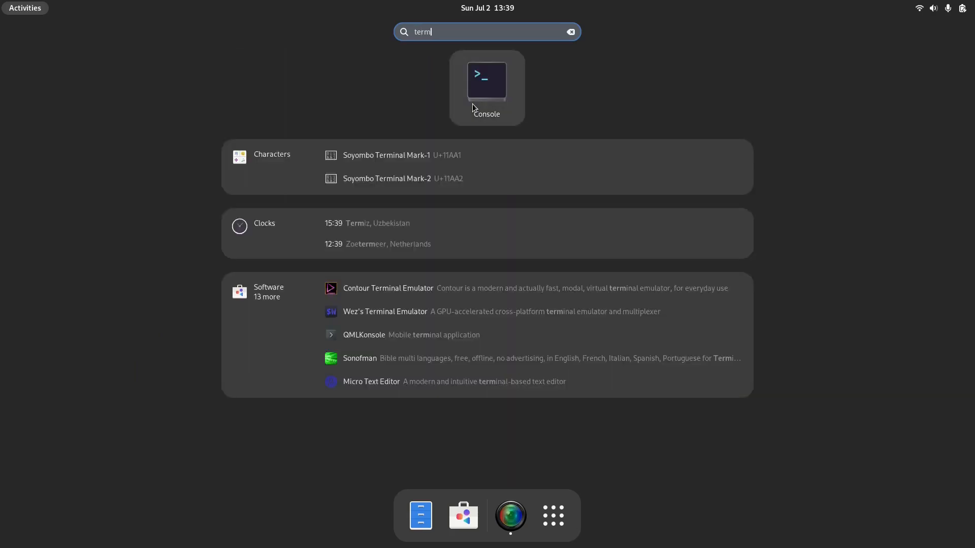
left_click(486, 81)
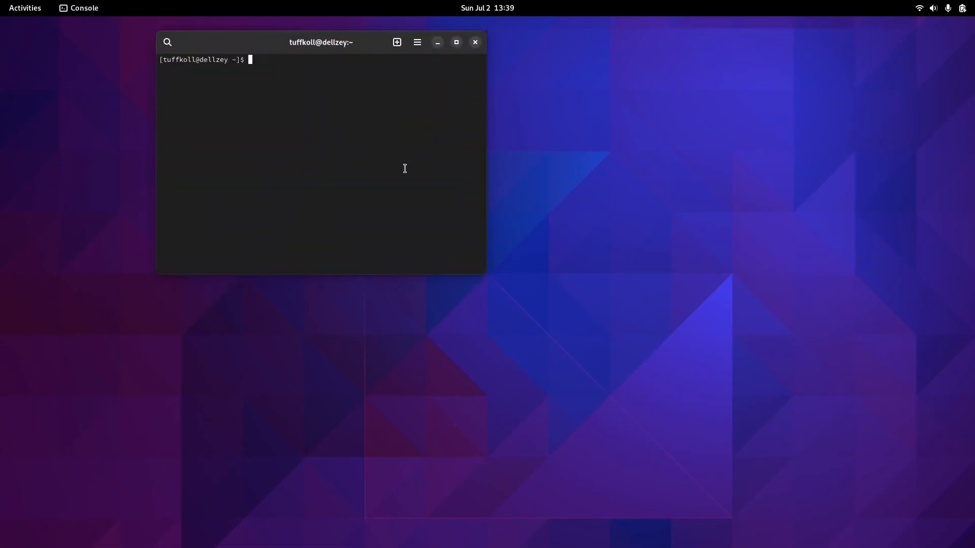
Install pamac-aur with 'yay -S pamac-aur', accepting the default build prompts
type("yay")
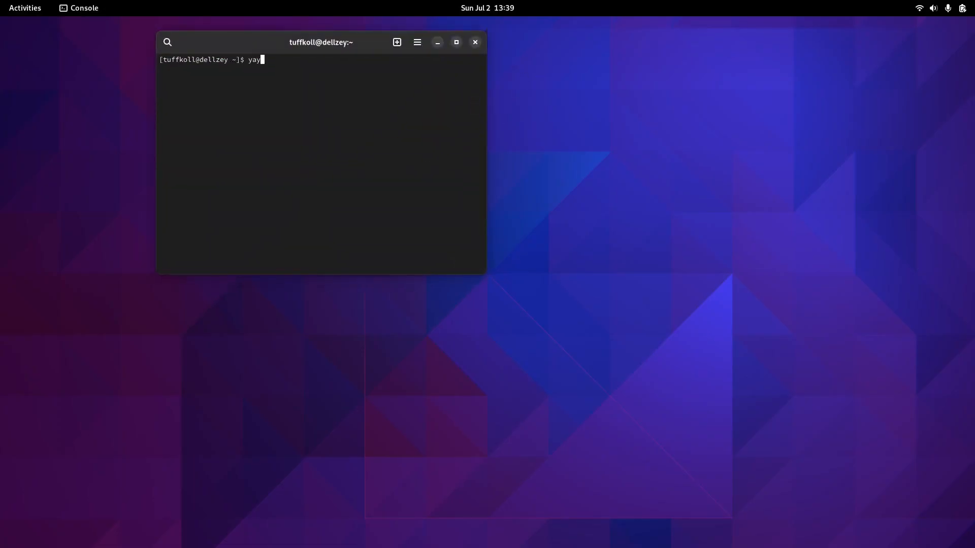
type("\" \"")
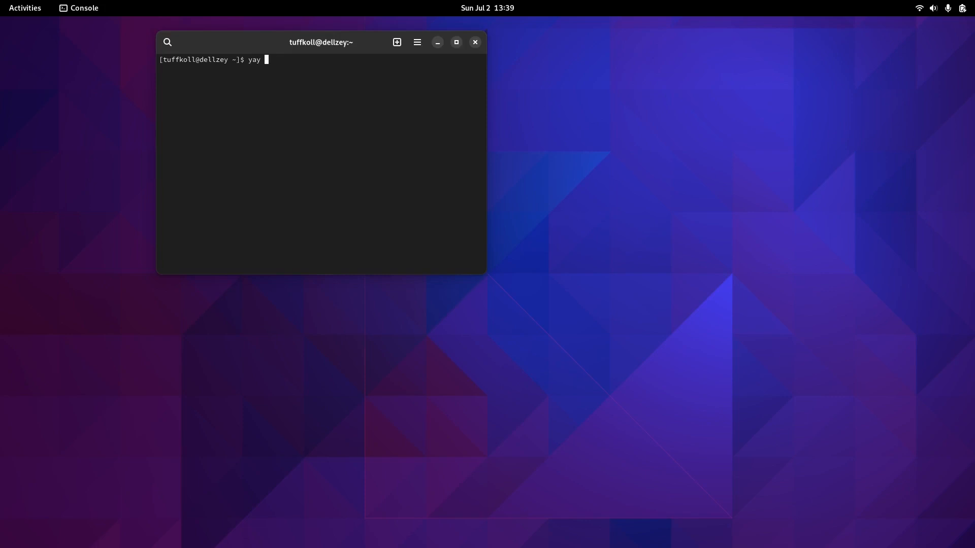
type("-S")
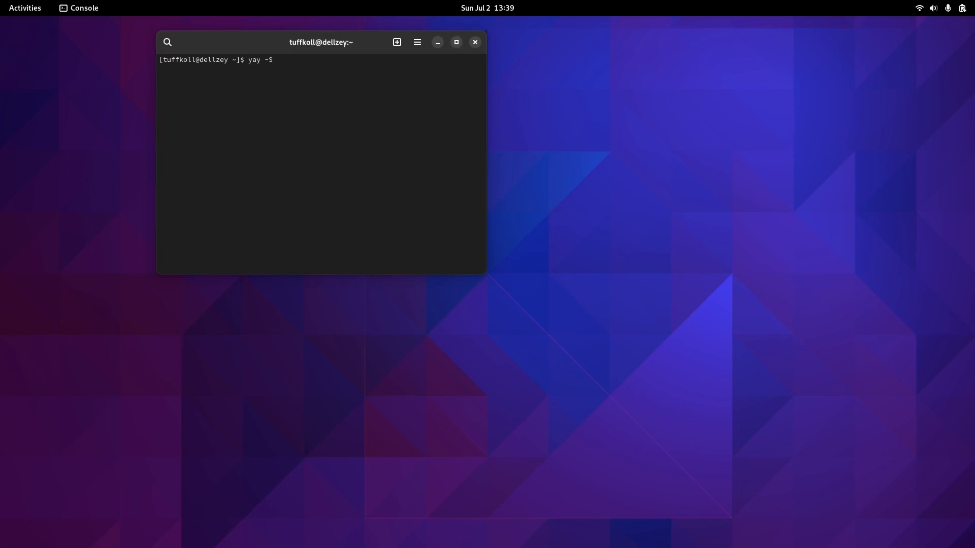
type("pa")
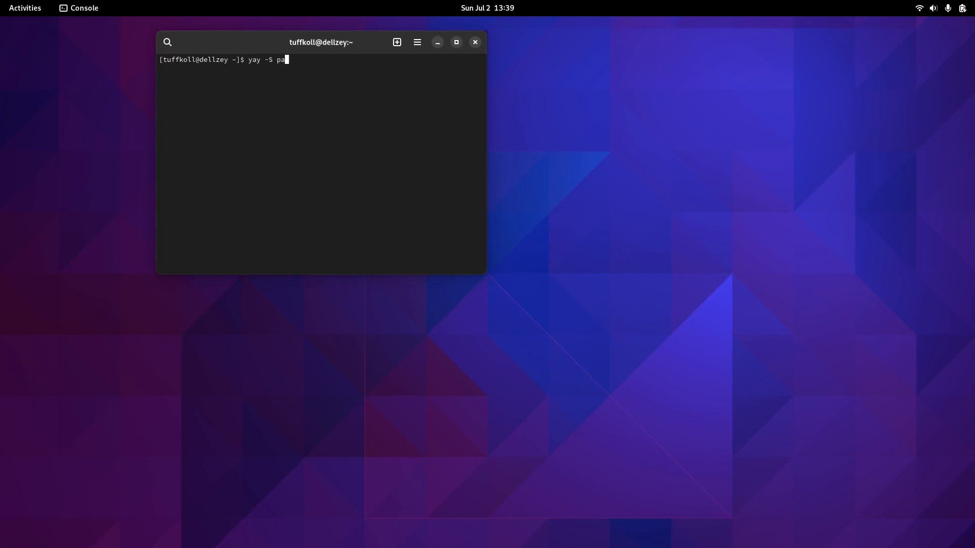
type("mac-")
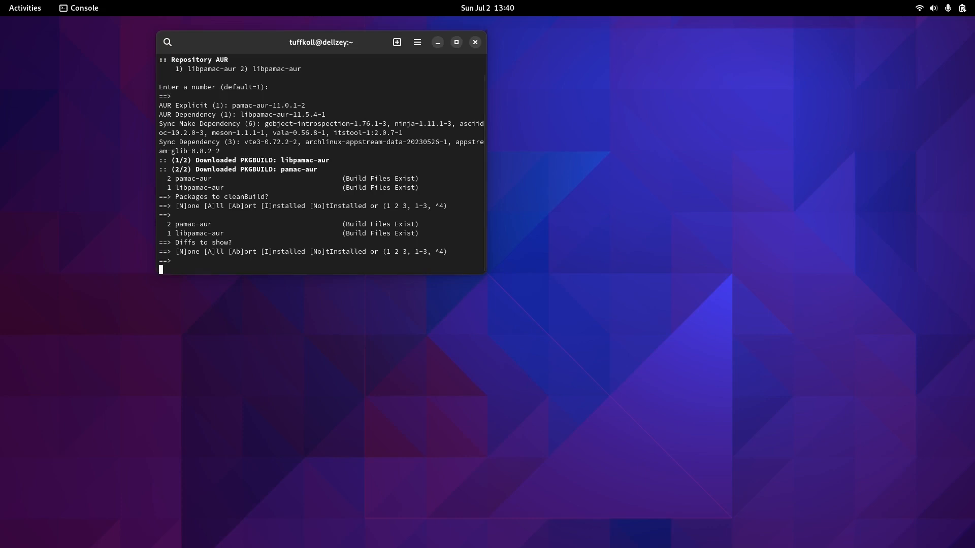
key("Return")
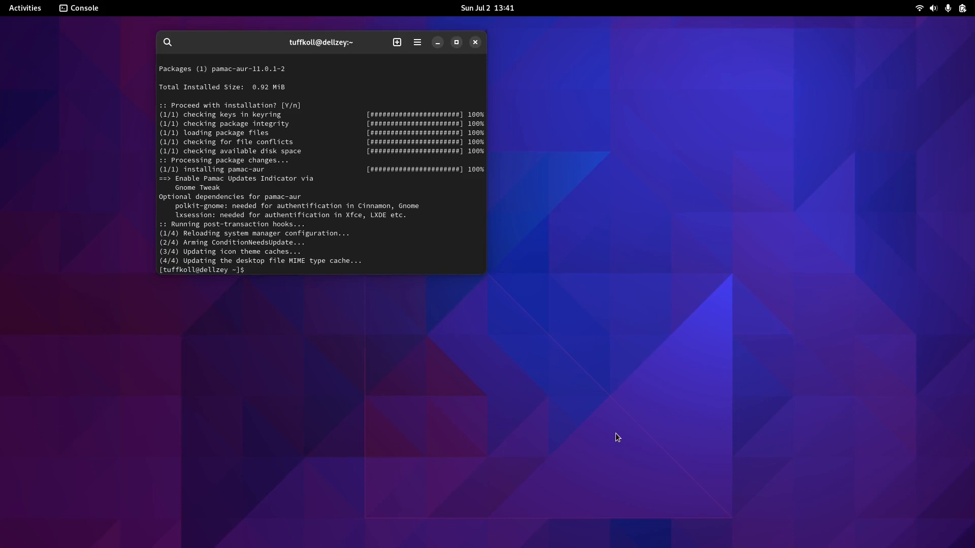
Run 'sudo pacman -Syuu', which finds nothing to do, then exit the terminal
type("sudo pac")
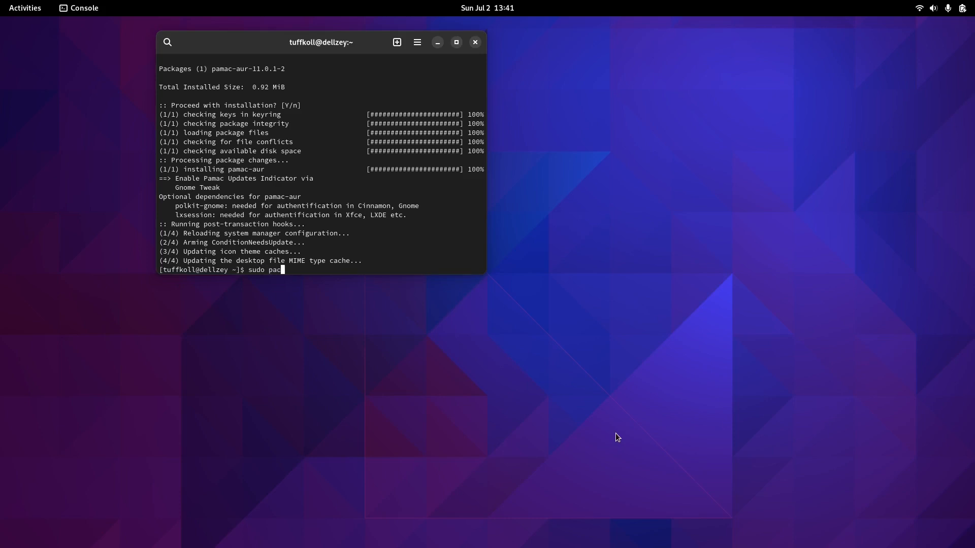
type("man -Syuu")
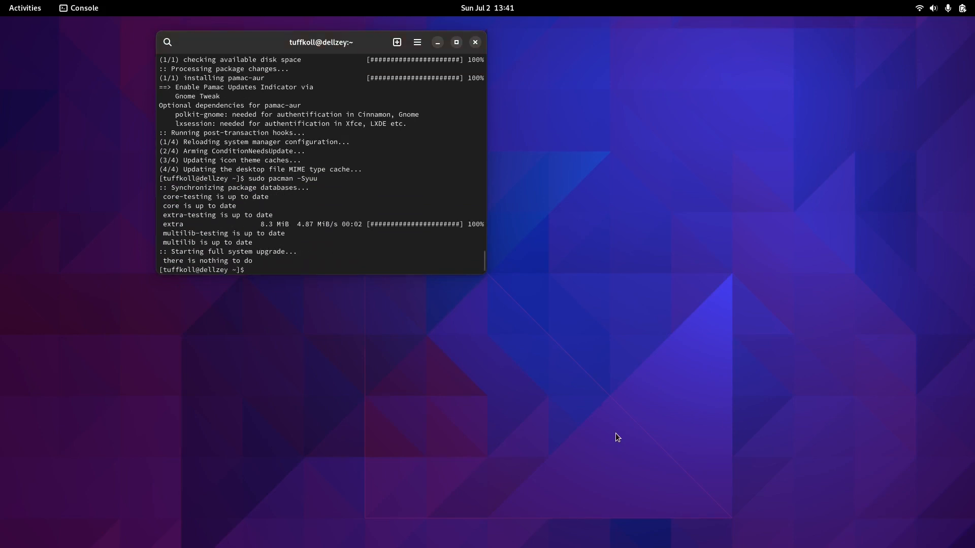
type("exit")
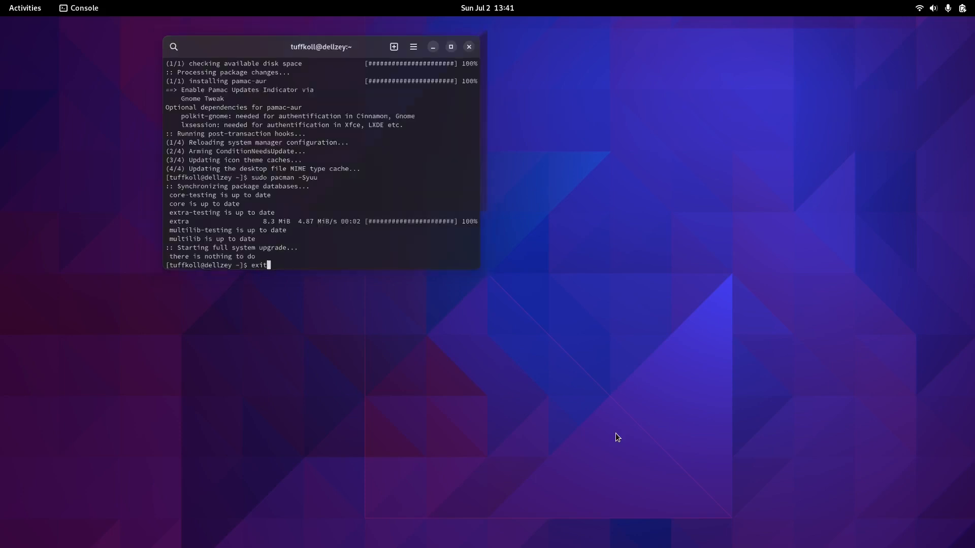
key("Return")
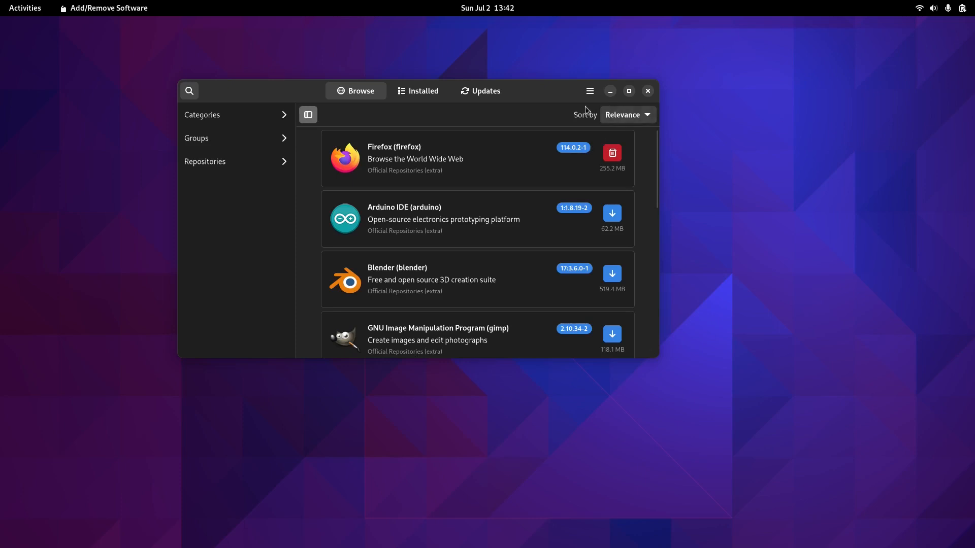
mouse_move(543, 128)
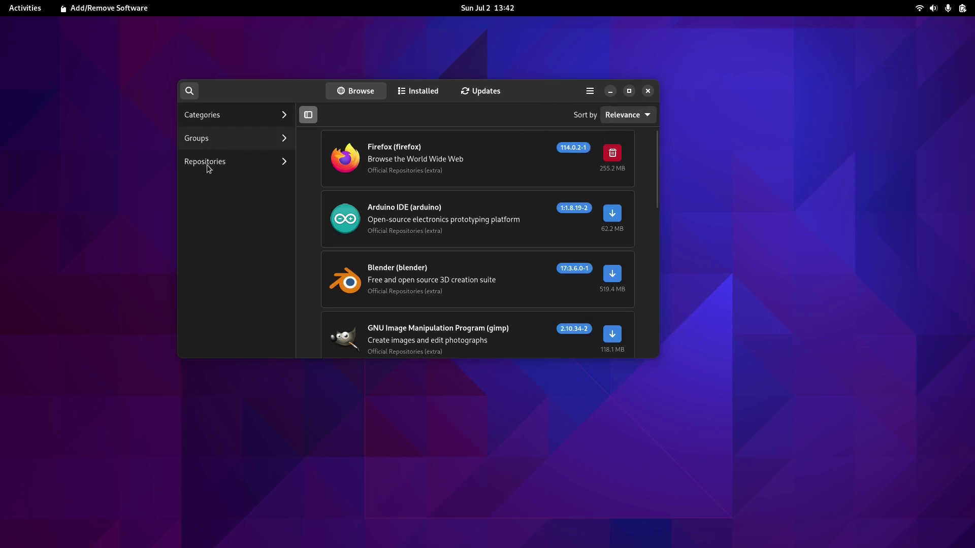
left_click(189, 91)
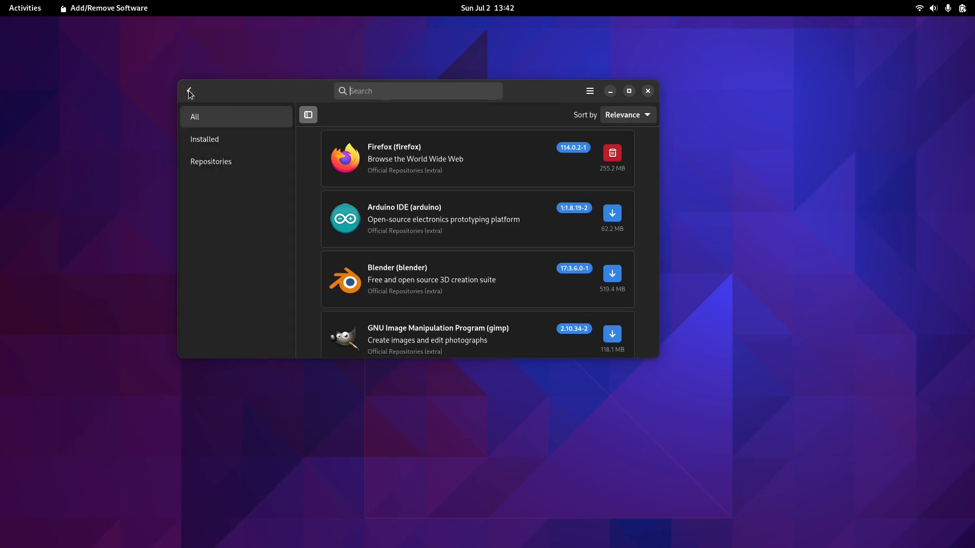
left_click(189, 91)
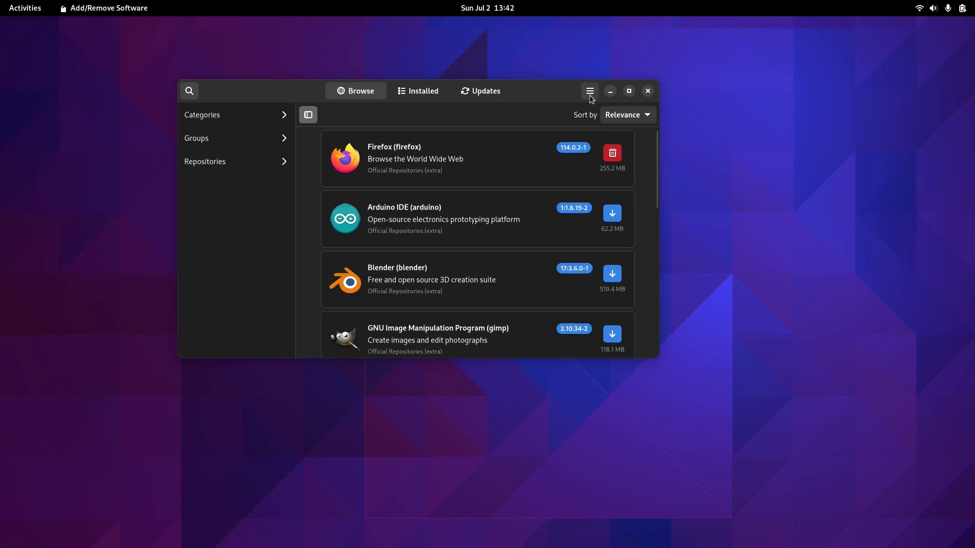
Enable AUR support and AUR update checks in Pamac's Third Party preferences
left_click(612, 152)
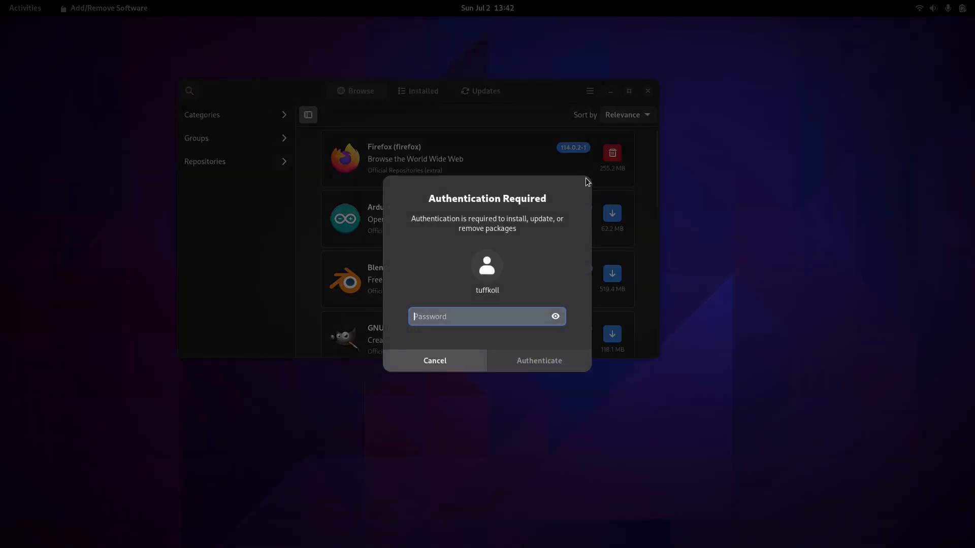
type("password")
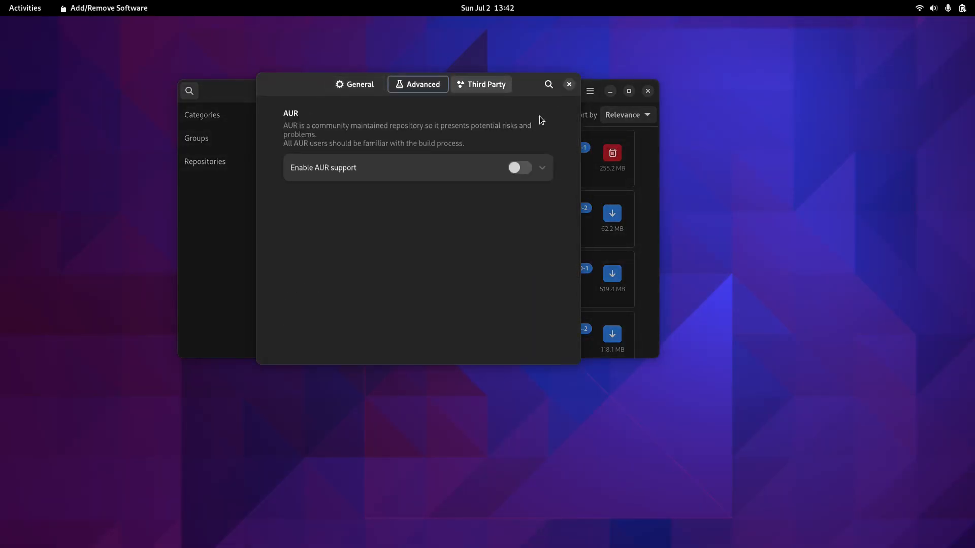
left_click(486, 84)
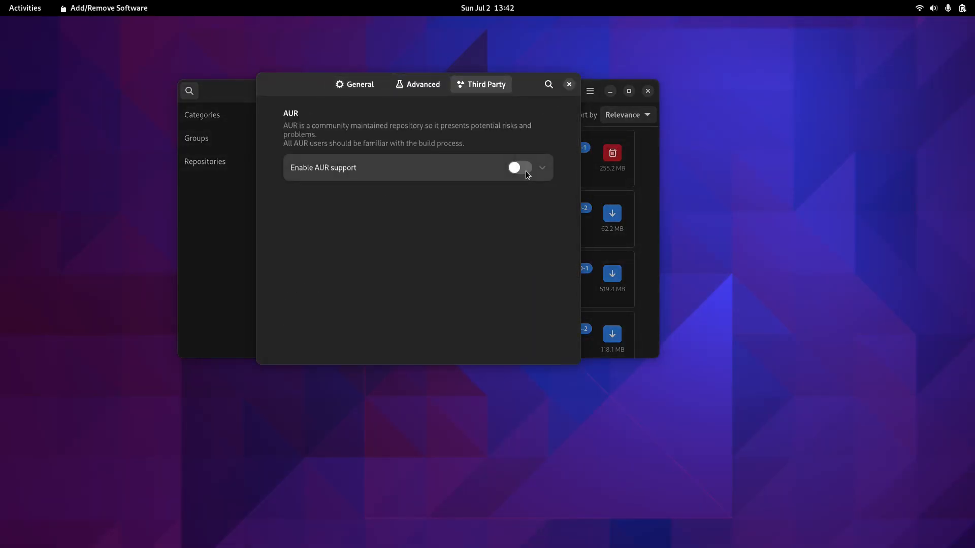
left_click(519, 168)
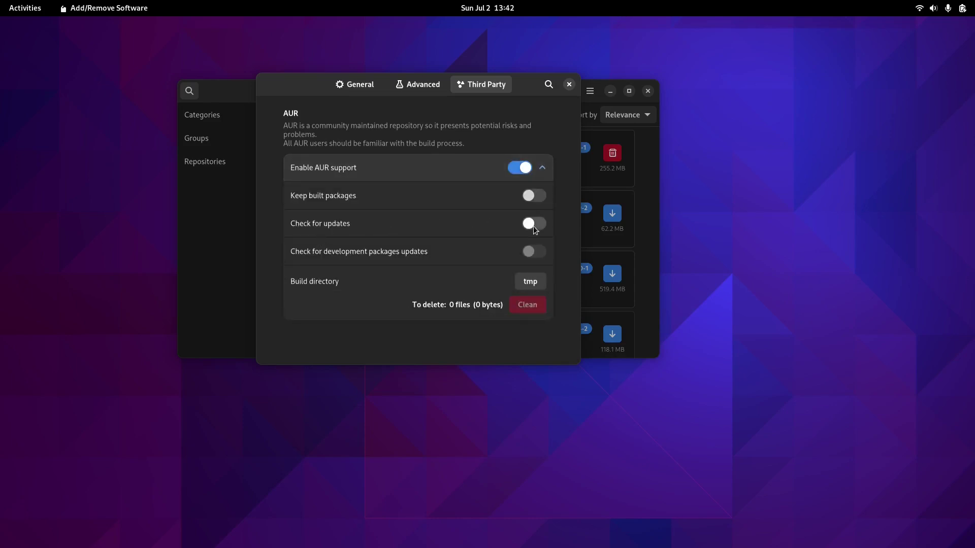
left_click(534, 223)
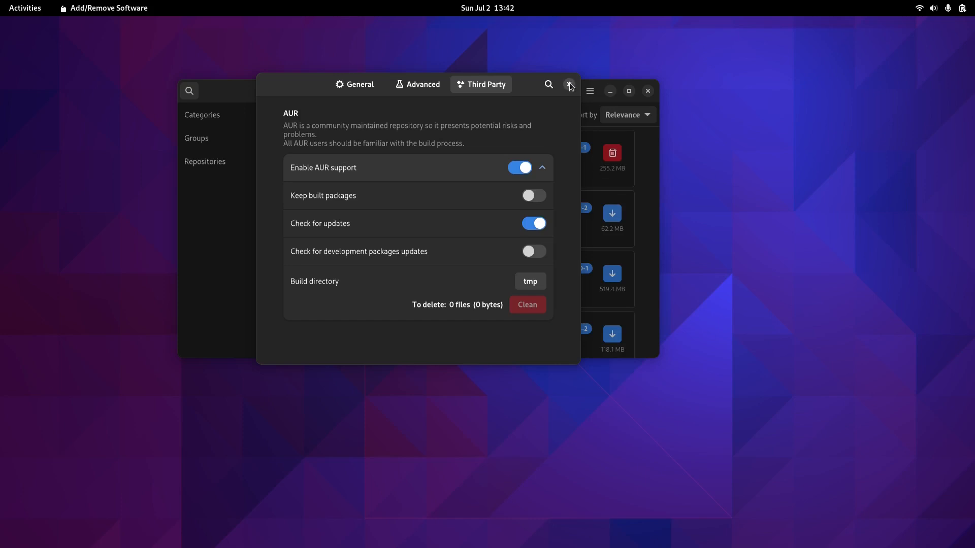
left_click(569, 84)
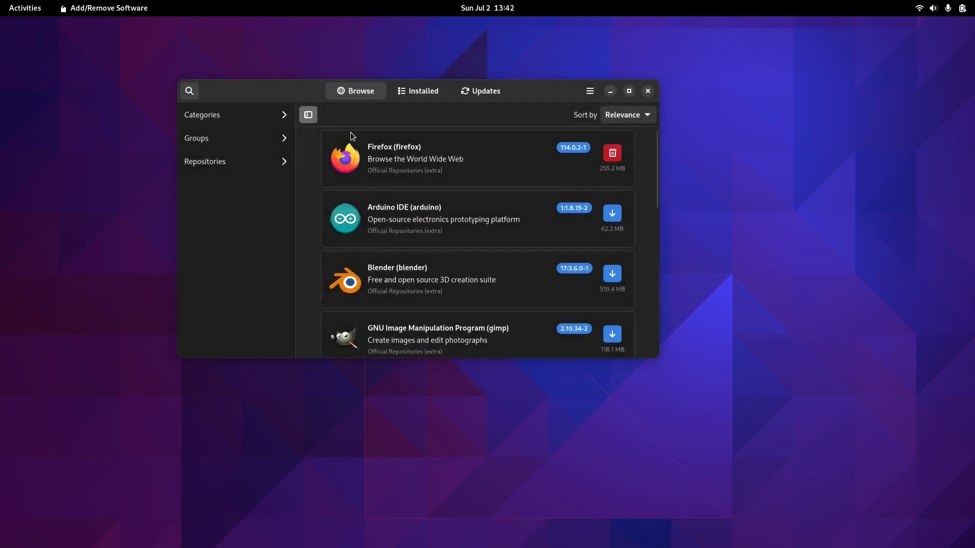
mouse_move(342, 139)
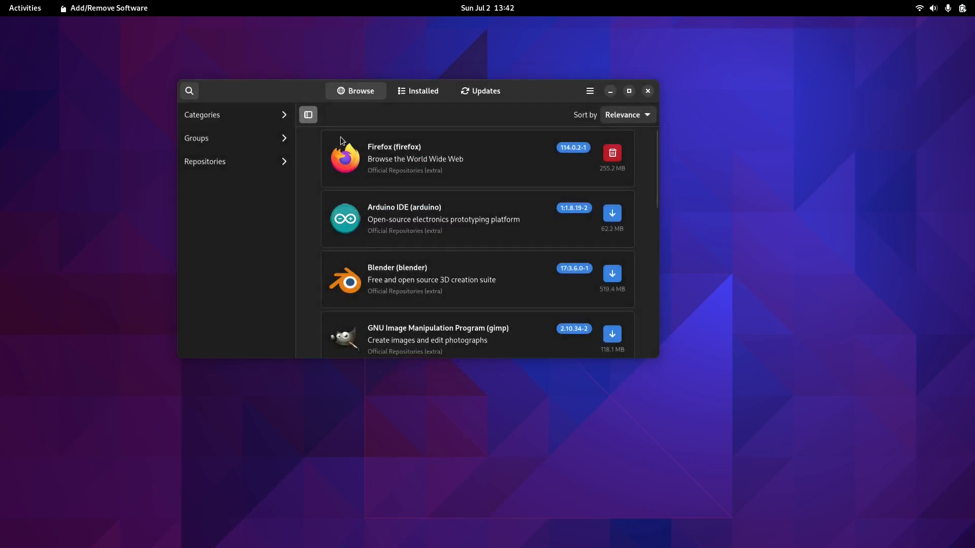
Search Pamac for wine-staging and mark the official package for installation
left_click(189, 91)
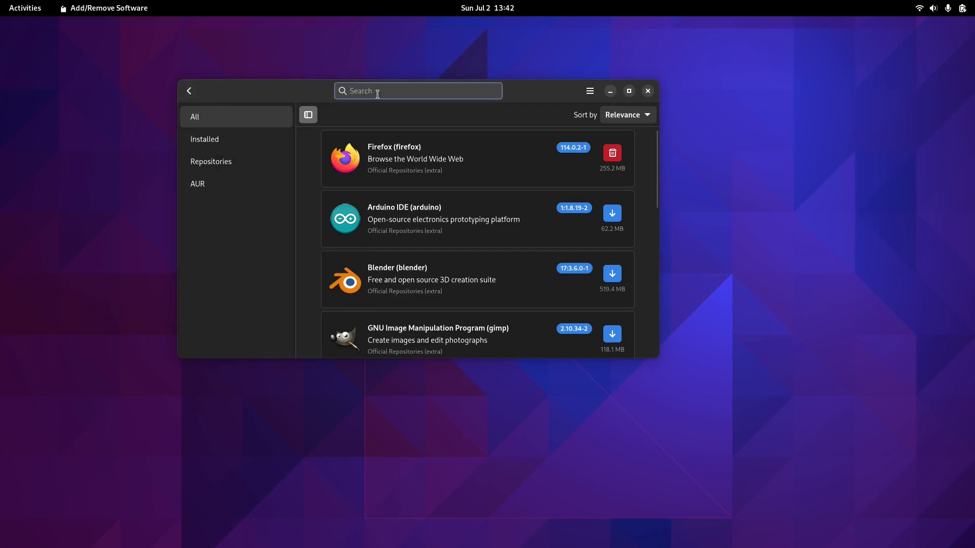
type("wine-sta")
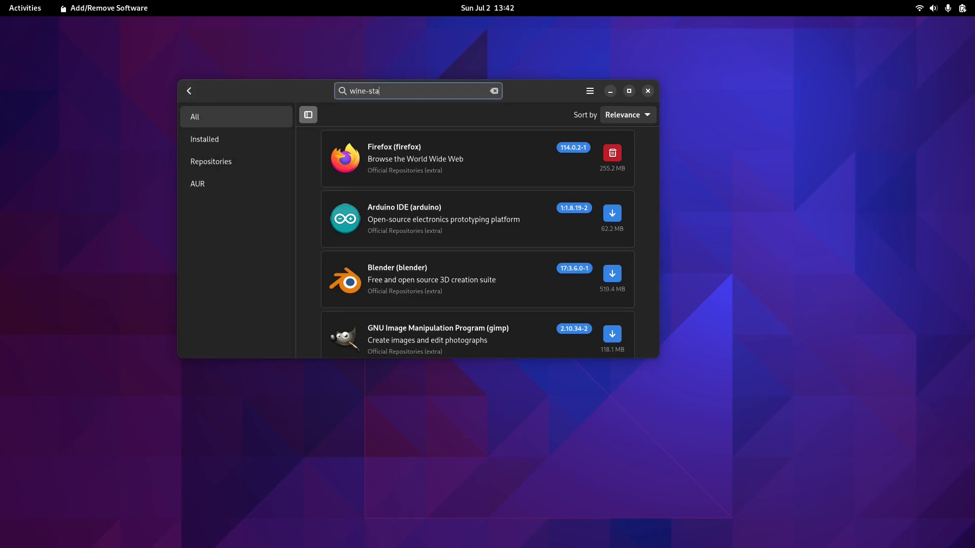
type("ging")
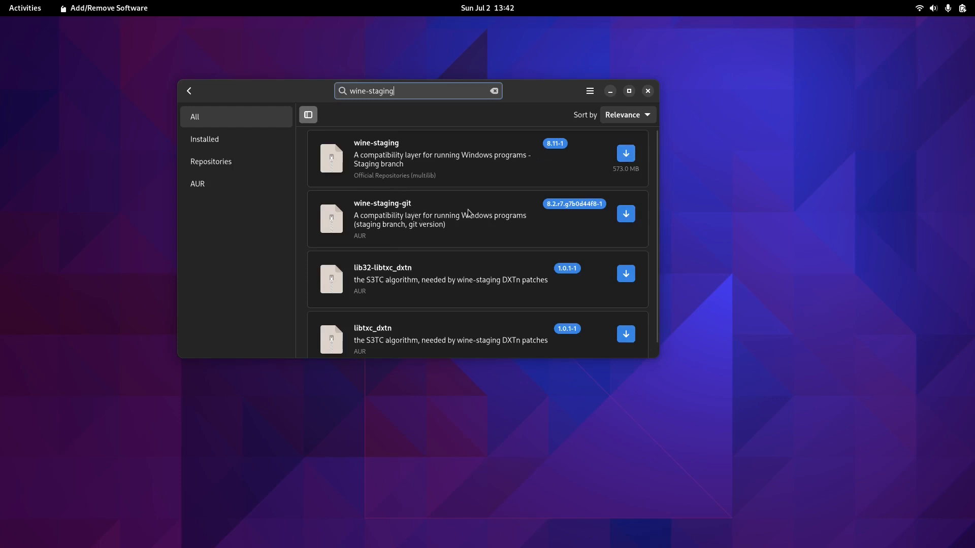
mouse_move(371, 235)
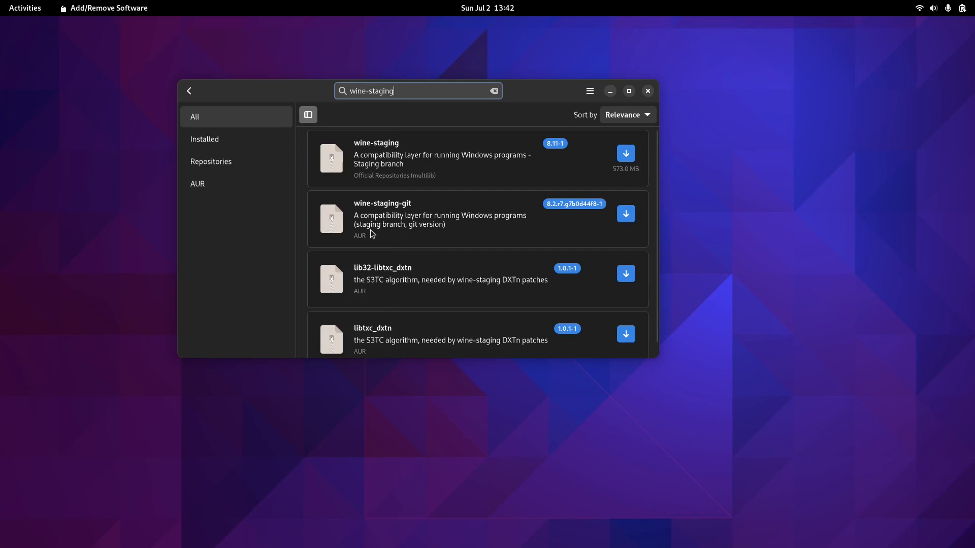
mouse_move(396, 238)
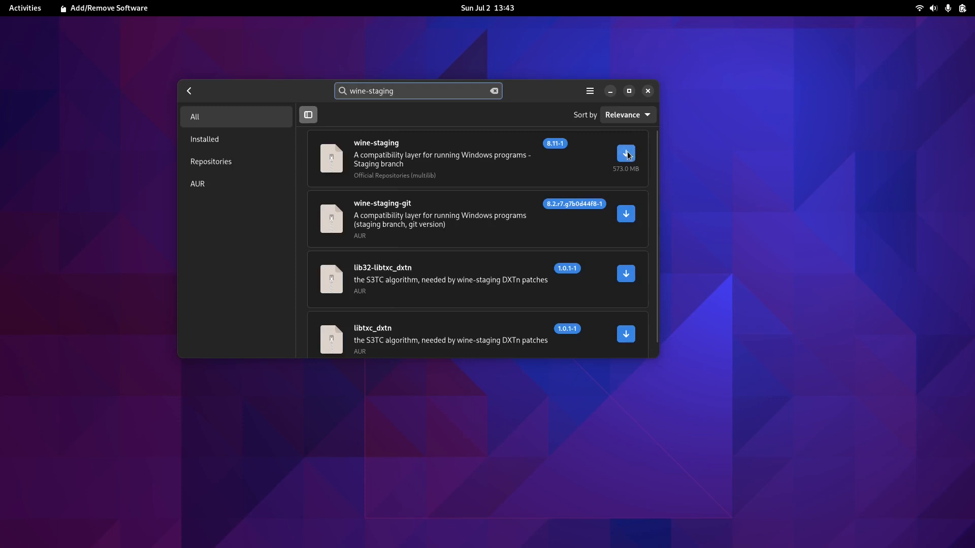
left_click(625, 153)
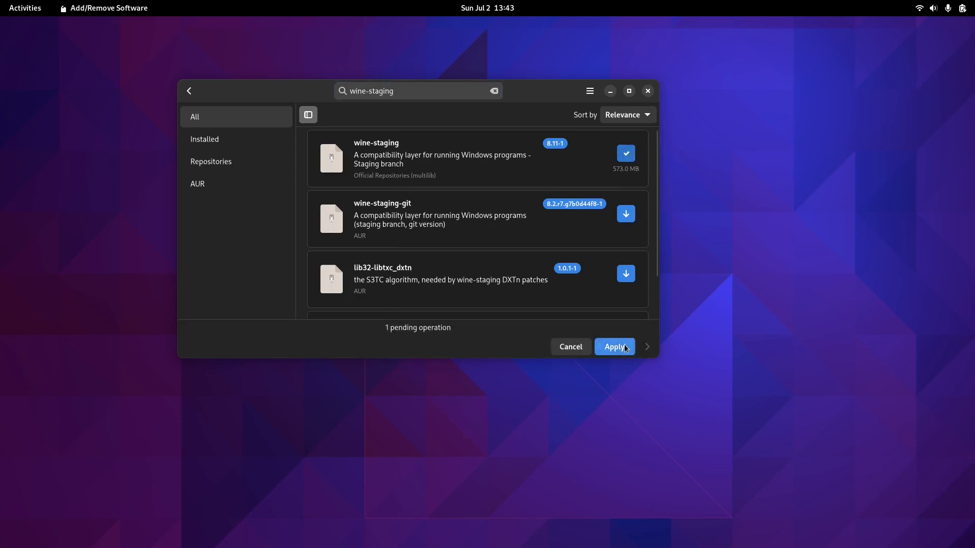
mouse_move(169, 57)
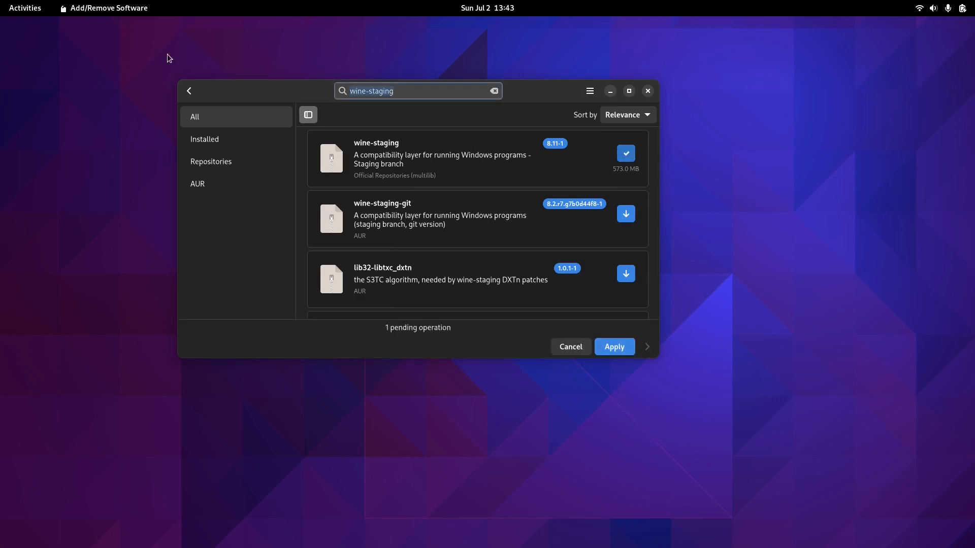
Mark Steam, Lutris and nvidia-prime for installation, totalling four pending operations
type("steam")
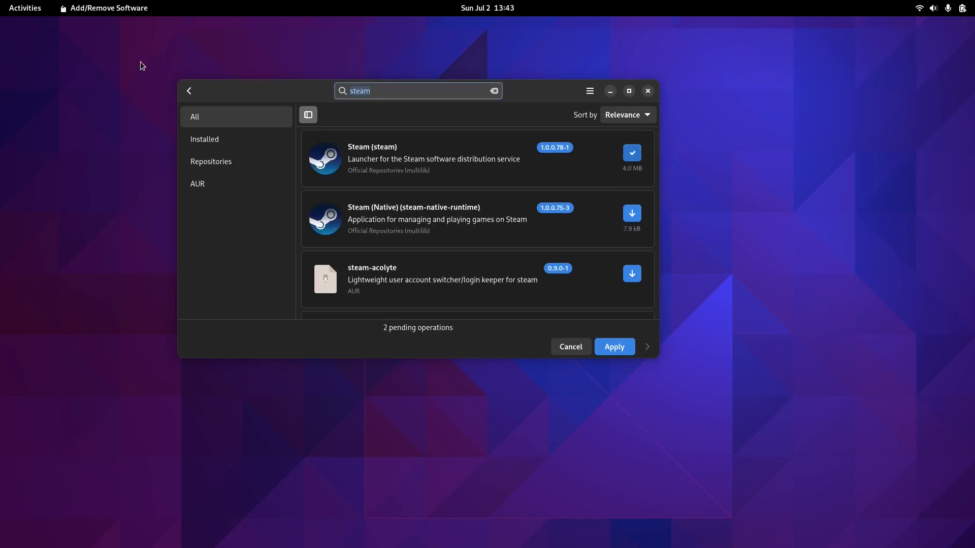
type("lutris")
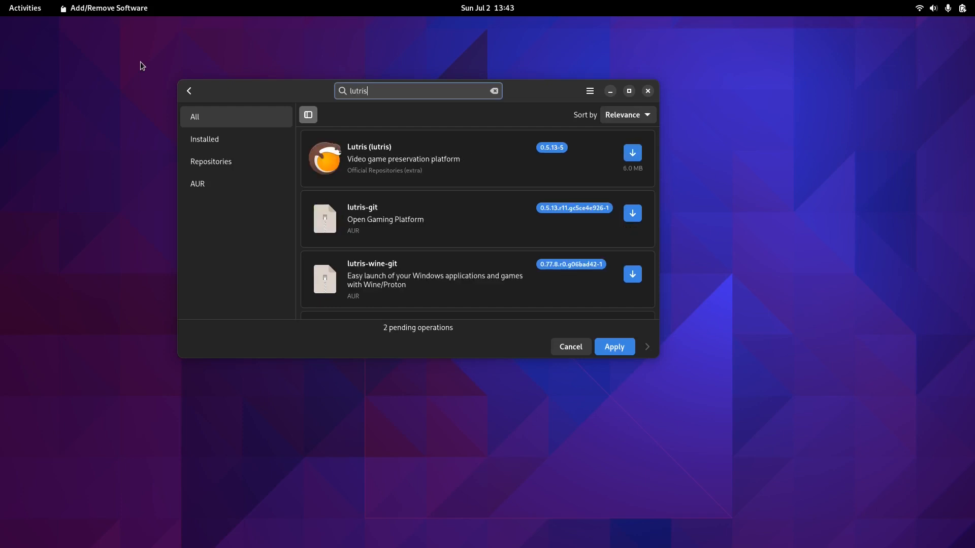
left_click(632, 153)
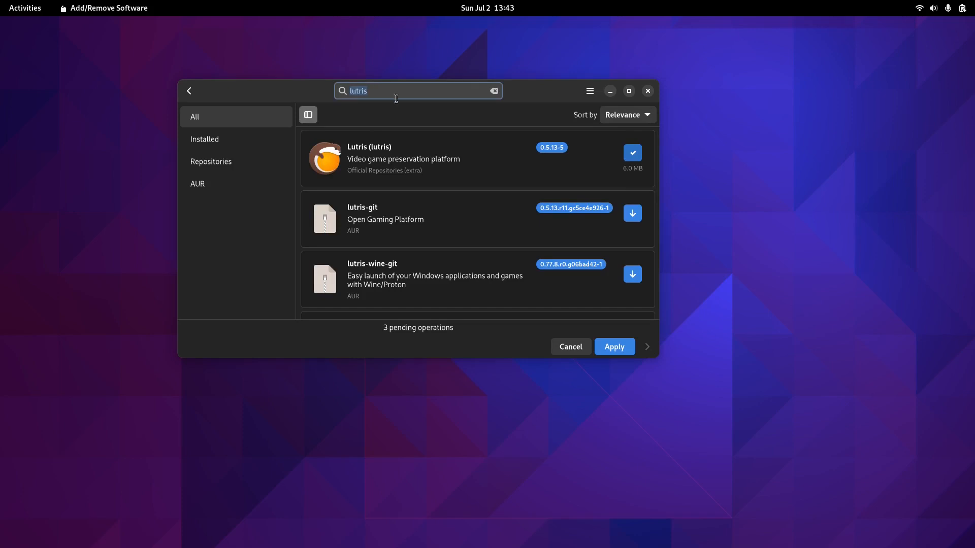
type("nvidia prime")
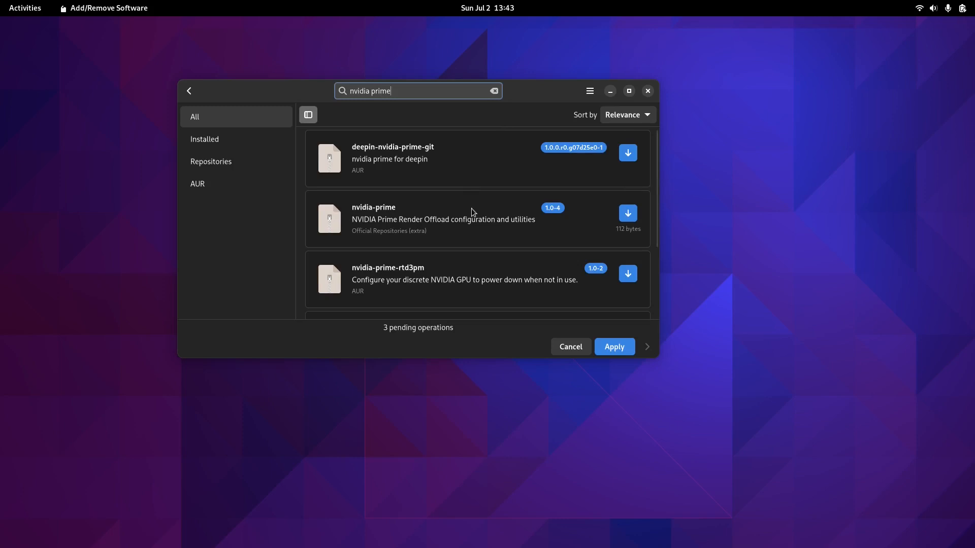
mouse_move(618, 222)
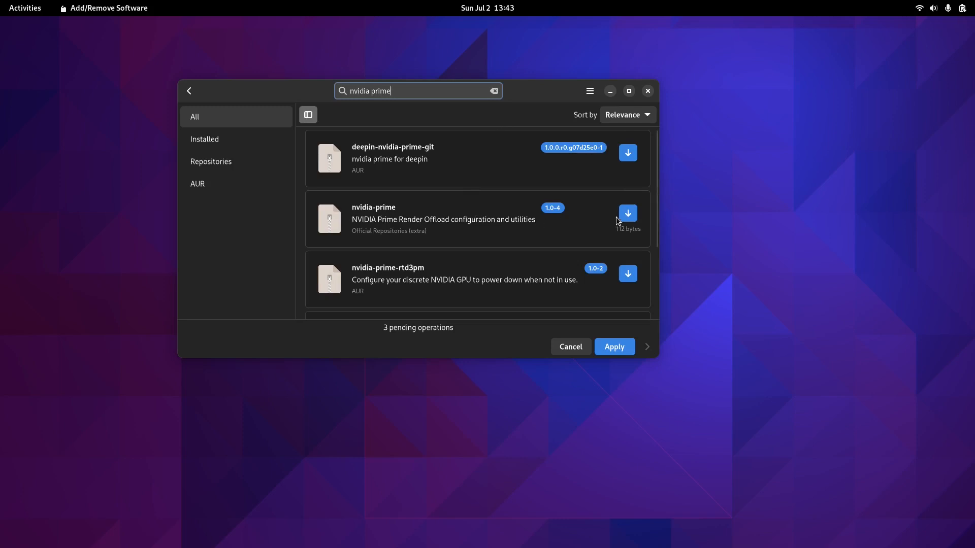
left_click(627, 213)
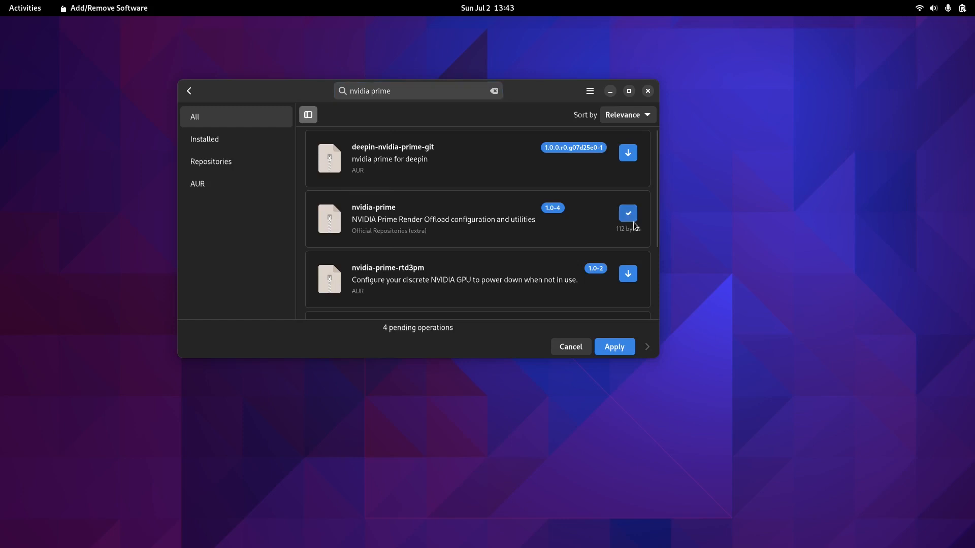
mouse_move(798, 203)
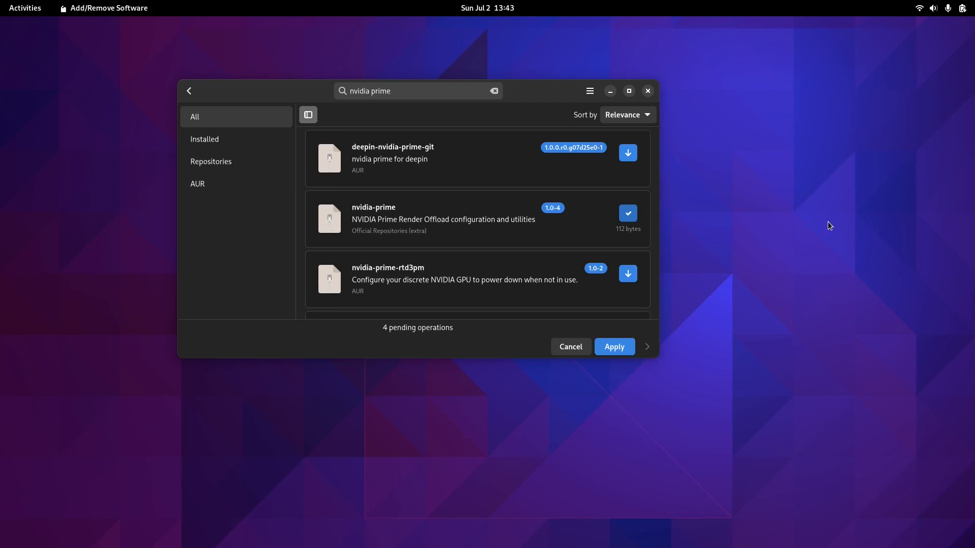
mouse_move(803, 239)
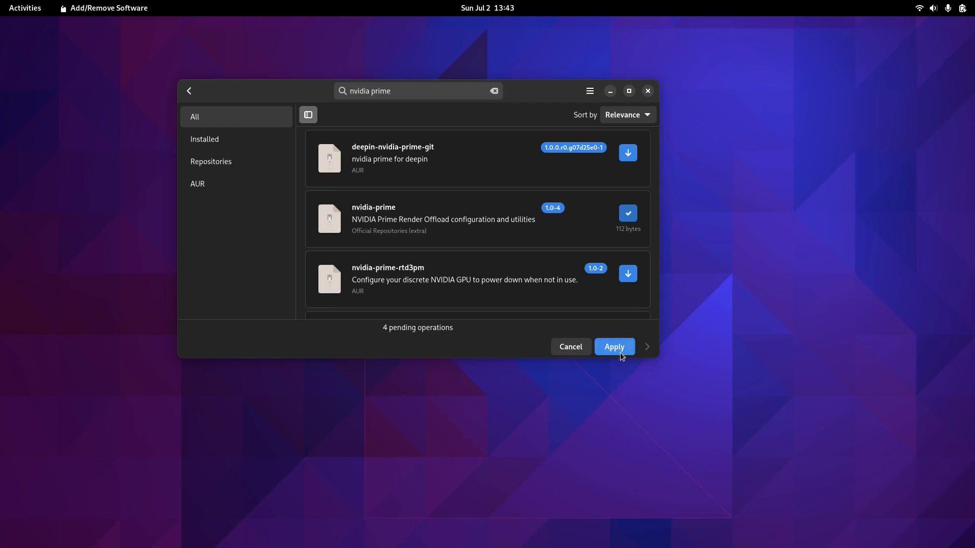
Apply the four queued installs, choosing lib32-nvidia-utils as the Vulkan driver provider
left_click(614, 347)
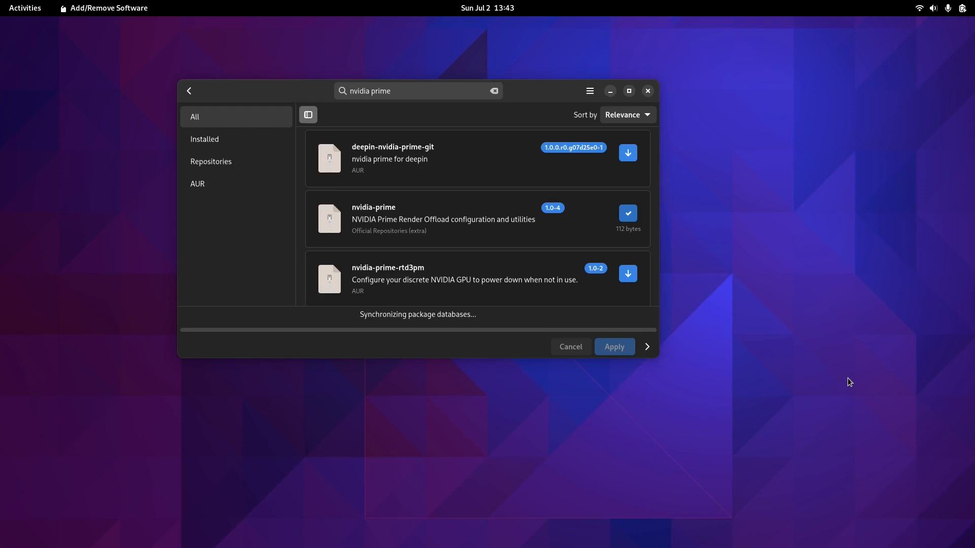
mouse_move(742, 360)
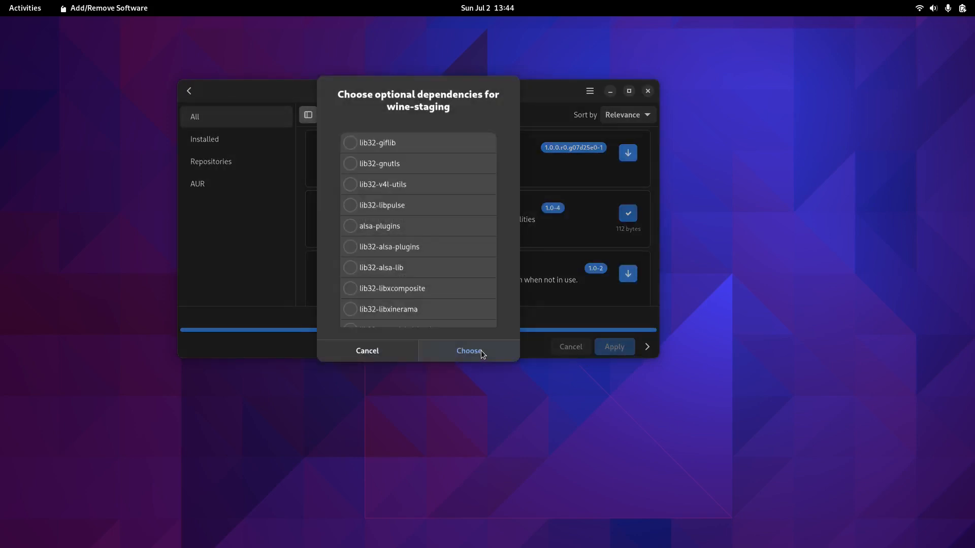
left_click(469, 351)
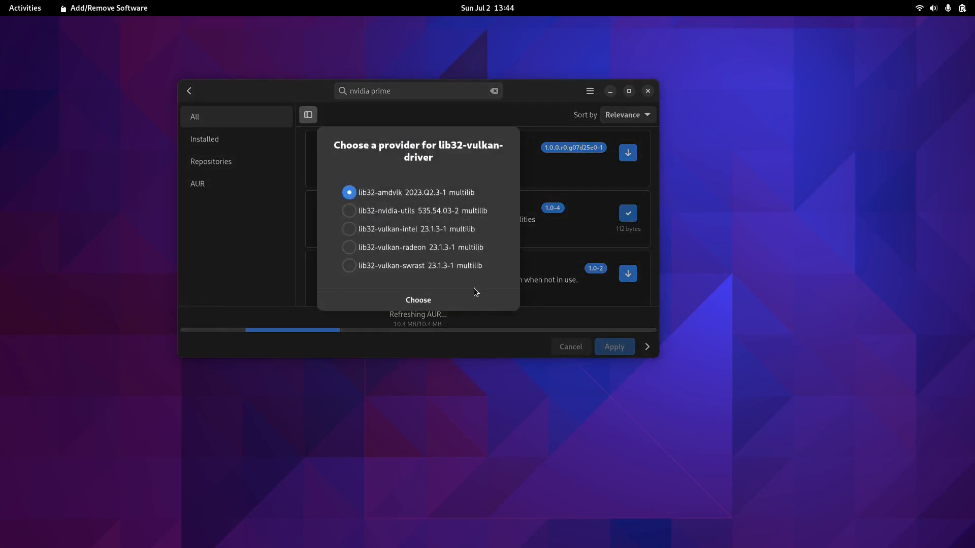
left_click(349, 211)
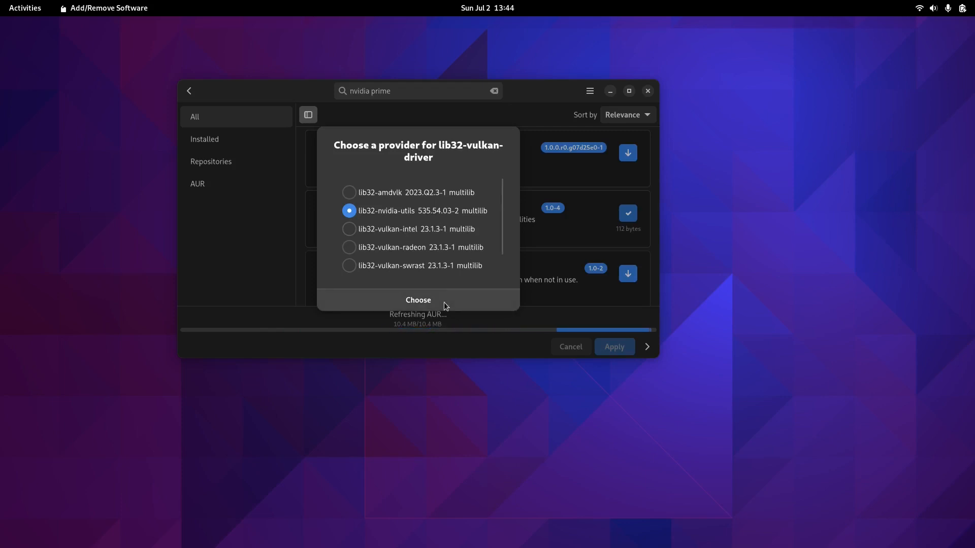
left_click(418, 300)
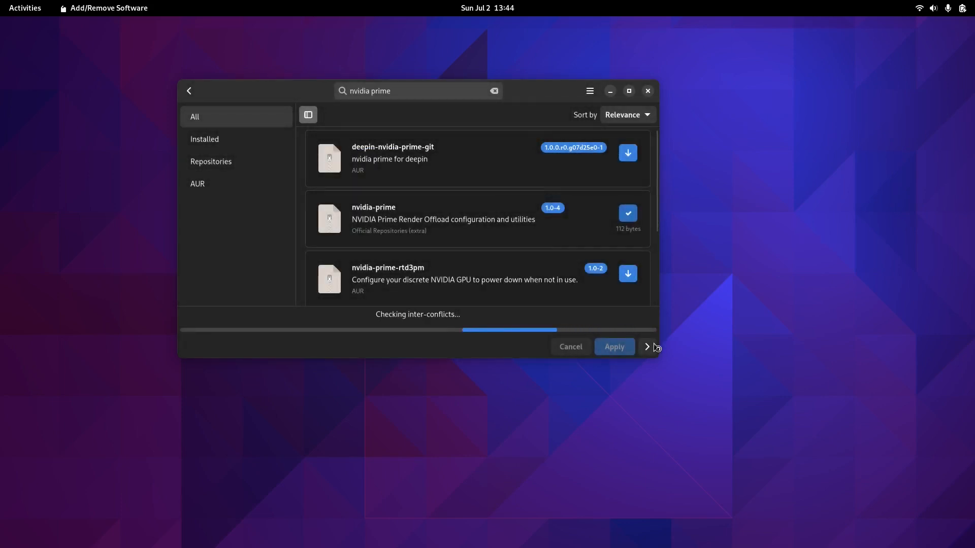
left_click(614, 347)
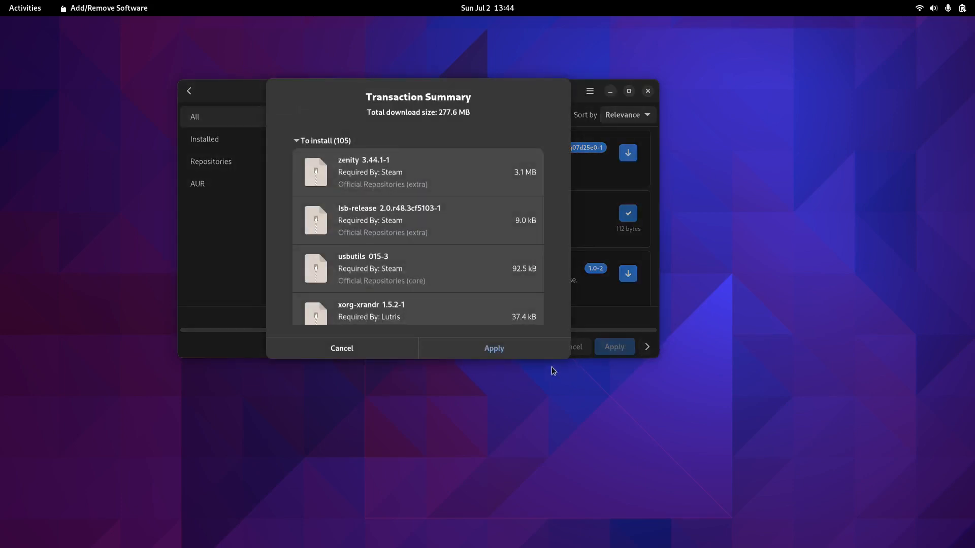
Approve the transaction so nvidia-prime installs, ending at the restart-required warning
left_click(494, 348)
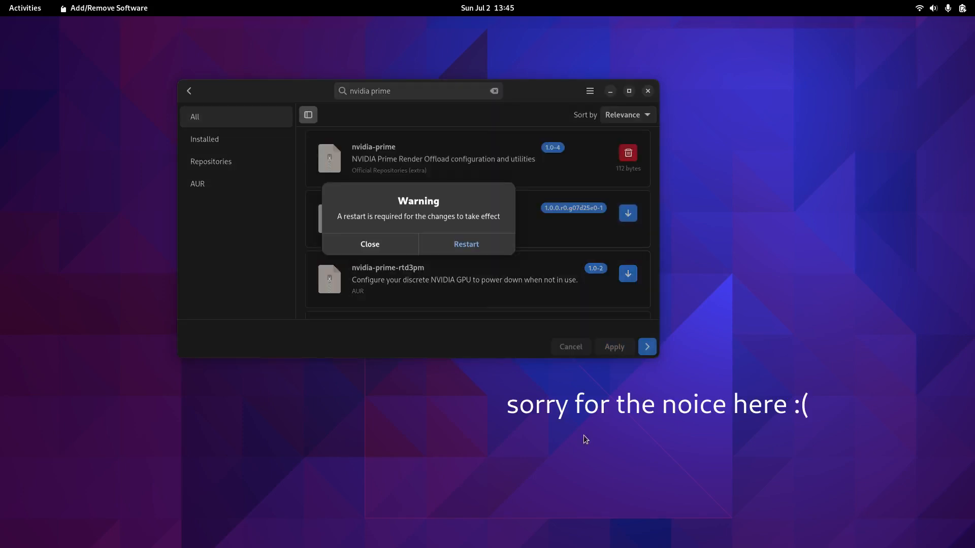
mouse_move(578, 435)
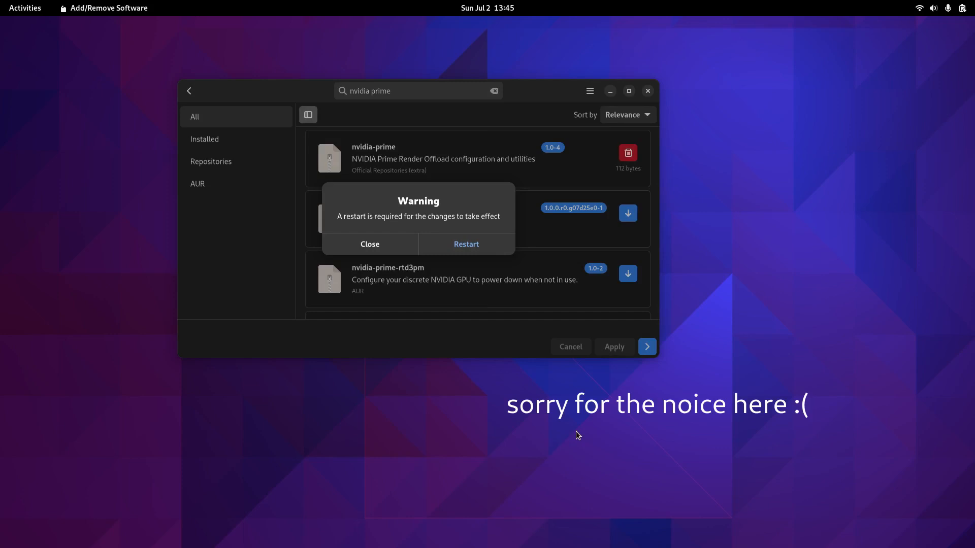
mouse_move(585, 450)
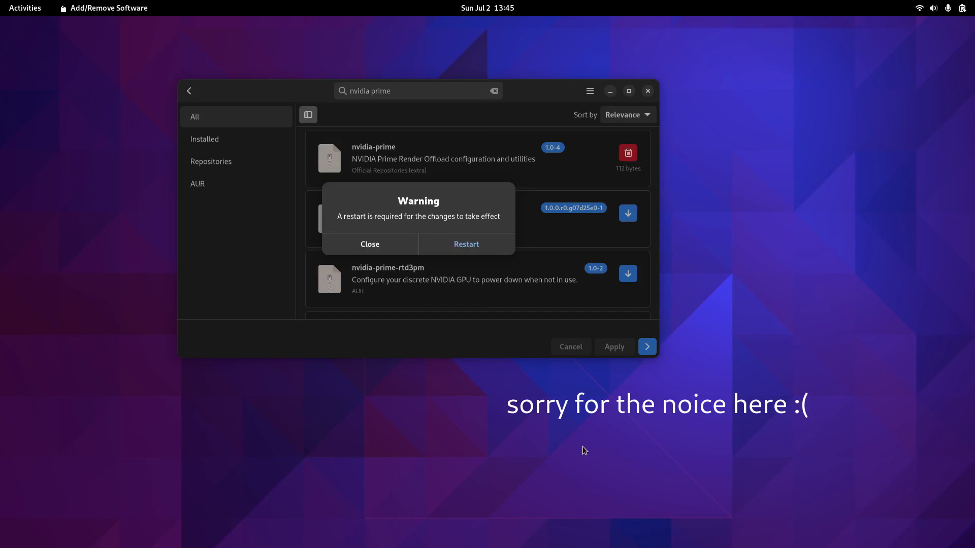
mouse_move(677, 309)
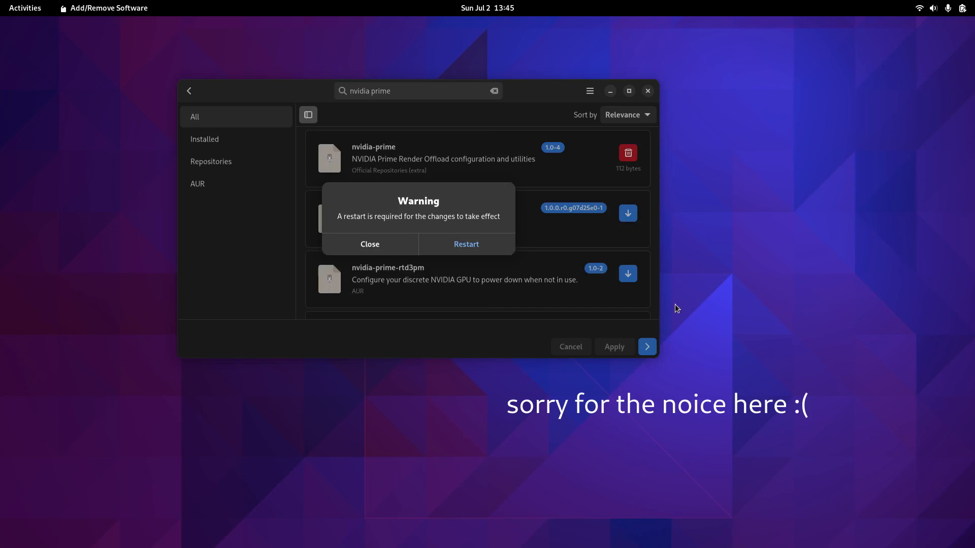
mouse_move(445, 231)
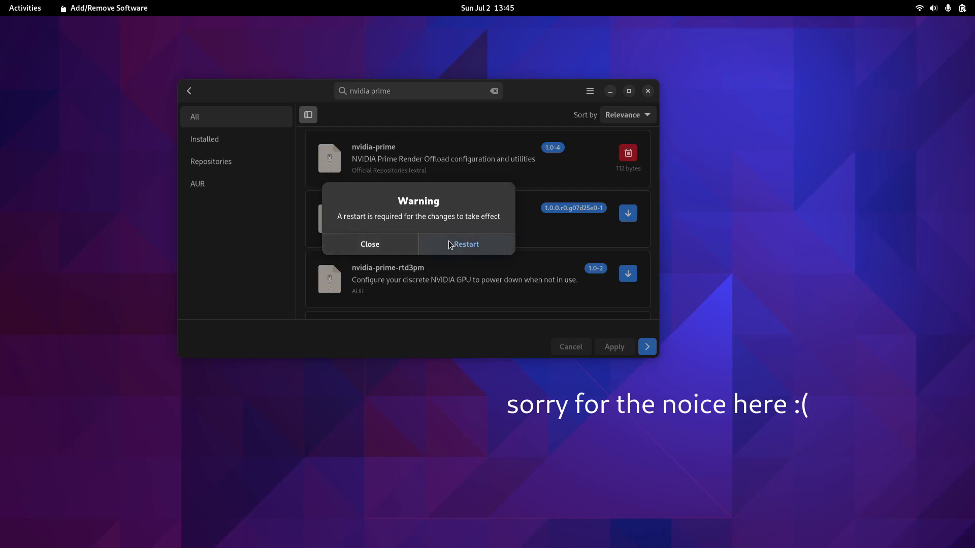
mouse_move(393, 252)
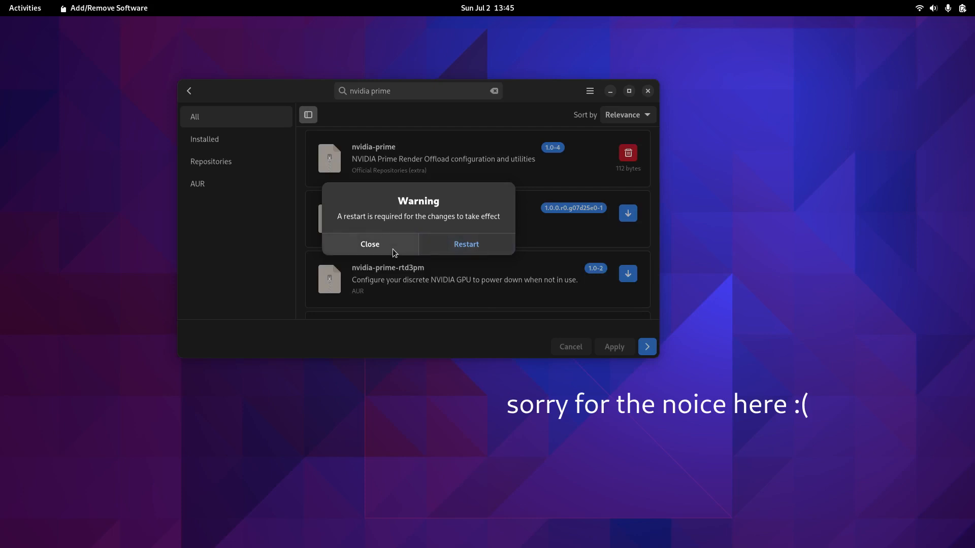
mouse_move(443, 253)
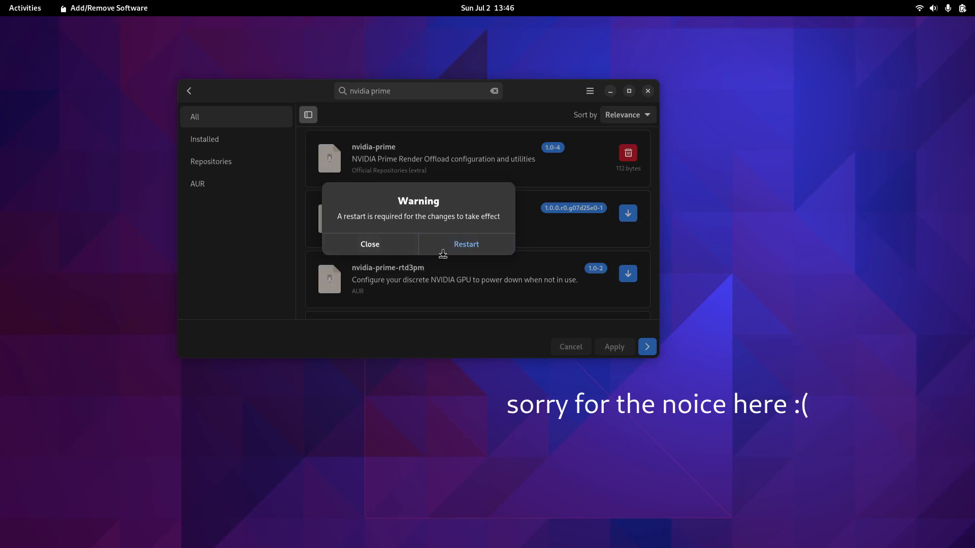
mouse_move(446, 254)
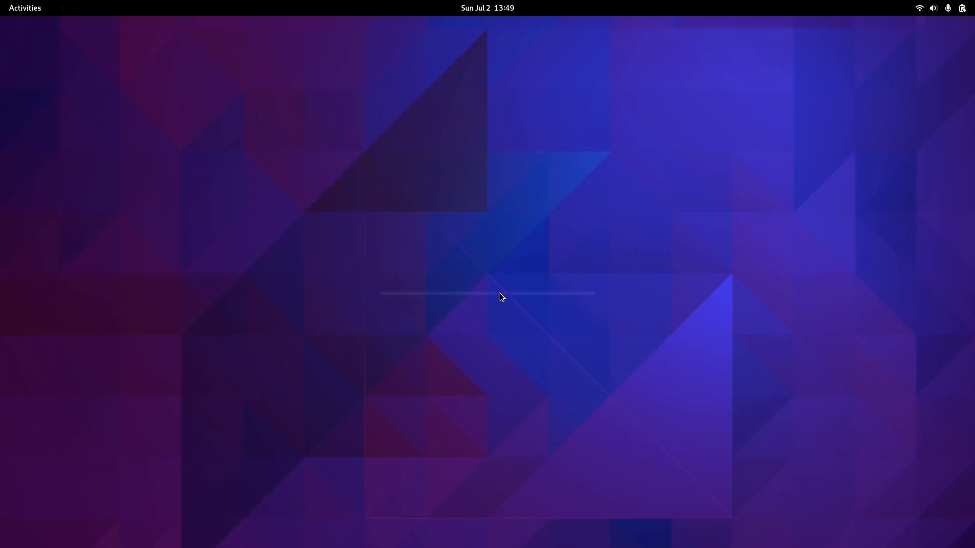
After rebooting, launch Lutris and Steam and let Steam's updater download
type("lu")
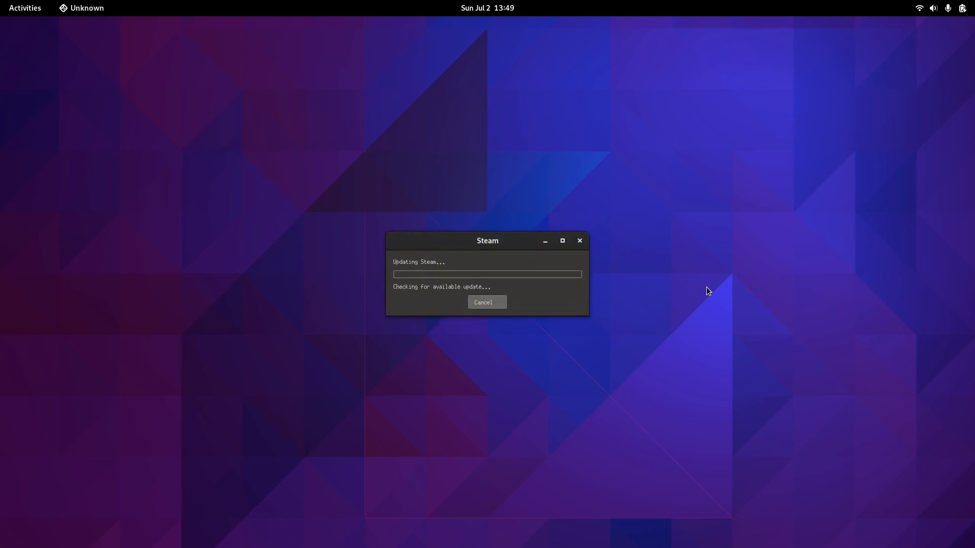
mouse_move(700, 263)
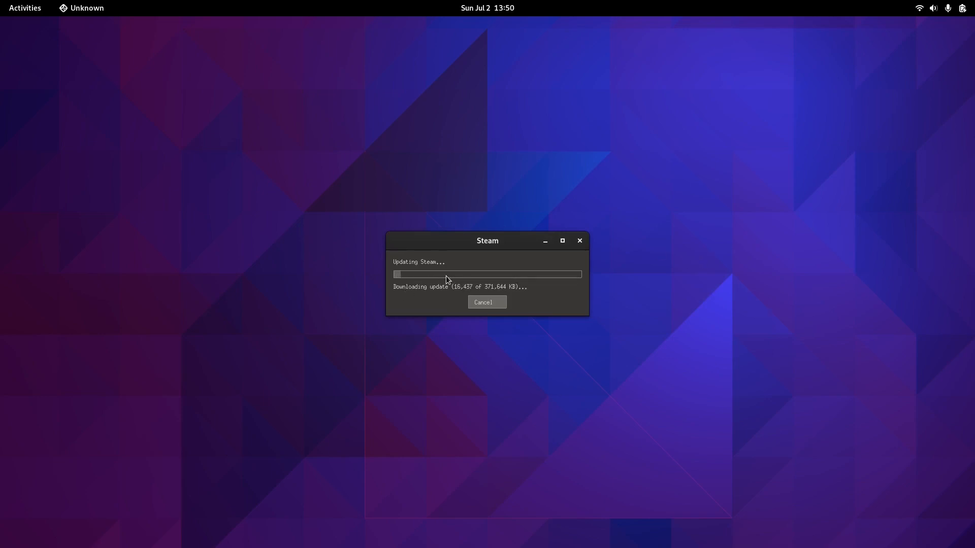
mouse_move(708, 291)
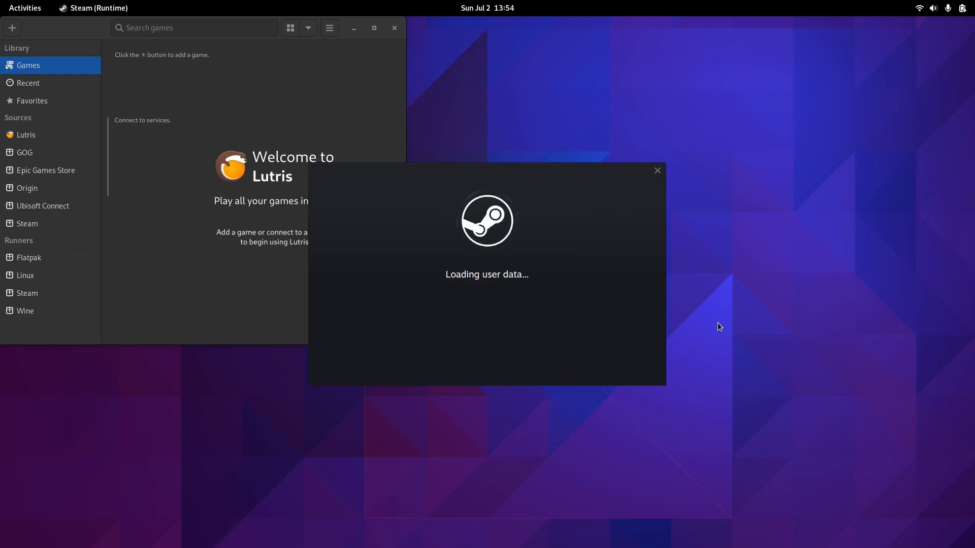
Maximize the Steam store window and open Steam Settings on the Account page
left_click(657, 170)
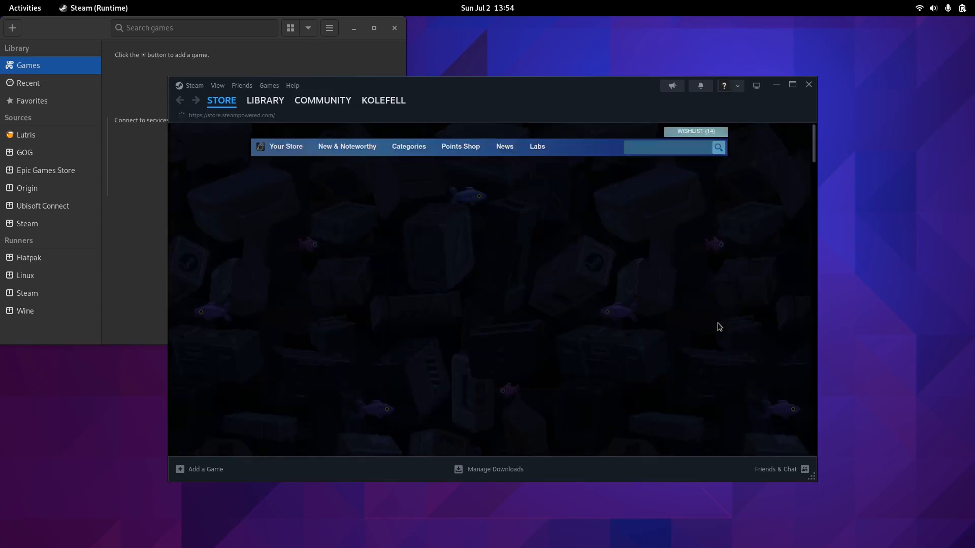
left_click(775, 469)
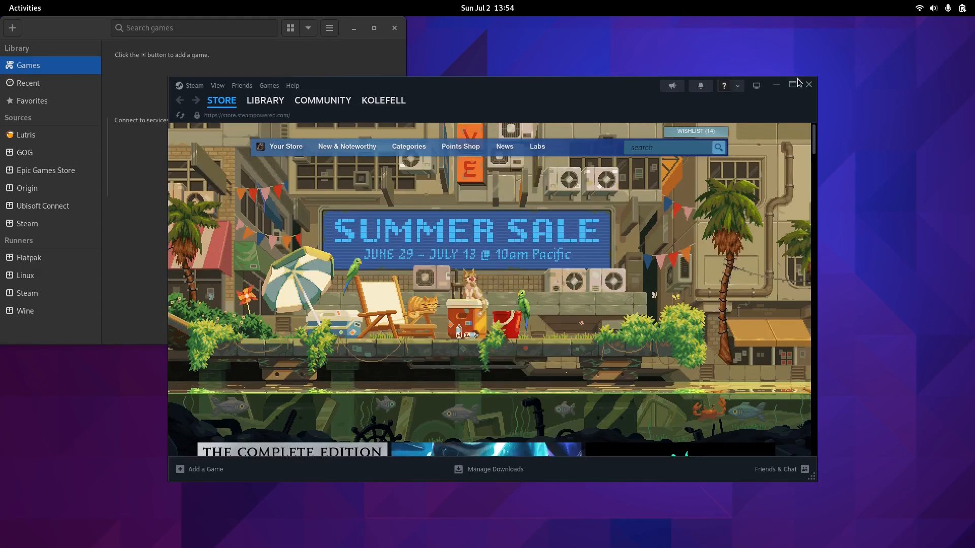
left_click(793, 85)
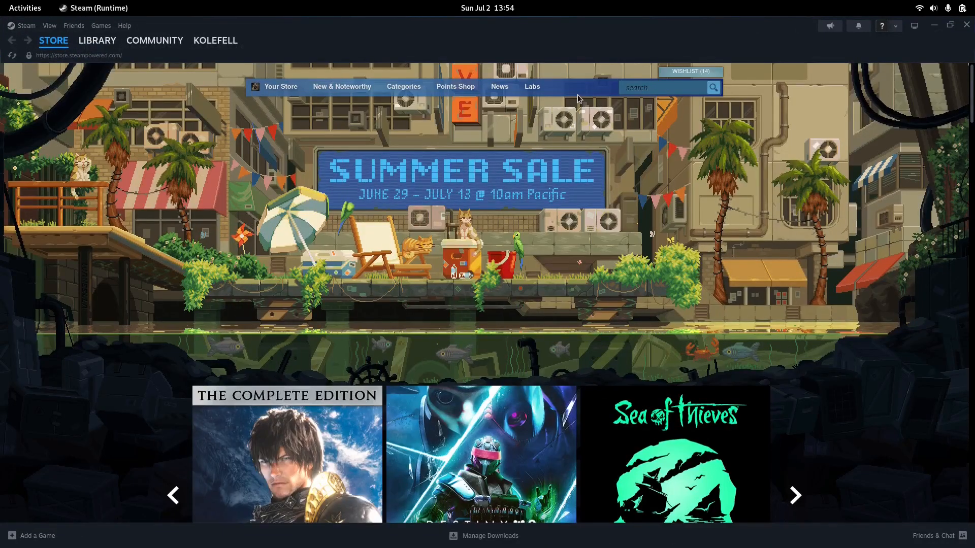
mouse_move(486, 116)
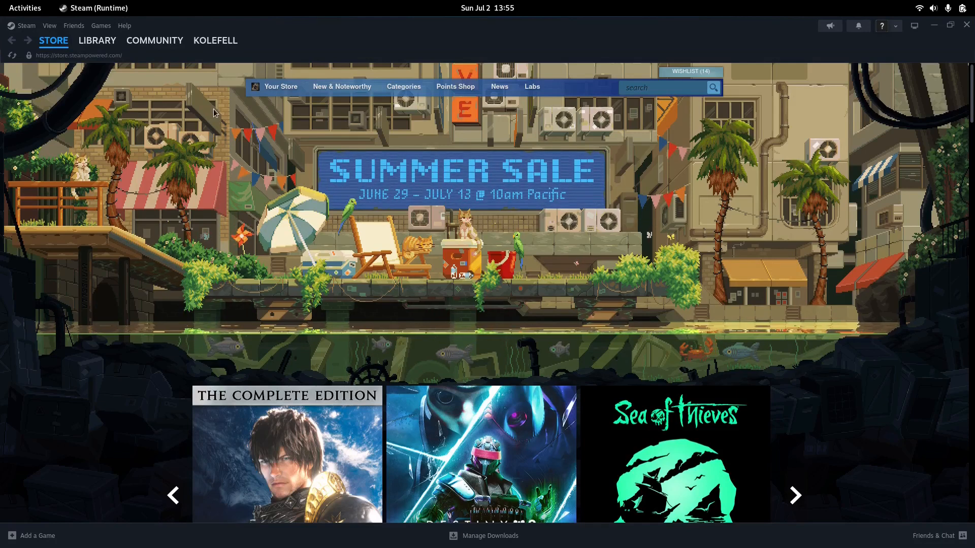
left_click(280, 86)
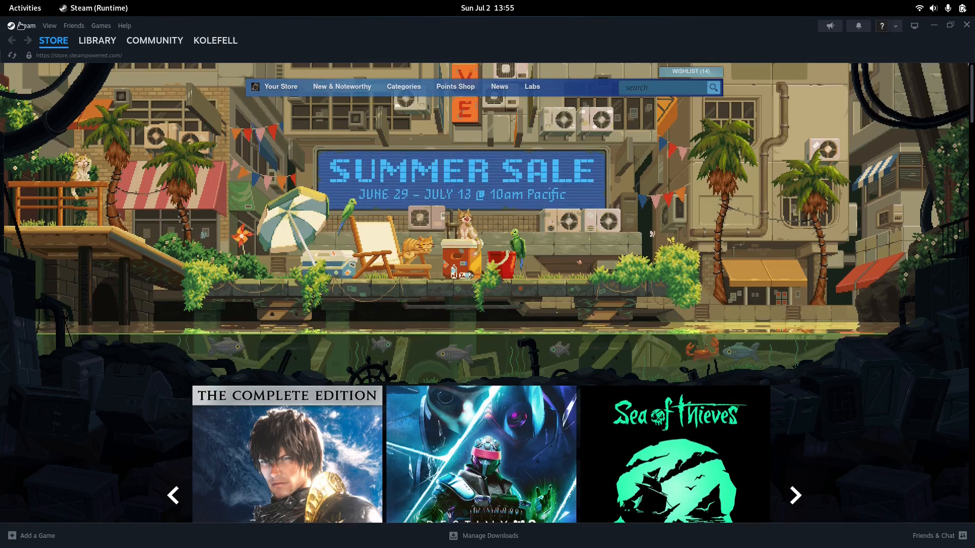
mouse_move(128, 138)
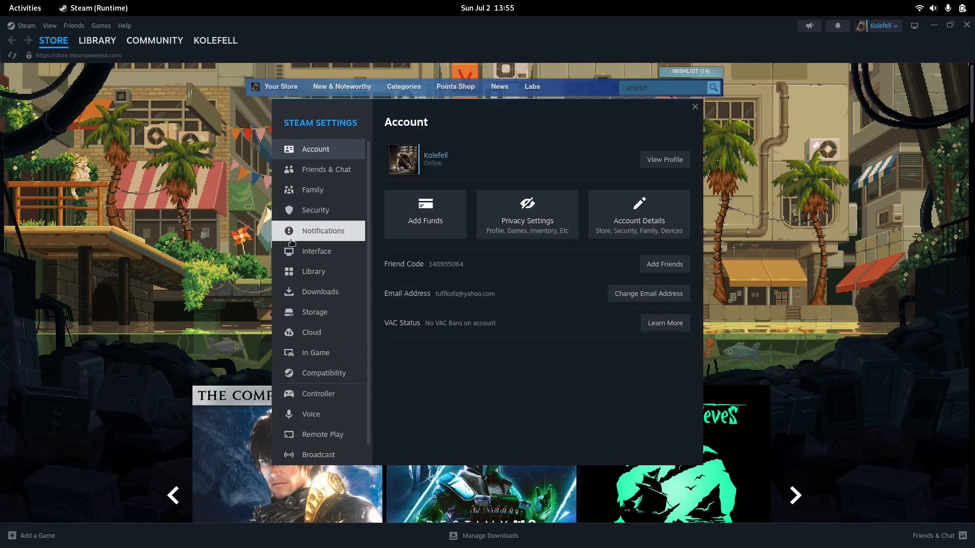
mouse_move(401, 298)
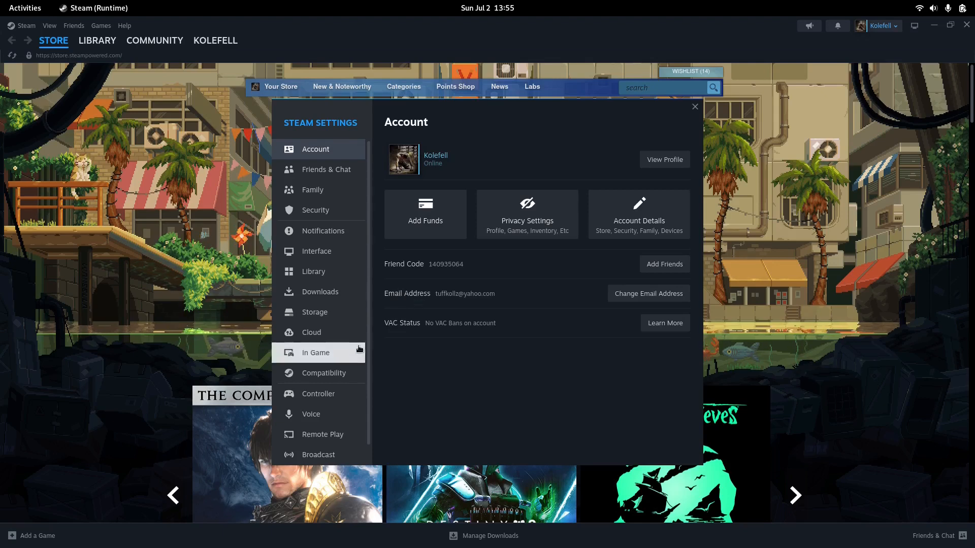
In Storage settings, add the data-drive library folder with 19 games and make it default
left_click(315, 312)
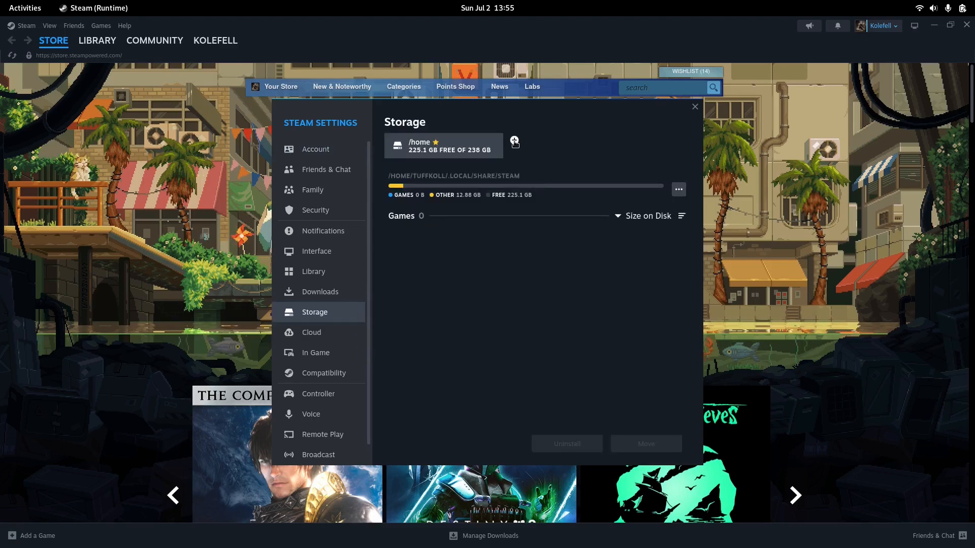
left_click(515, 142)
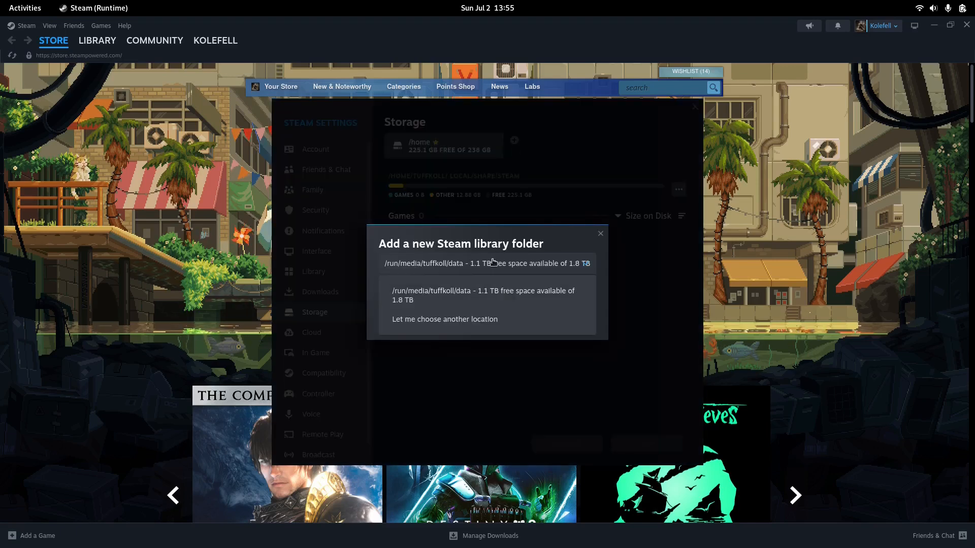
left_click(445, 319)
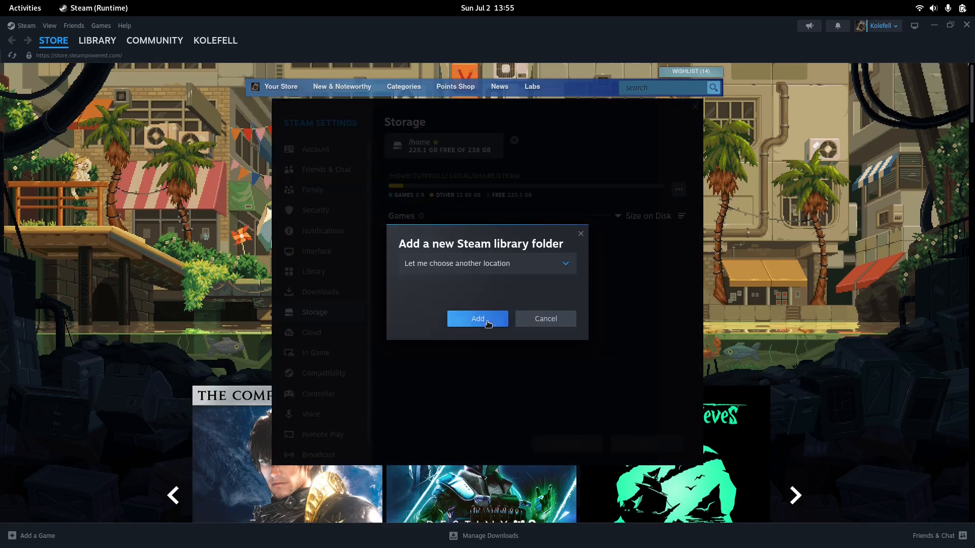
left_click(477, 319)
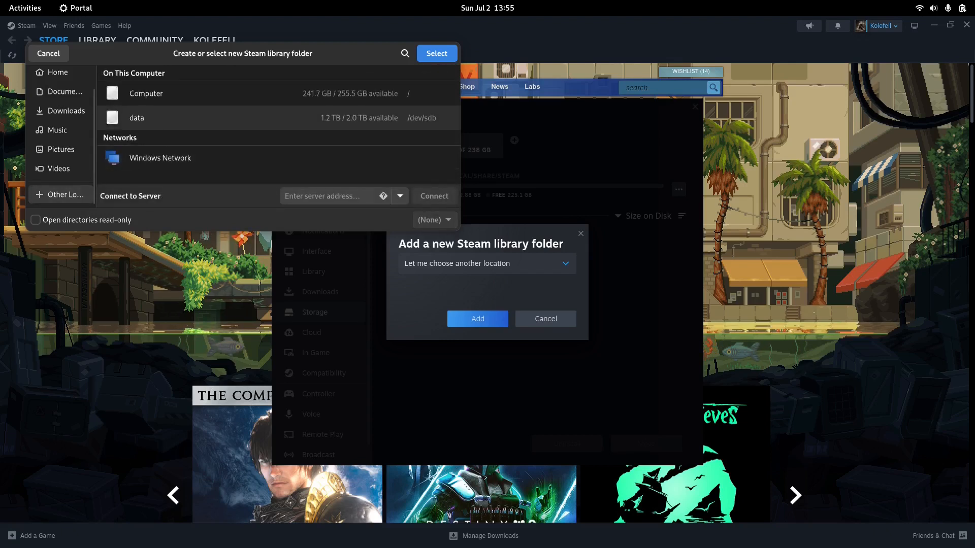
double_click(136, 117)
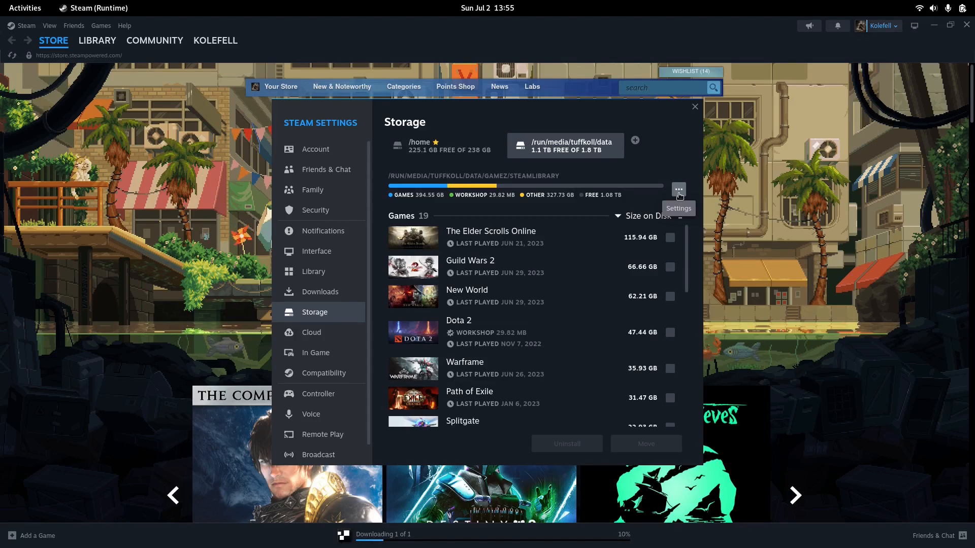
left_click(678, 189)
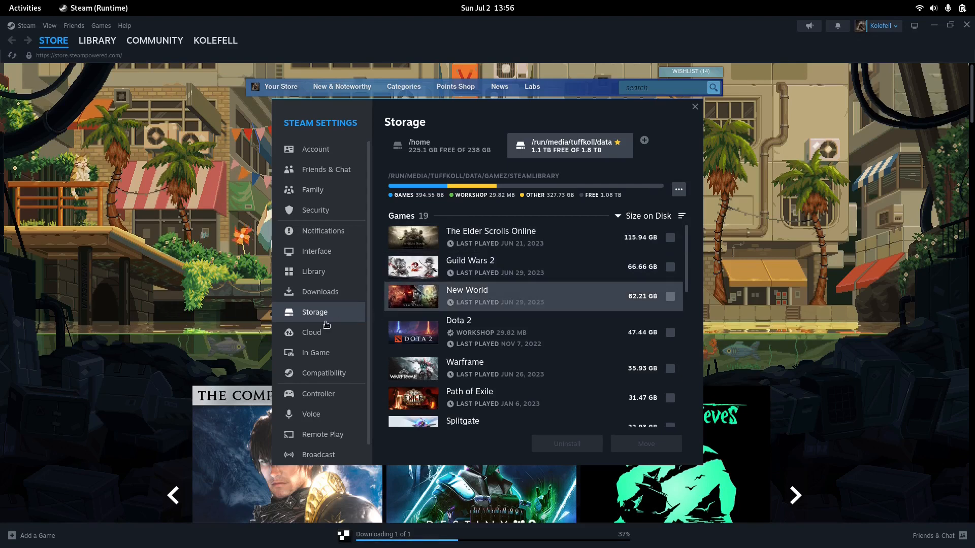
Scroll through In Game settings, then enable Steam Play for all other titles under Compatibility
left_click(316, 353)
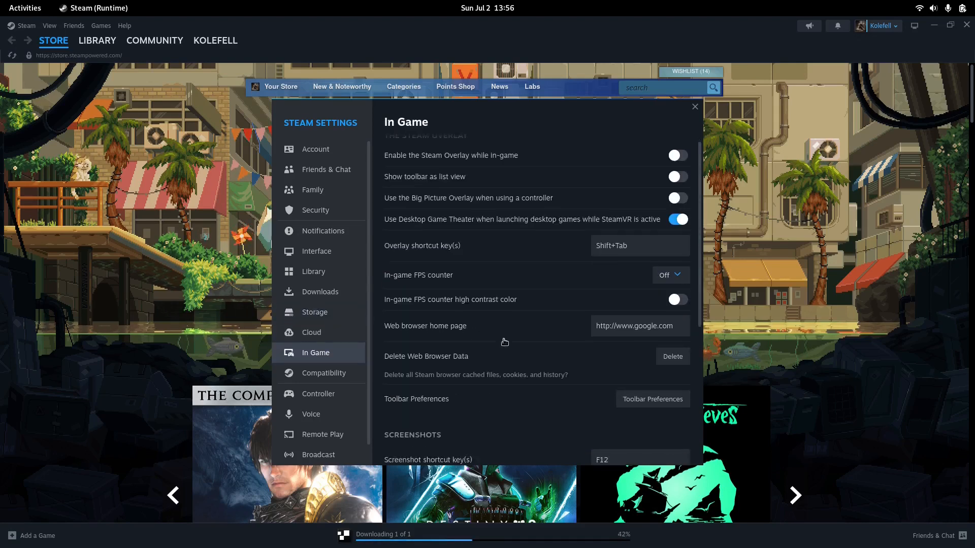
scroll("down", 3)
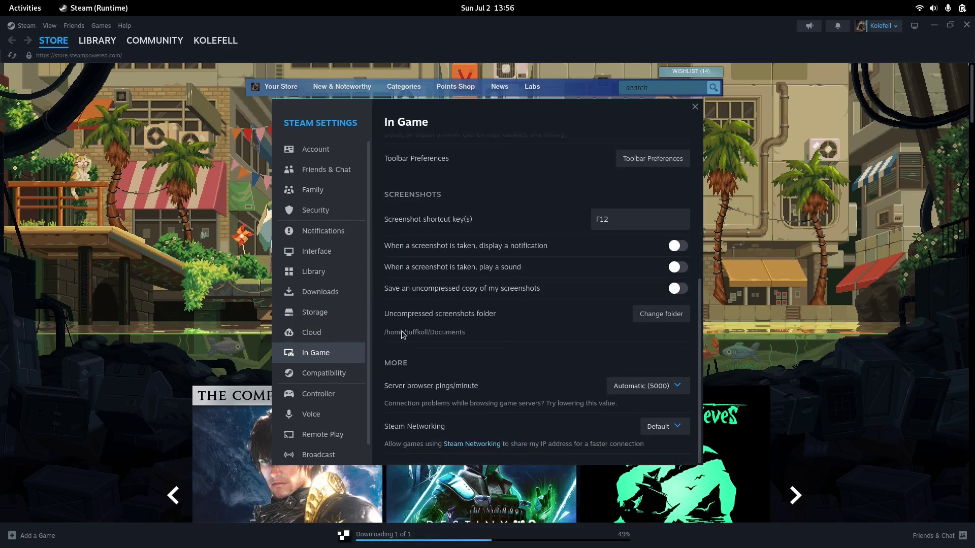
left_click(324, 373)
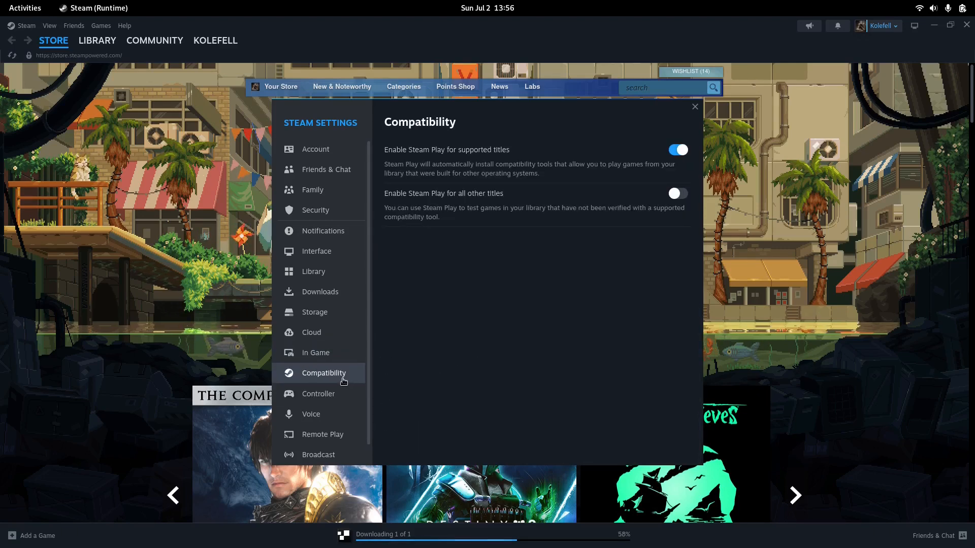
mouse_move(559, 393)
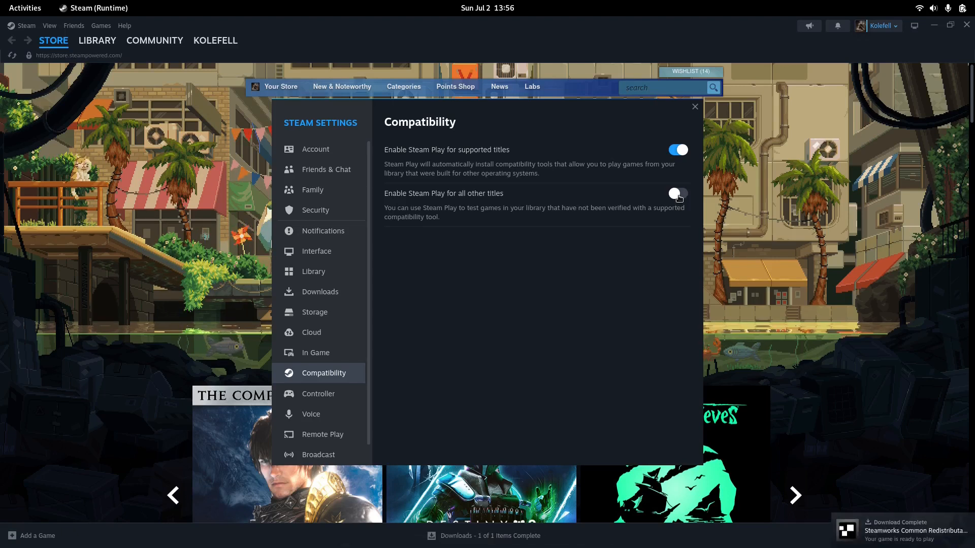
left_click(678, 193)
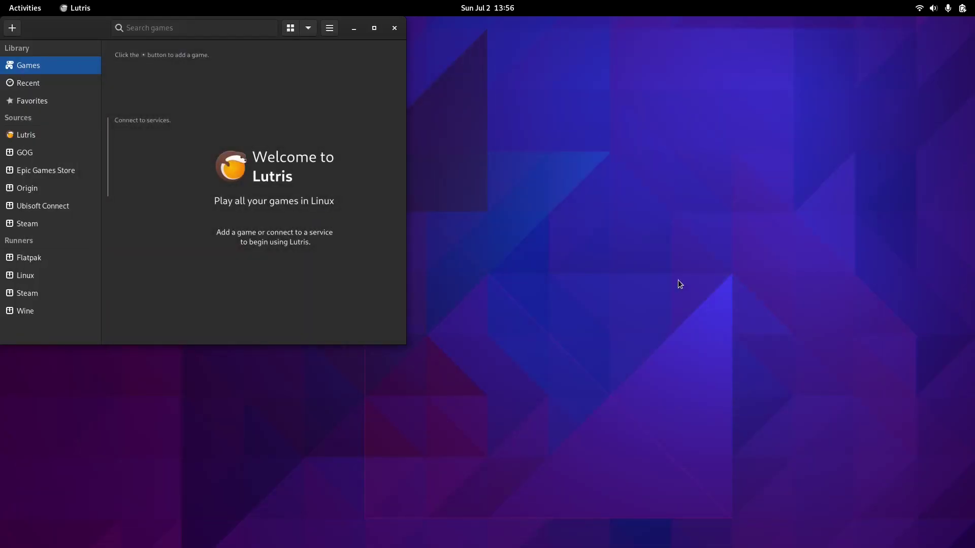
mouse_move(692, 274)
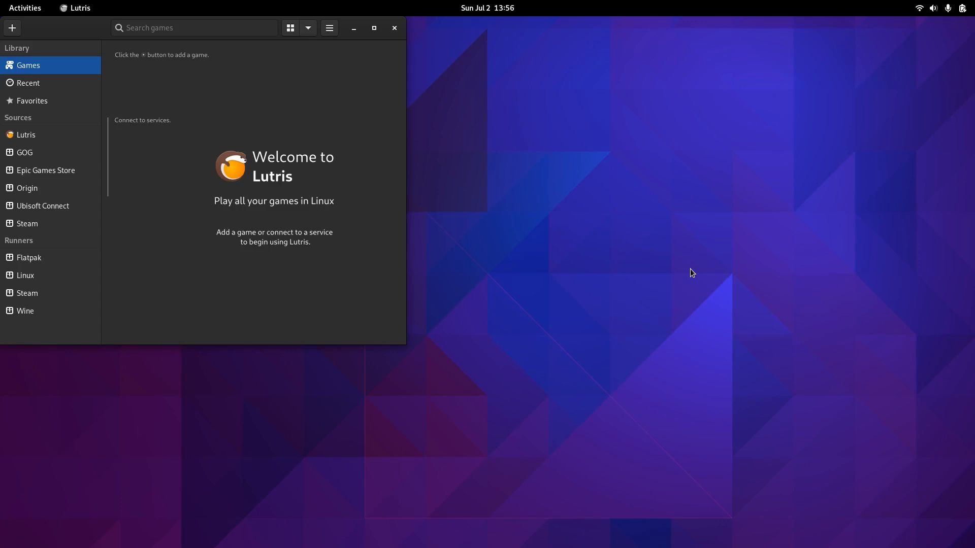
mouse_move(629, 218)
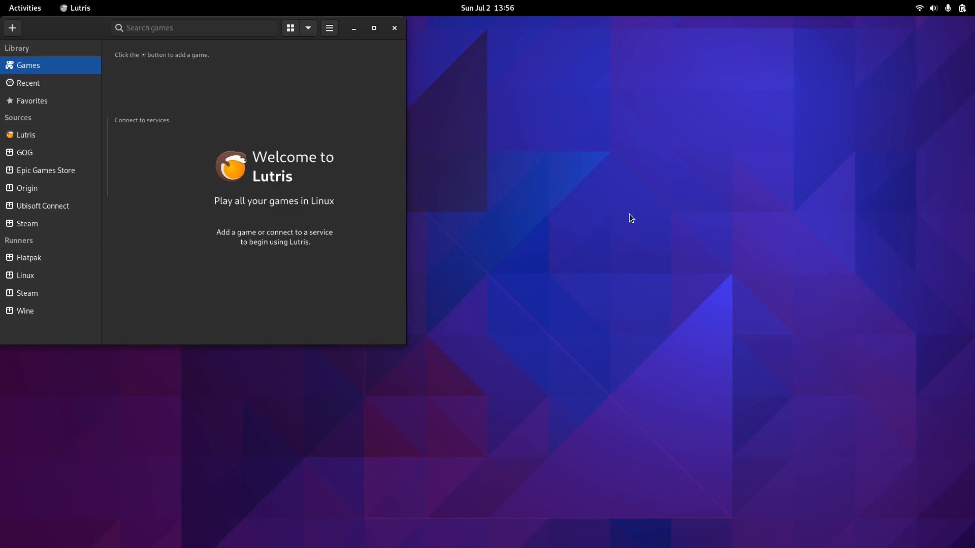
mouse_move(39, 137)
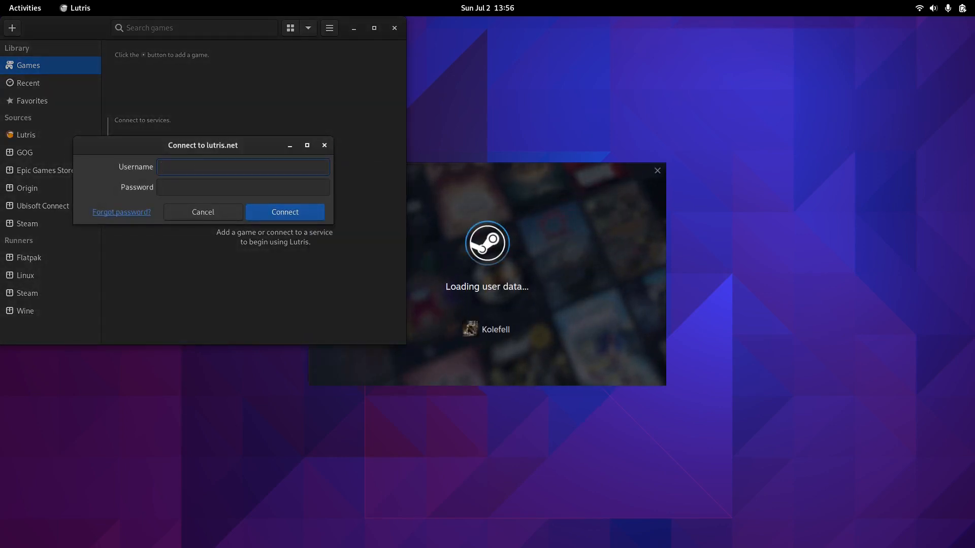
Enter the username 'tuffkollz' in the lutris.net sign-in dialog
type("tuffkollz")
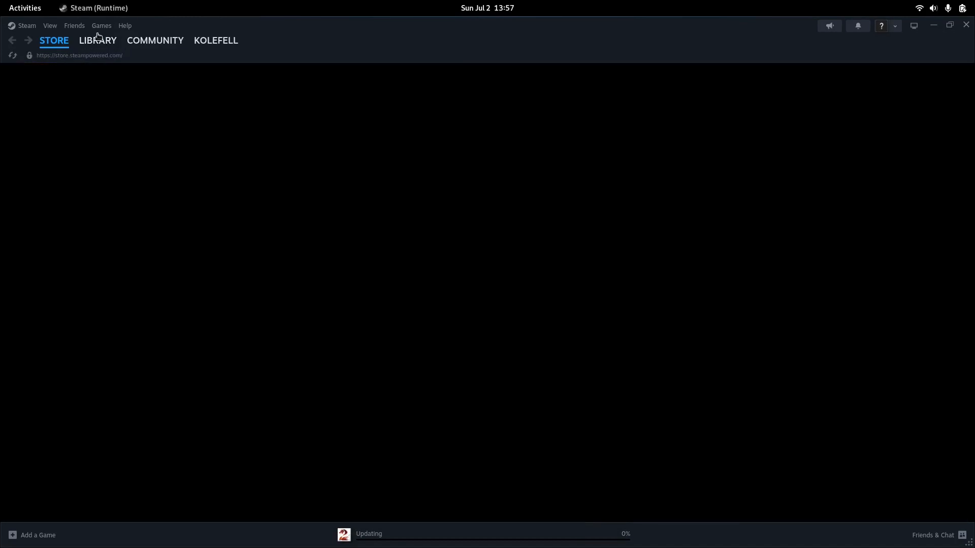
Switch Steam to the Library and select a game in the Favorites list
left_click(98, 40)
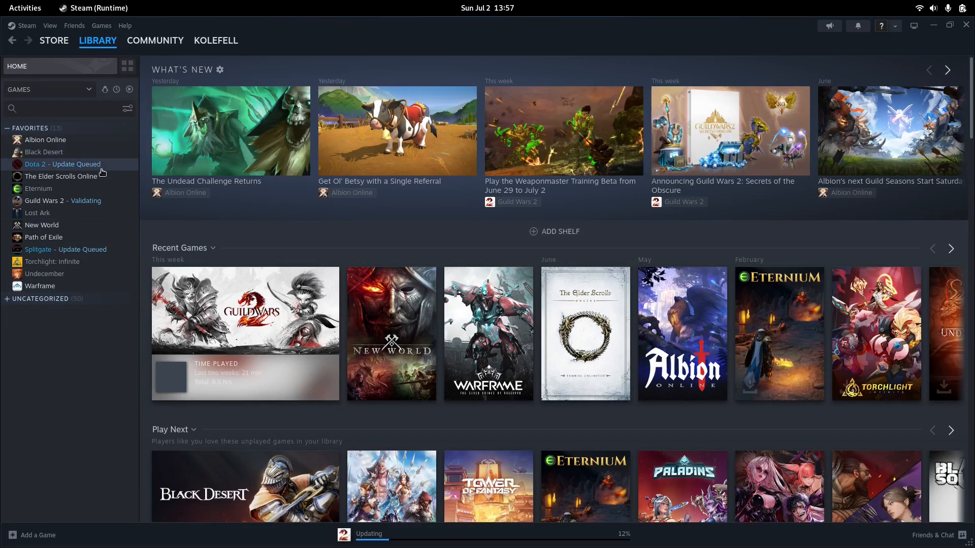
left_click(36, 164)
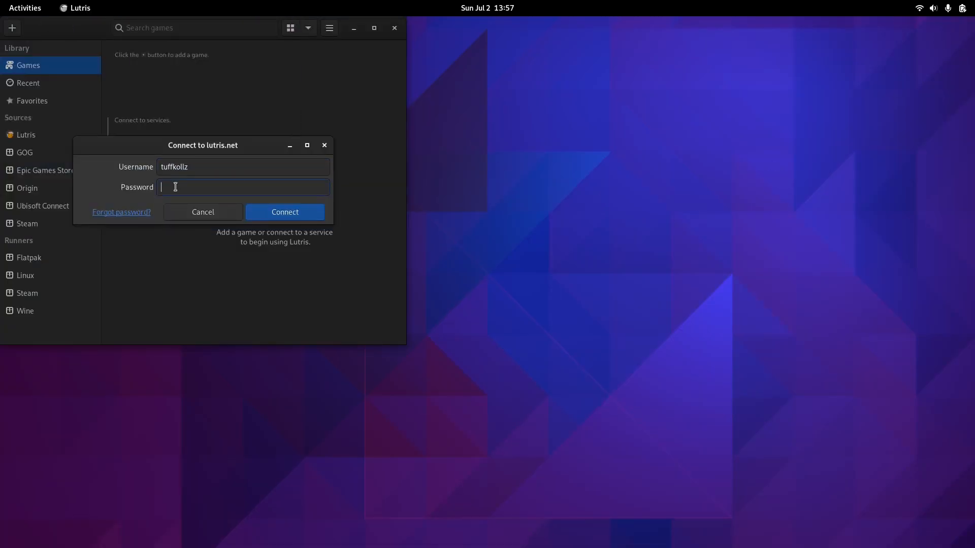
Enter the password and connect to the lutris.net account
type("password")
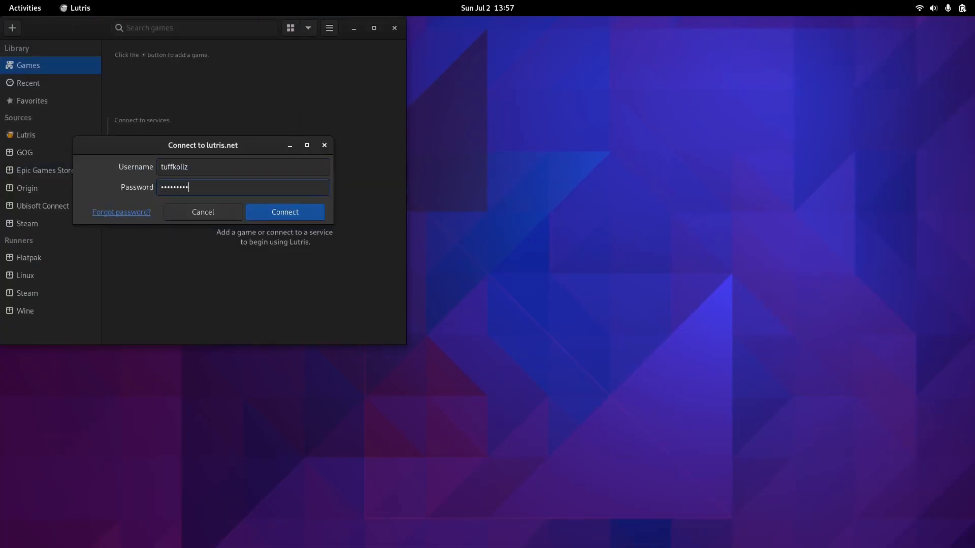
left_click(285, 212)
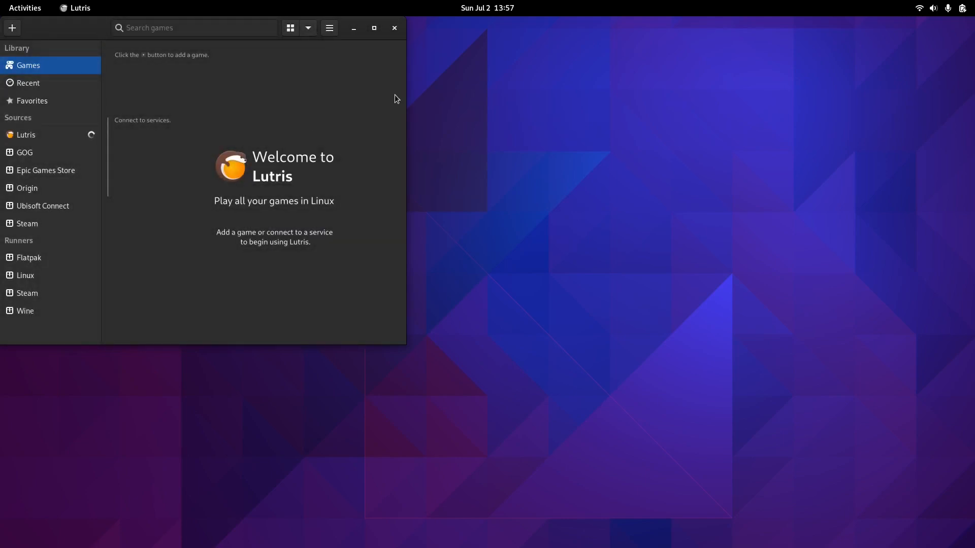
Set the Global options default installation folder to data/Gamez/Lutris and save
left_click(329, 28)
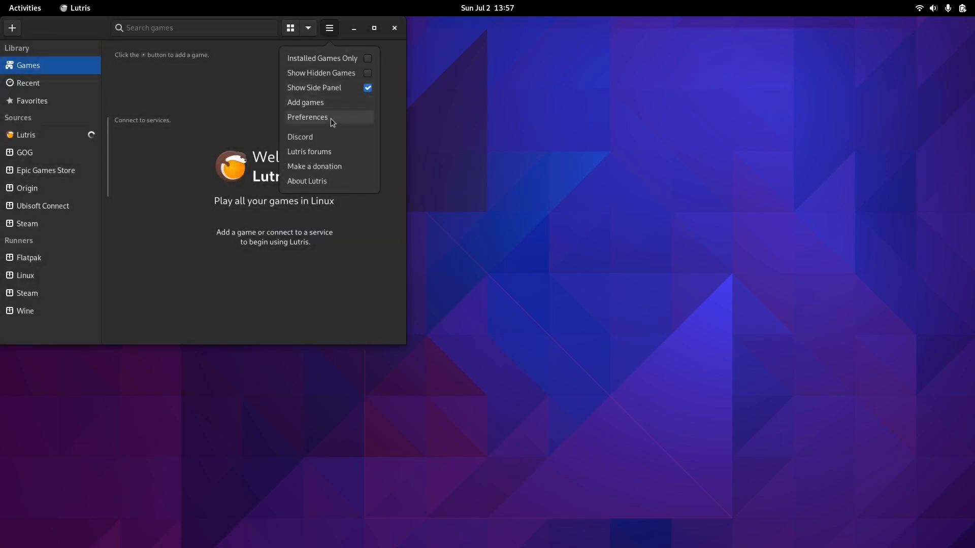
left_click(307, 117)
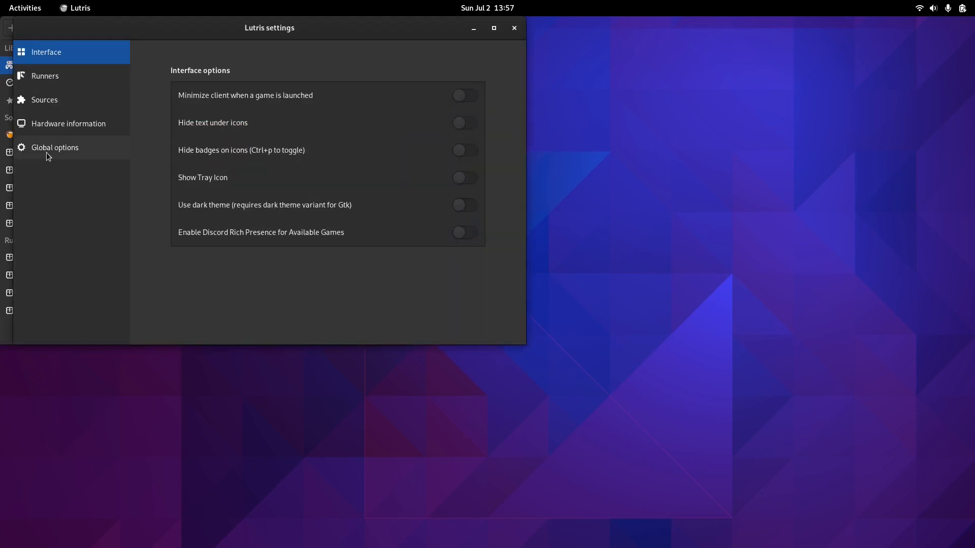
left_click(55, 148)
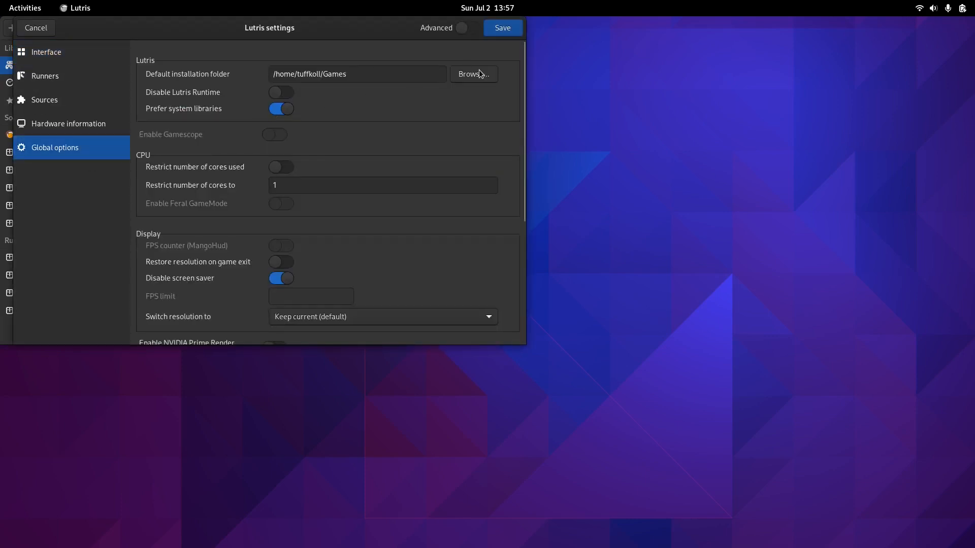
left_click(473, 74)
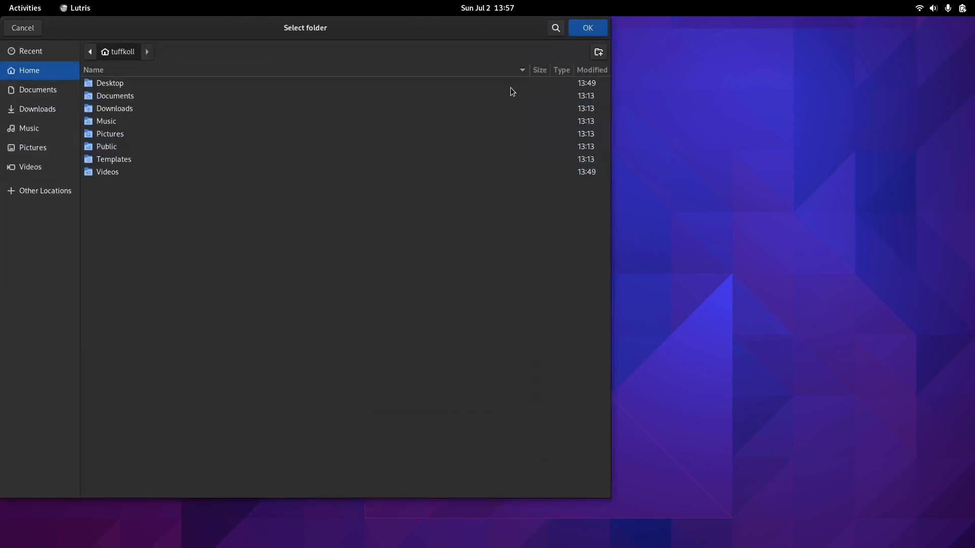
left_click(46, 190)
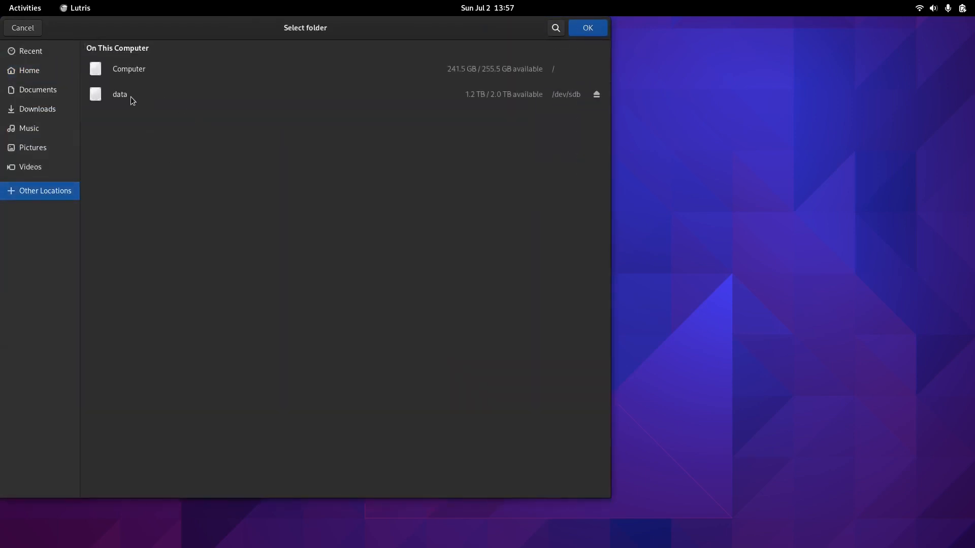
double_click(120, 94)
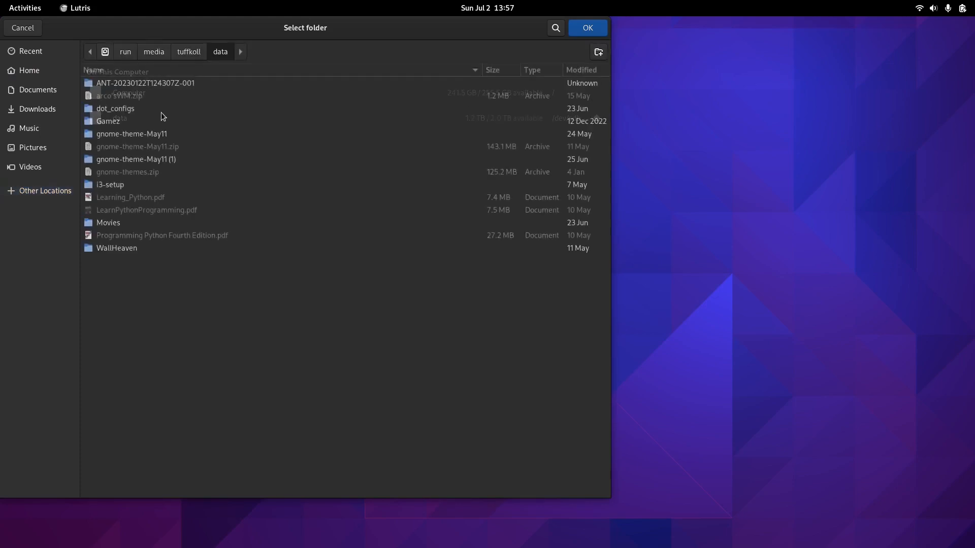
double_click(108, 121)
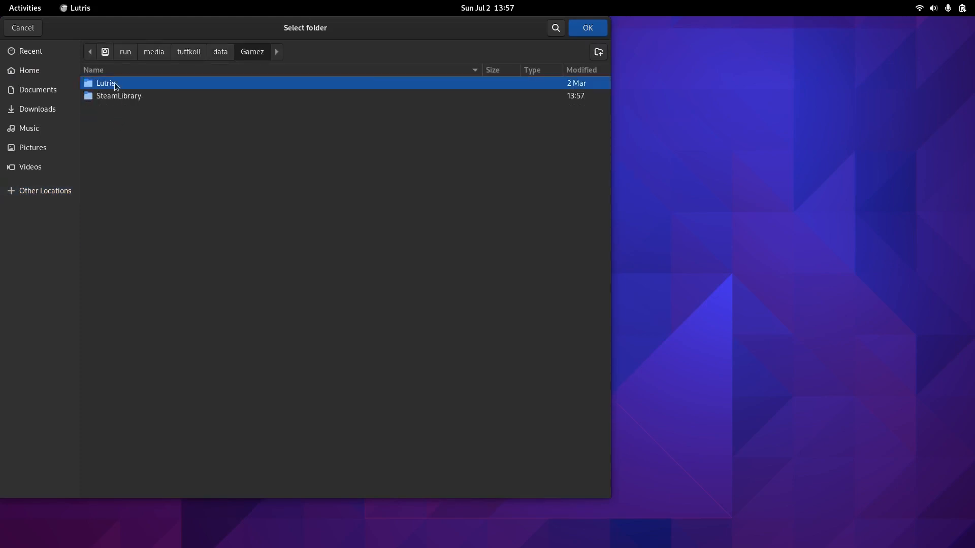
left_click(588, 27)
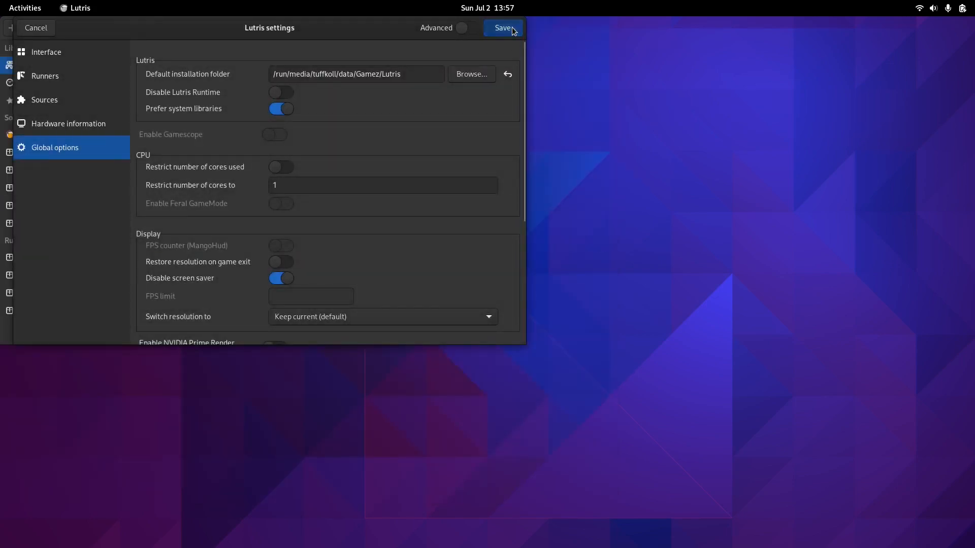
left_click(503, 28)
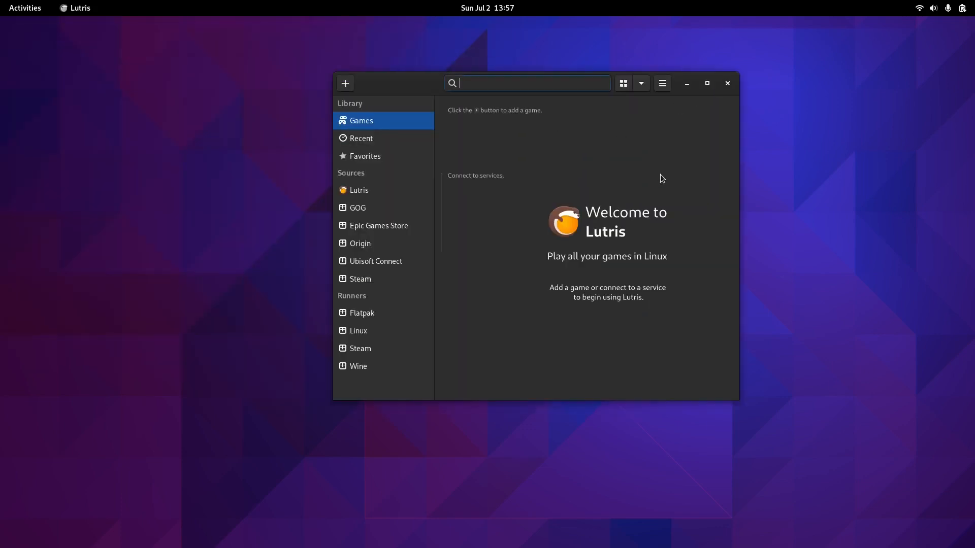
mouse_move(583, 172)
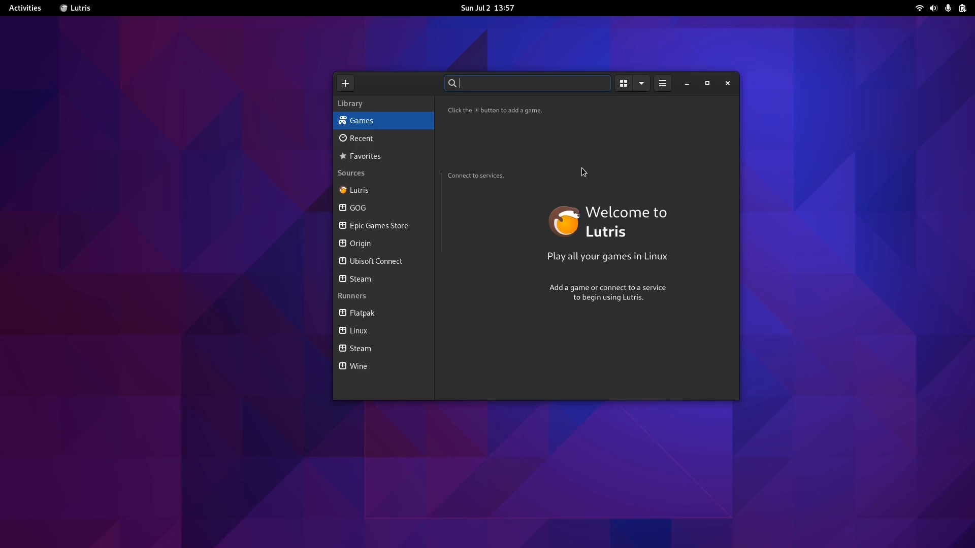
mouse_move(579, 190)
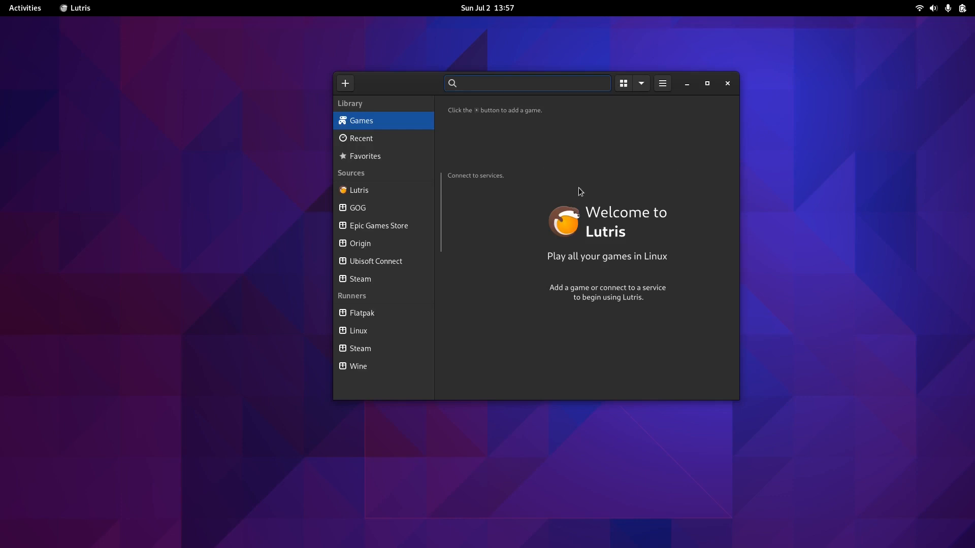
left_click(527, 83)
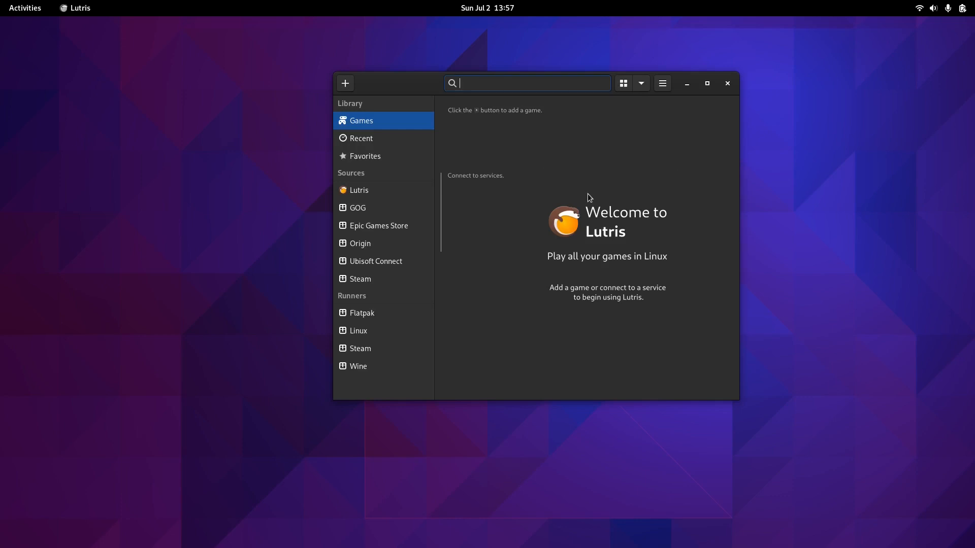
mouse_move(673, 192)
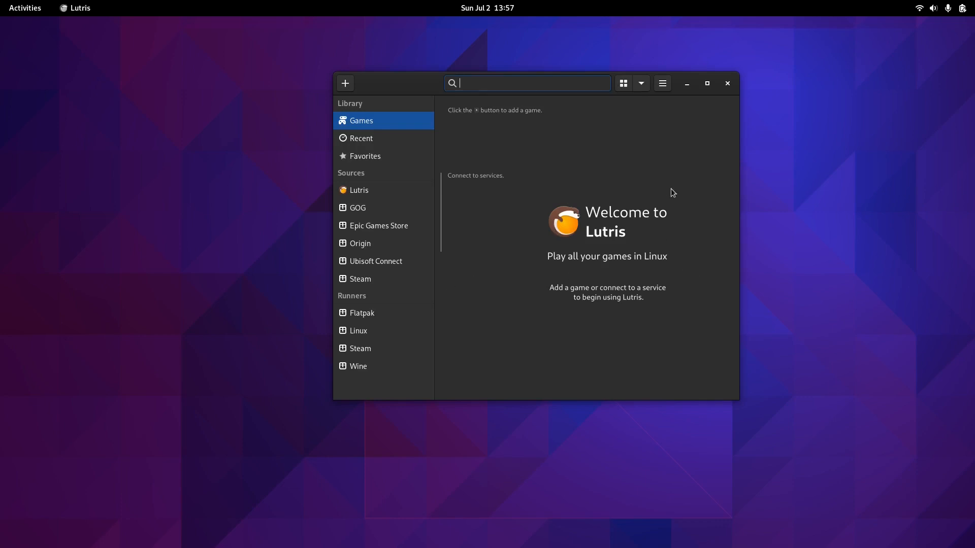
mouse_move(403, 81)
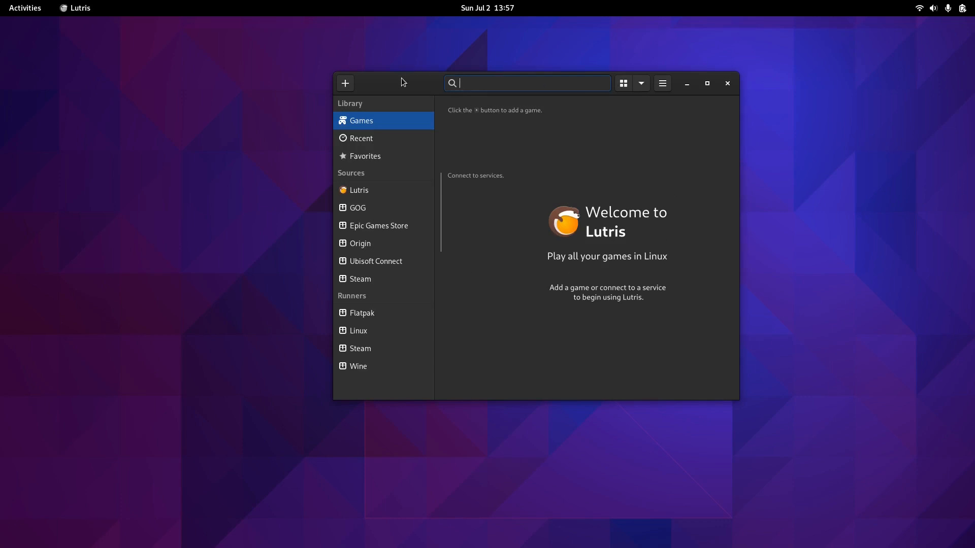
mouse_move(407, 90)
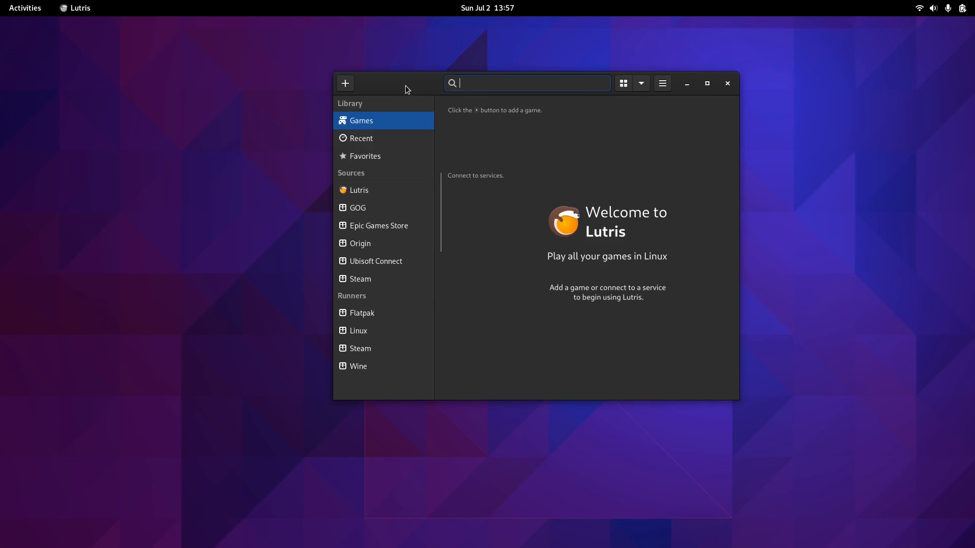
Scan data/Gamez/Lutris for games, importing Elder Scrolls Online, Albion Online and League of Legends
left_click(345, 83)
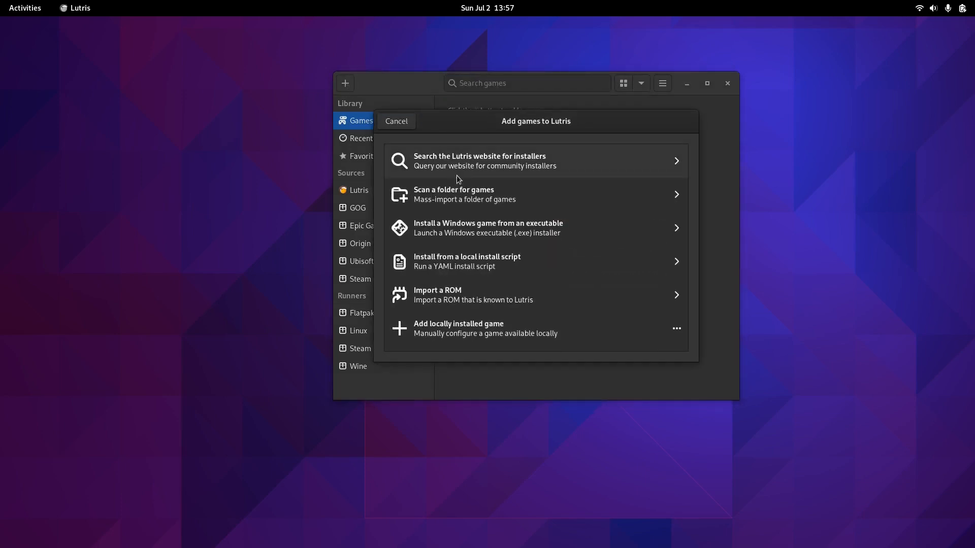
mouse_move(454, 202)
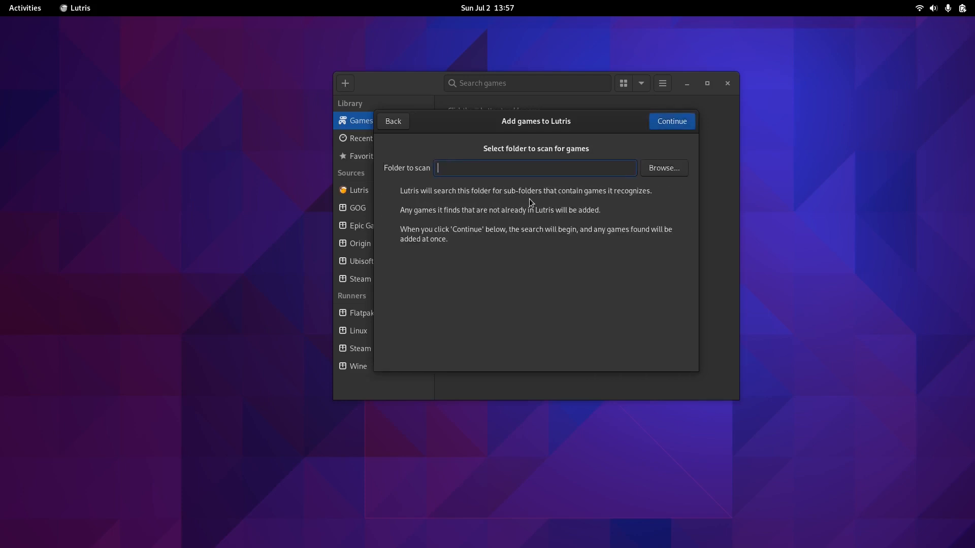
left_click(663, 167)
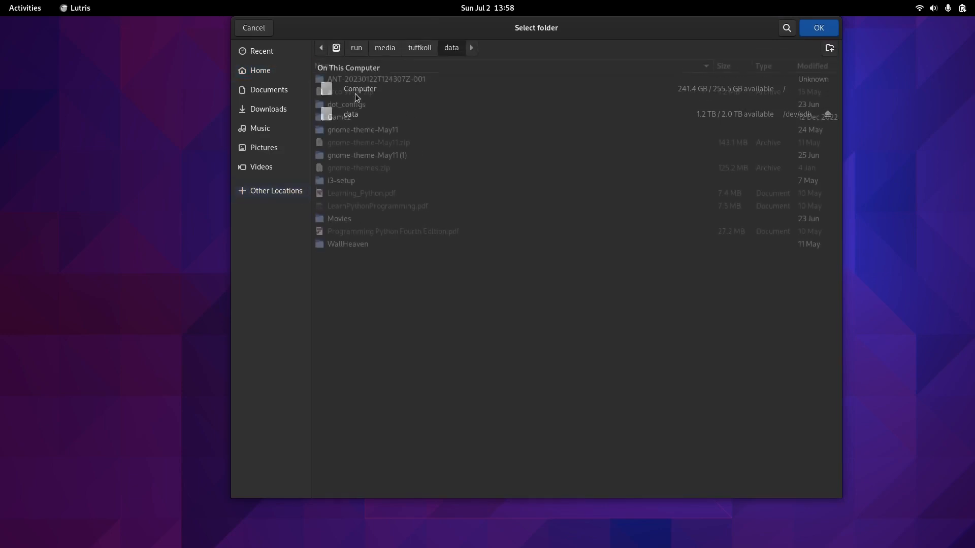
double_click(345, 114)
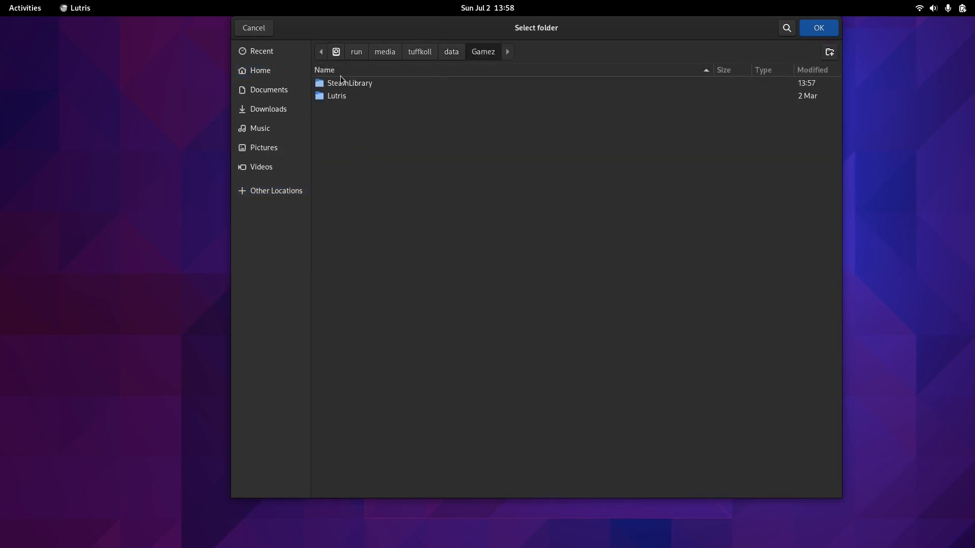
left_click(337, 95)
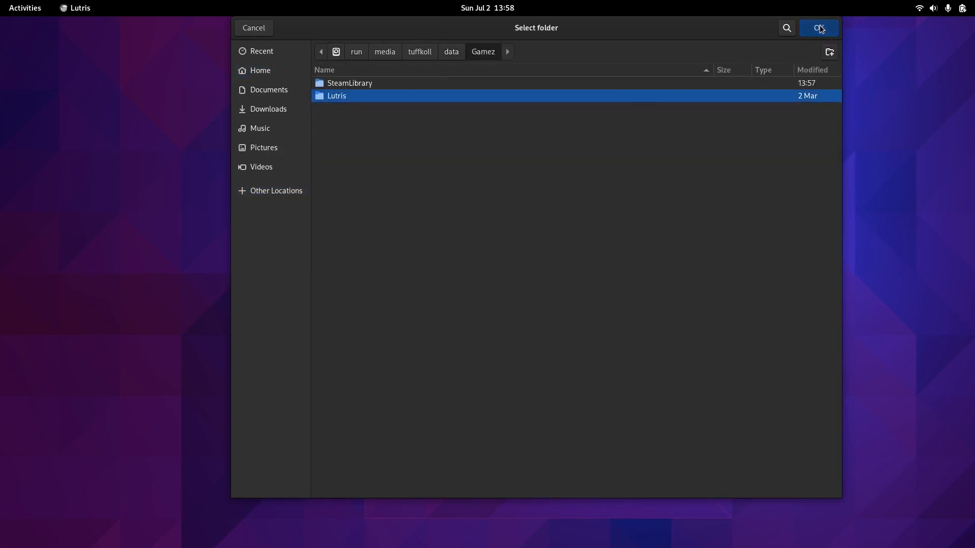
left_click(819, 27)
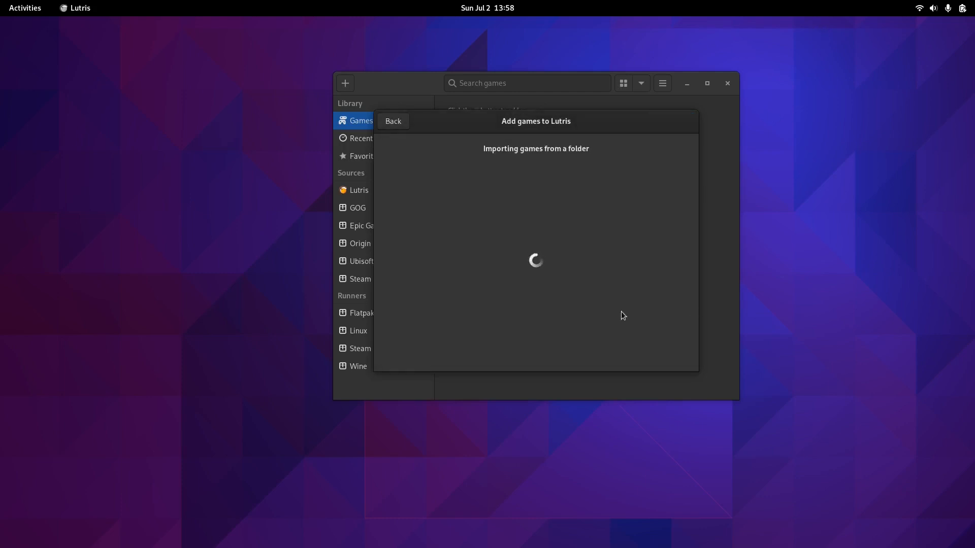
mouse_move(689, 294)
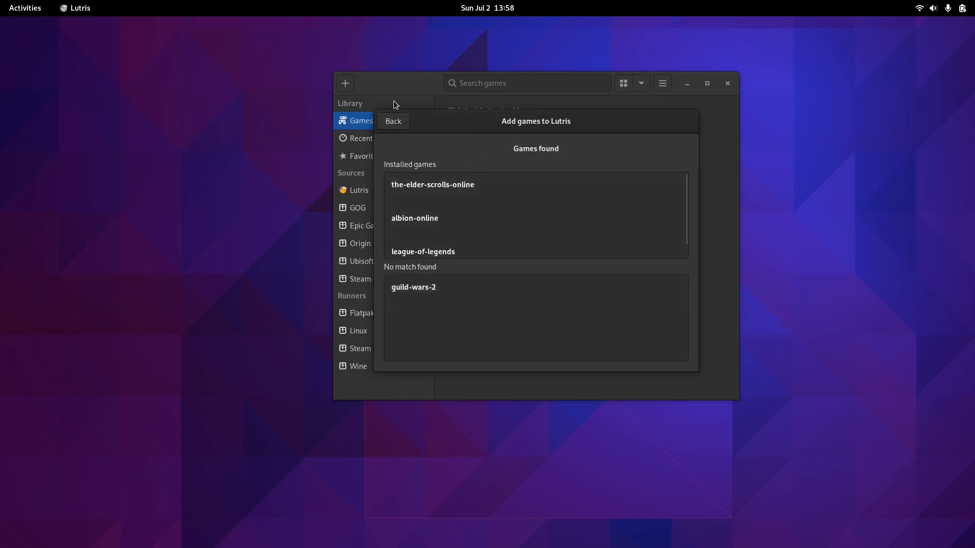
left_click(393, 121)
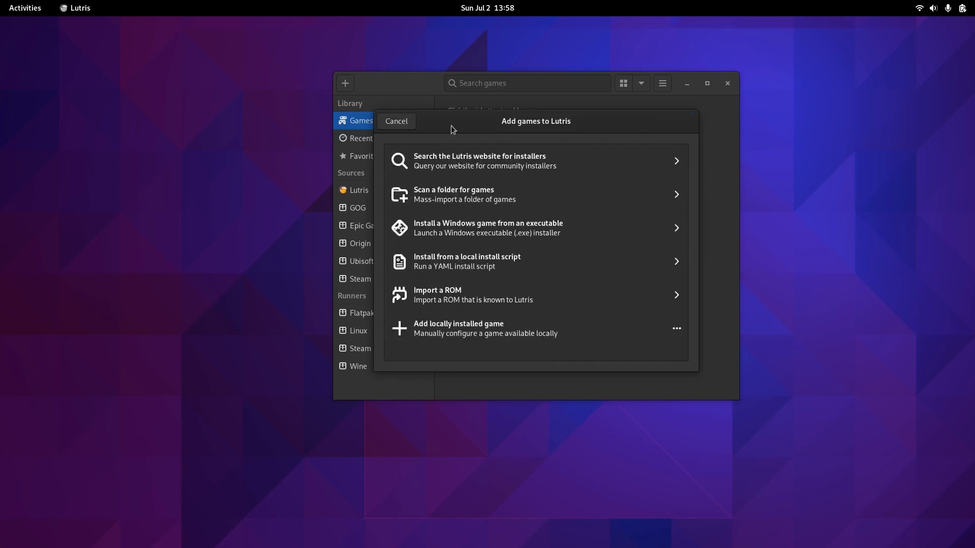
Close the add-games dialog, check the local library, then pick Guild Wars 2 from the Lutris catalogue
left_click(396, 120)
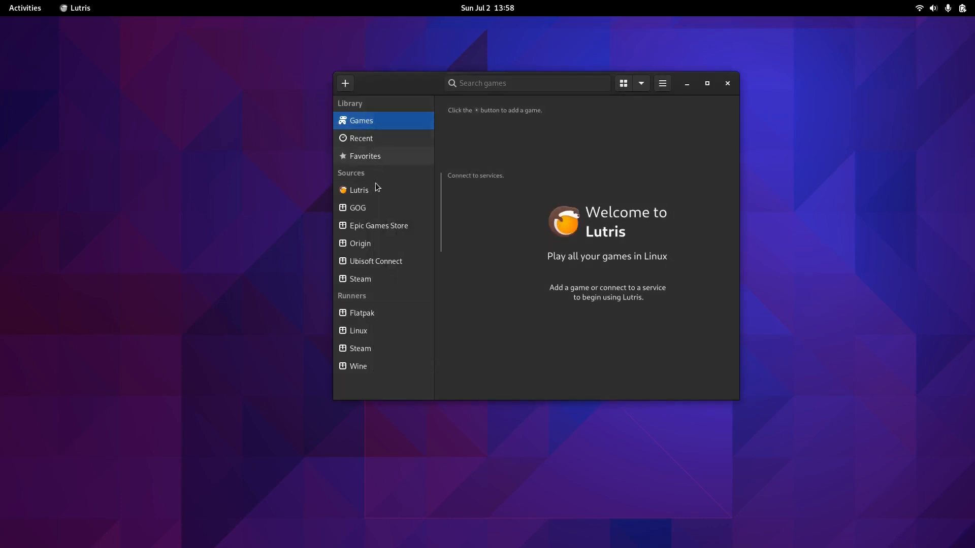
left_click(359, 190)
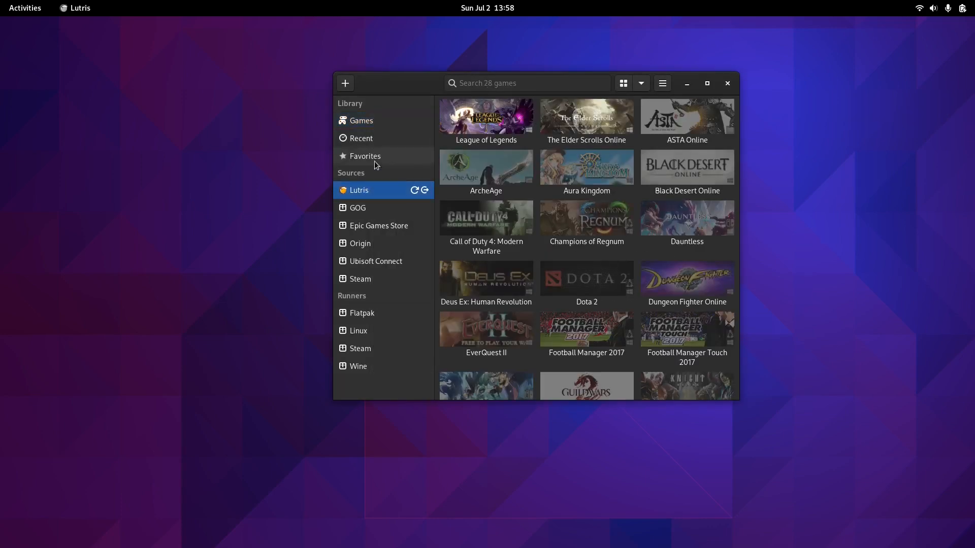
left_click(361, 121)
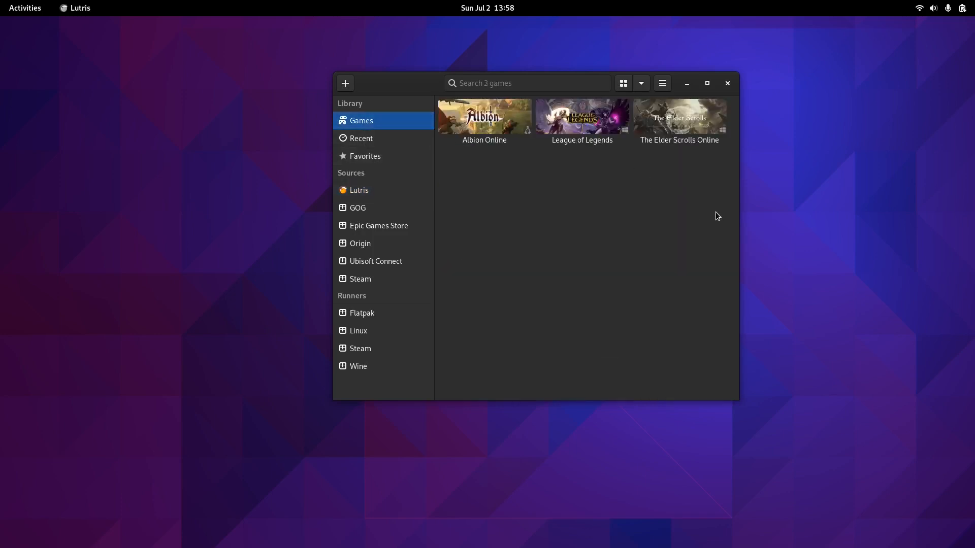
mouse_move(691, 126)
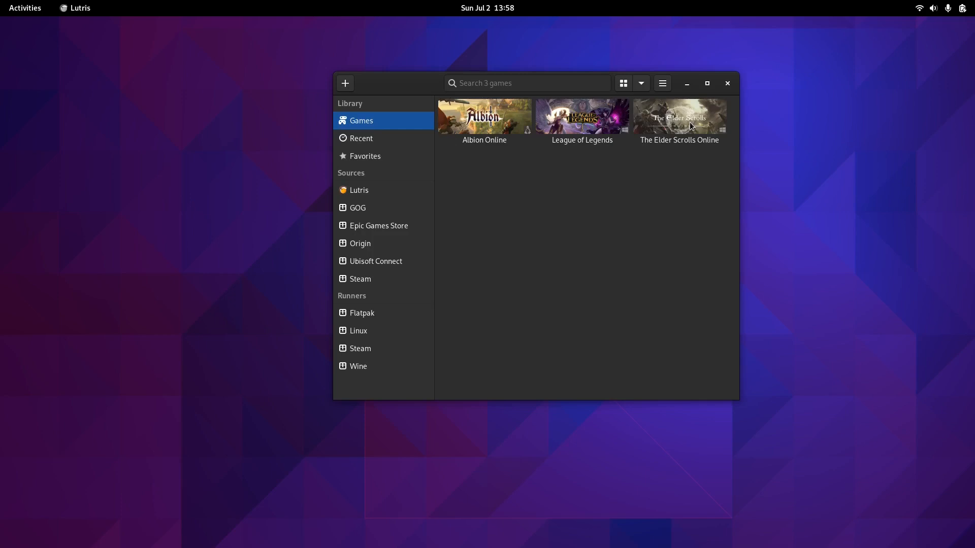
mouse_move(626, 236)
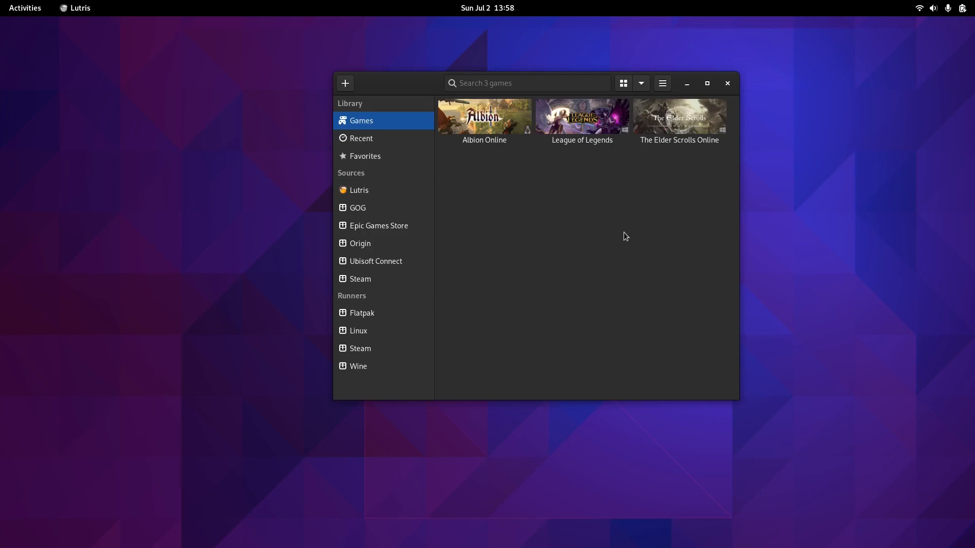
left_click(359, 190)
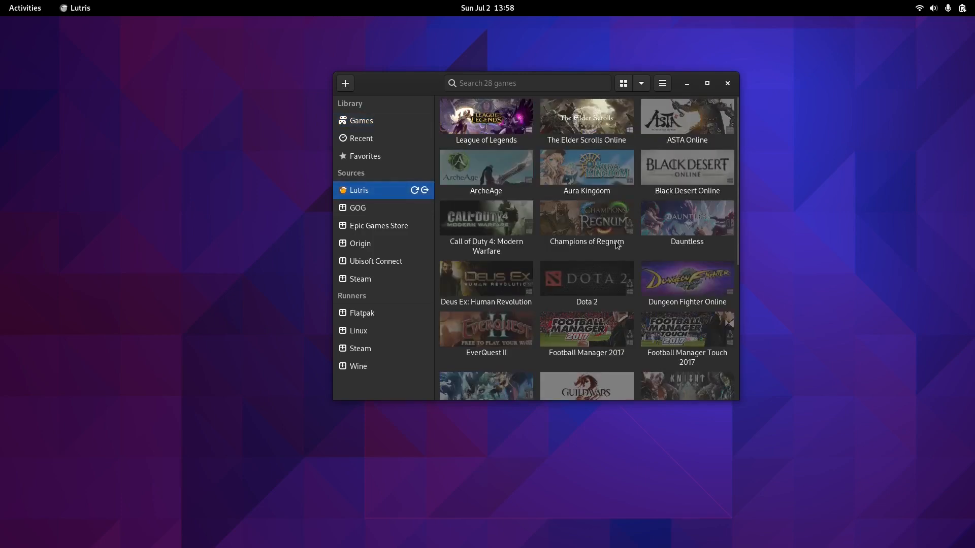
scroll("down", 3)
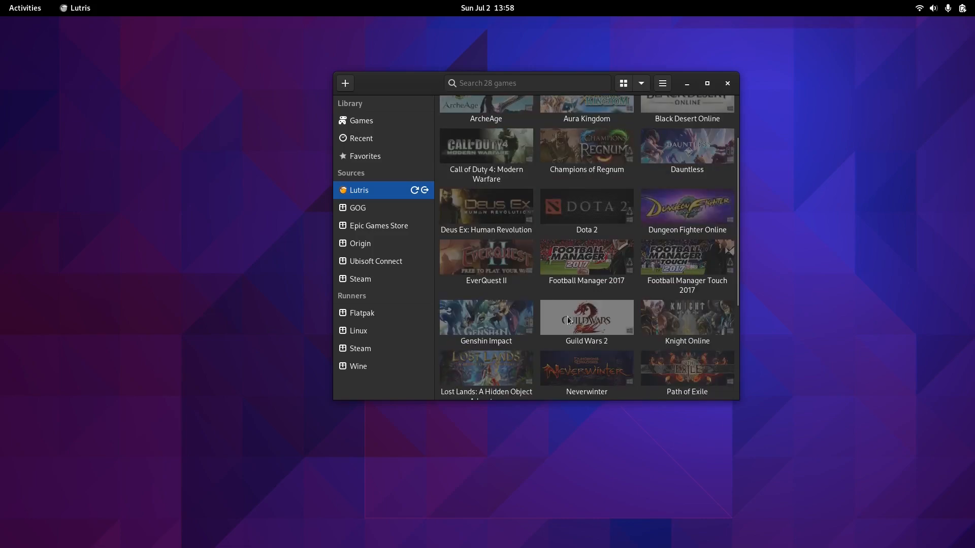
left_click(586, 318)
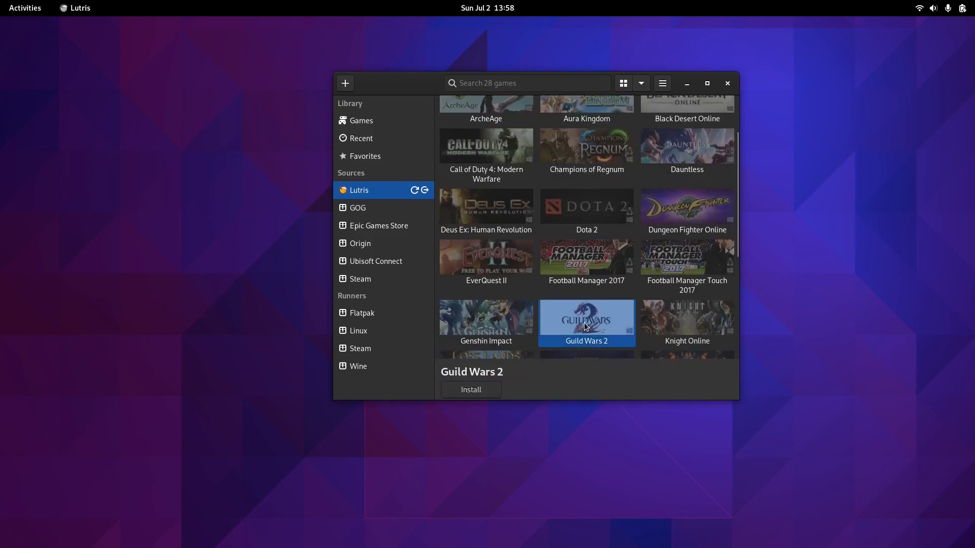
Install Guild Wars 2 with the DXVK 64-Bit option into the suggested guild-wars-2 directory
left_click(471, 389)
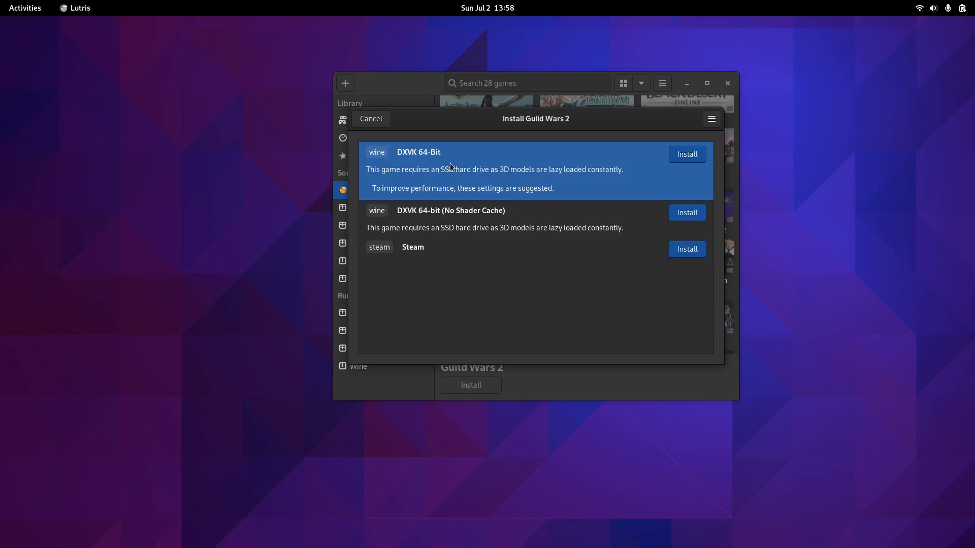
mouse_move(424, 172)
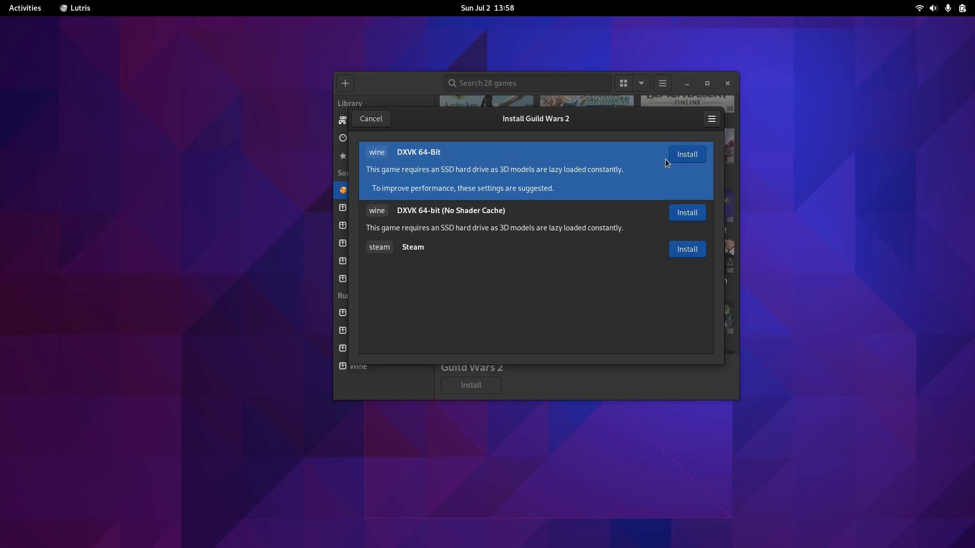
left_click(687, 154)
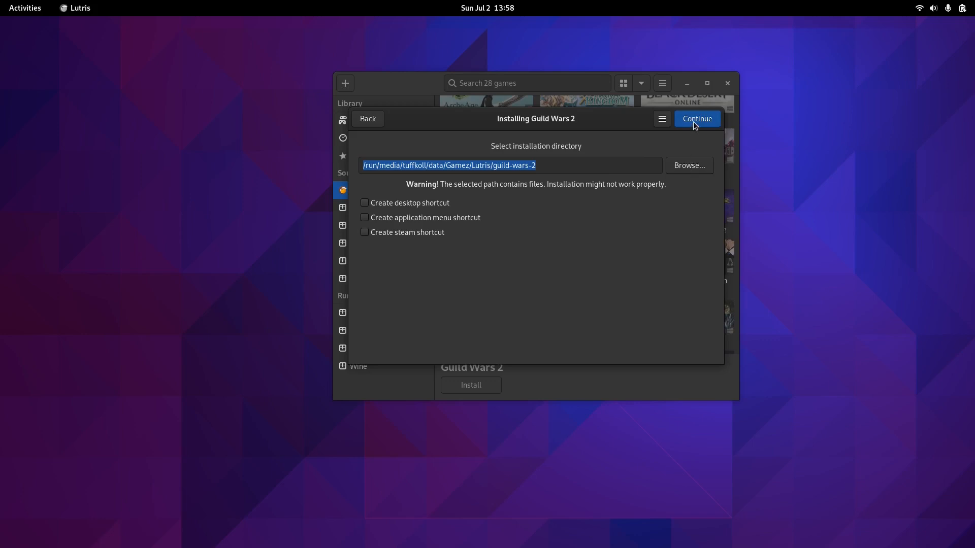
mouse_move(562, 178)
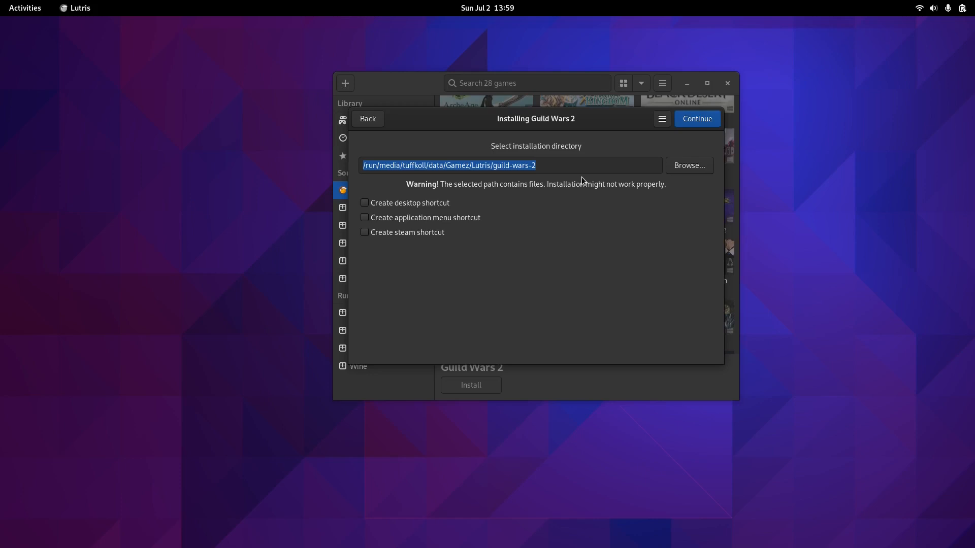
mouse_move(579, 169)
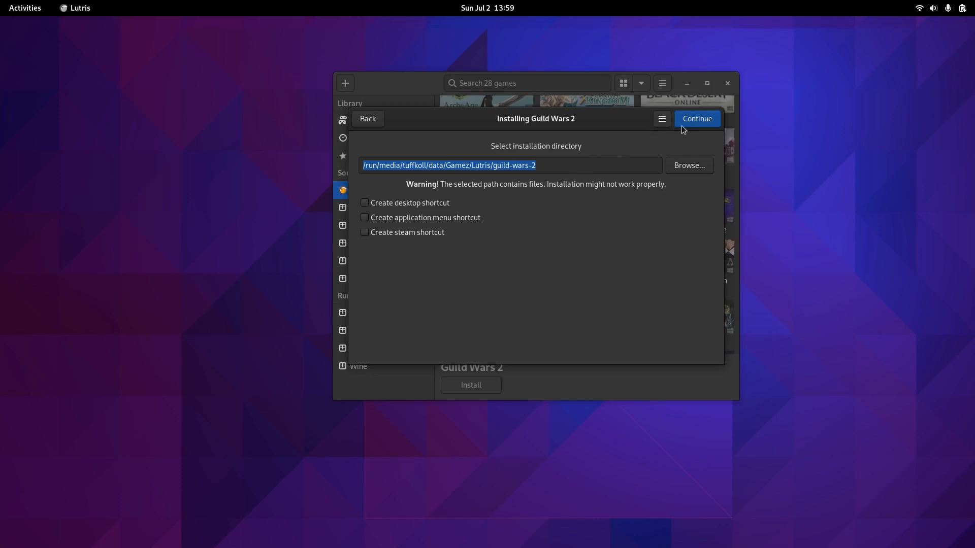
mouse_move(693, 125)
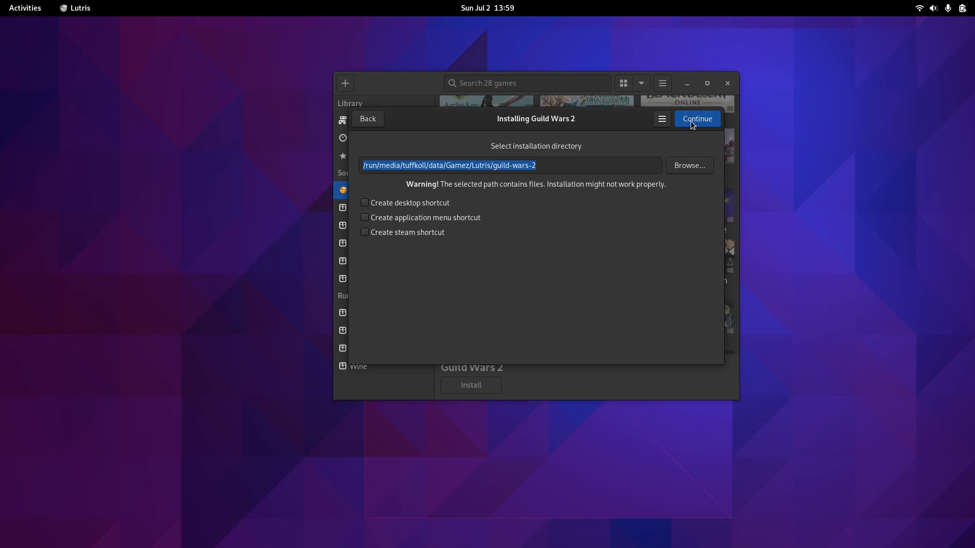
left_click(697, 118)
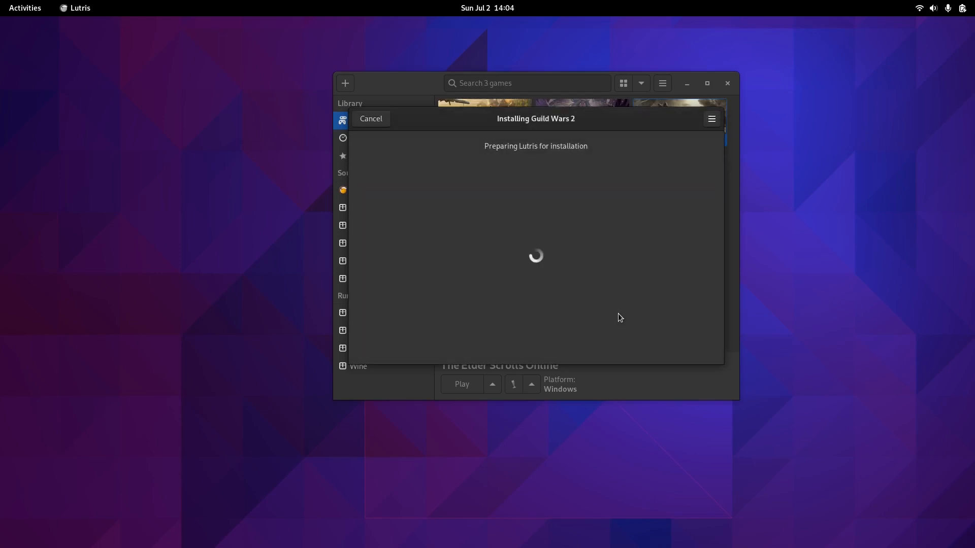
mouse_move(636, 314)
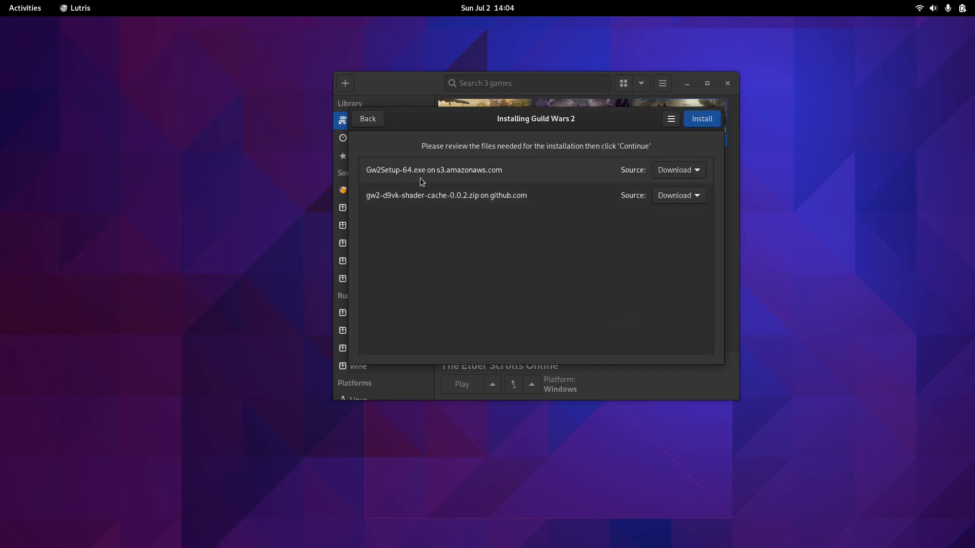
mouse_move(357, 168)
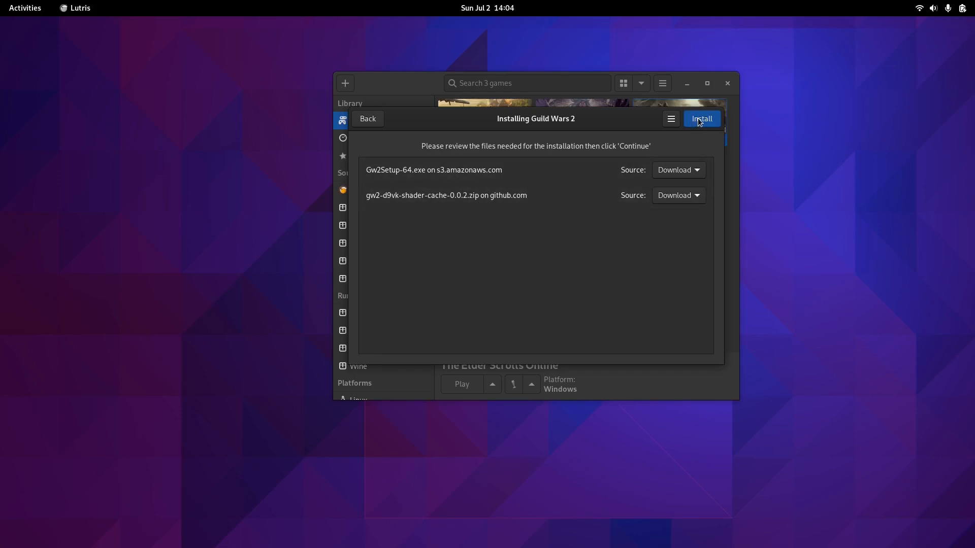
Approve downloading the listed Guild Wars 2 setup file and shader cache
left_click(702, 119)
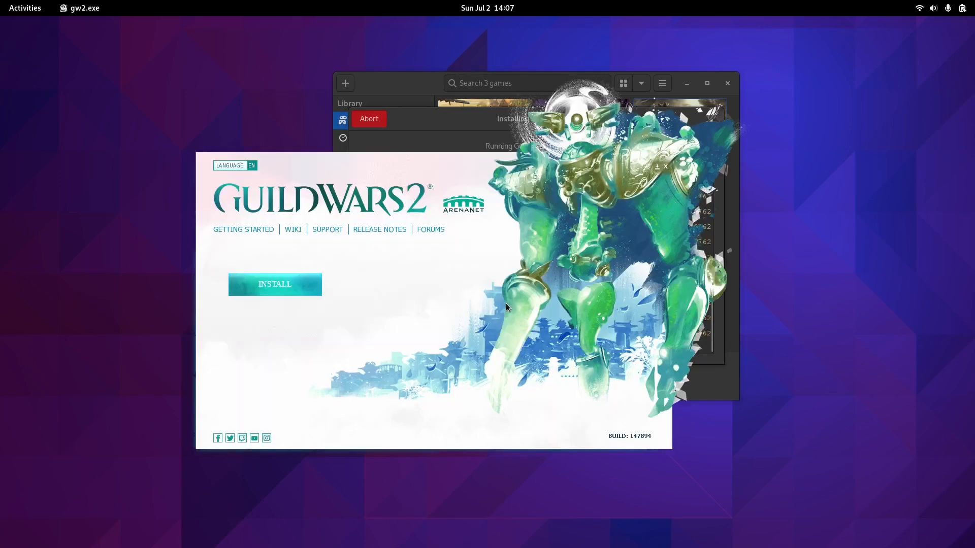
mouse_move(556, 240)
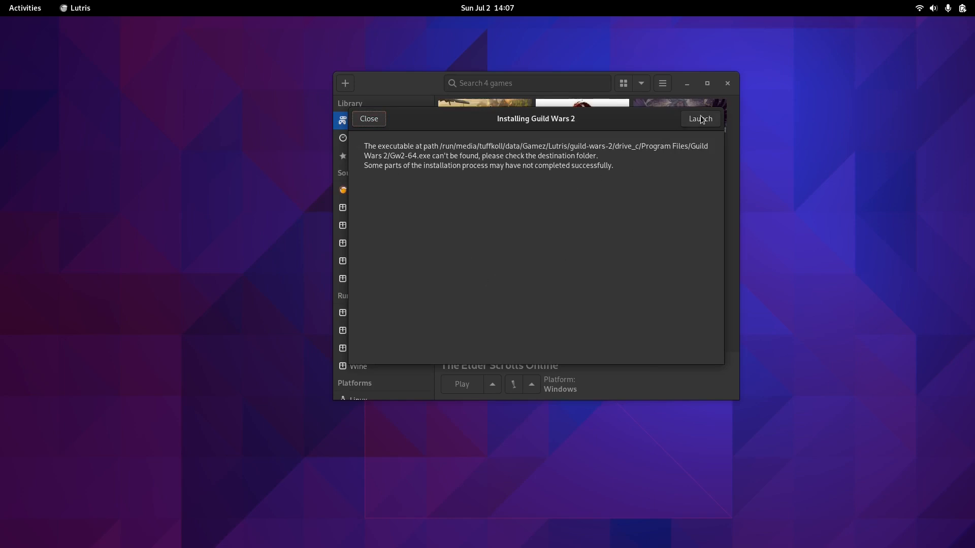
Dismiss the finished installer and launch Guild Wars 2 from the library grid
left_click(369, 118)
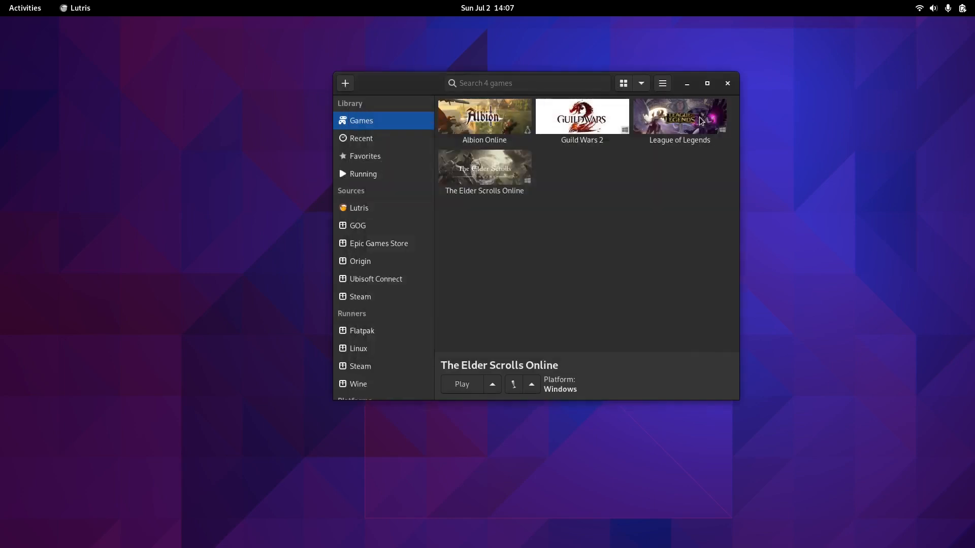
mouse_move(590, 290)
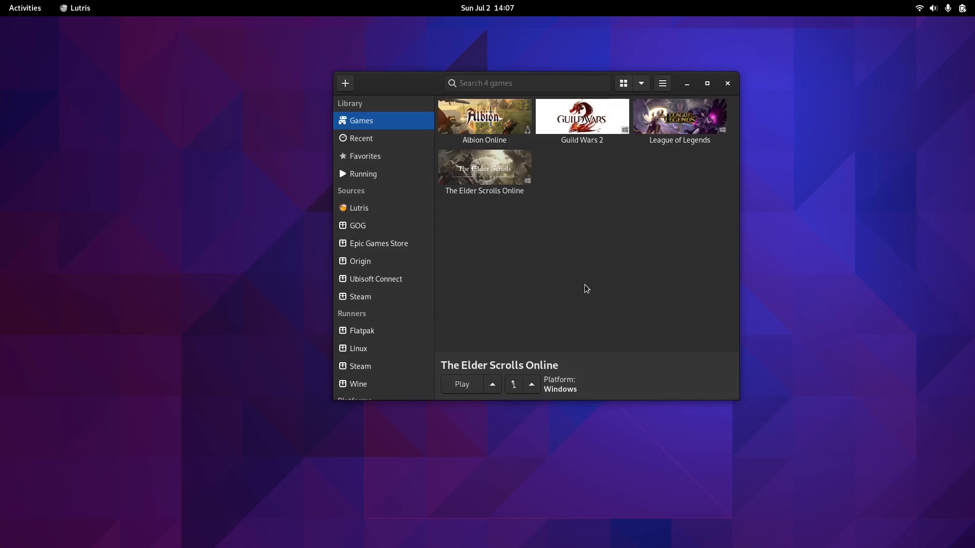
double_click(582, 116)
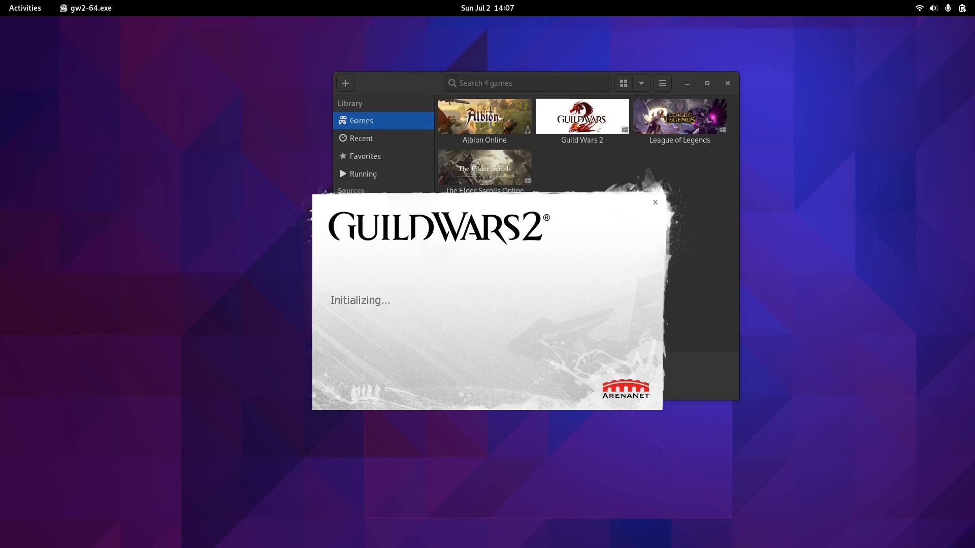
left_click(655, 202)
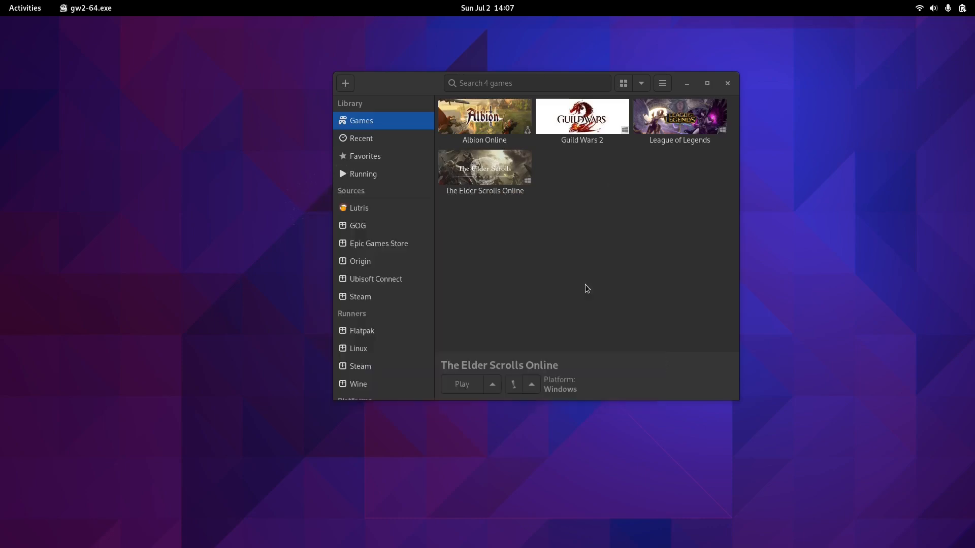
double_click(581, 117)
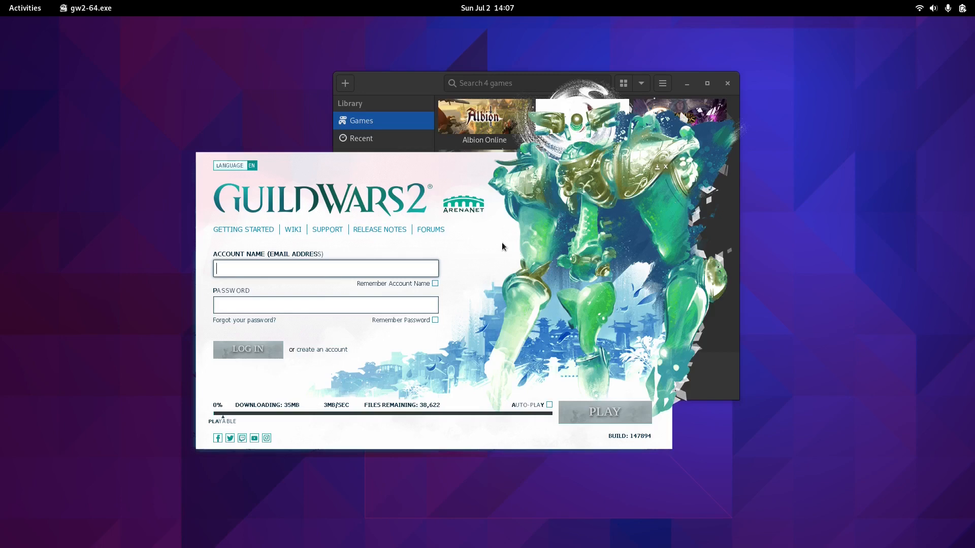
mouse_move(669, 168)
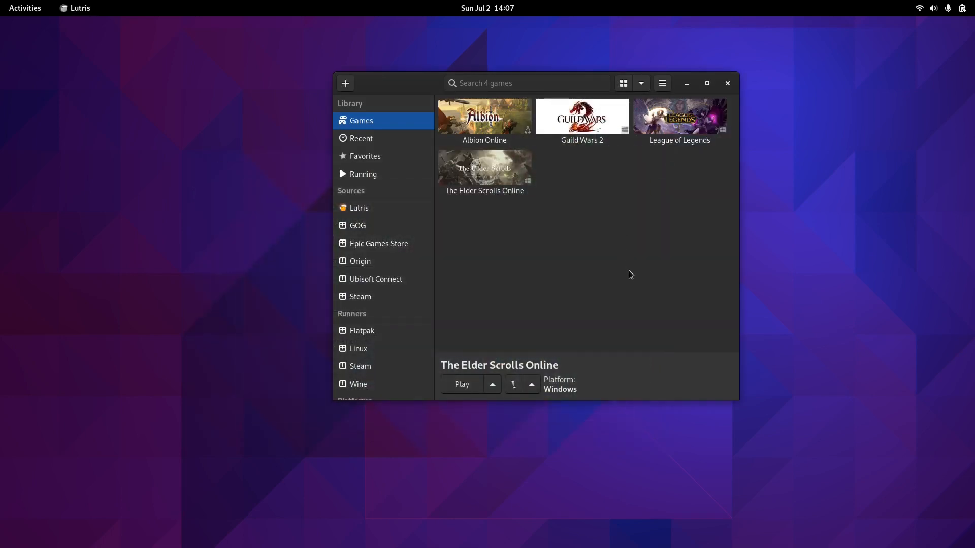
Start The Elder Scrolls Online from the Lutris library
left_click(581, 117)
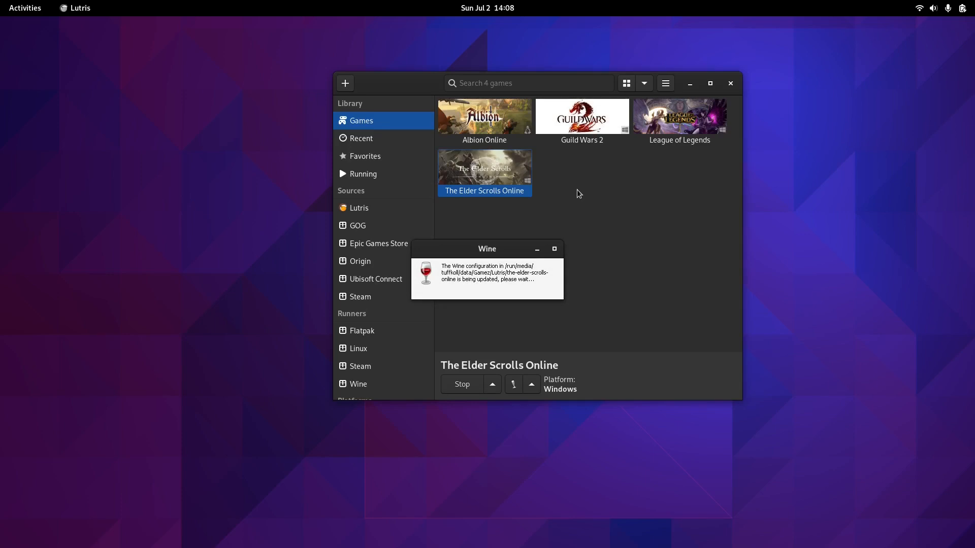
mouse_move(585, 188)
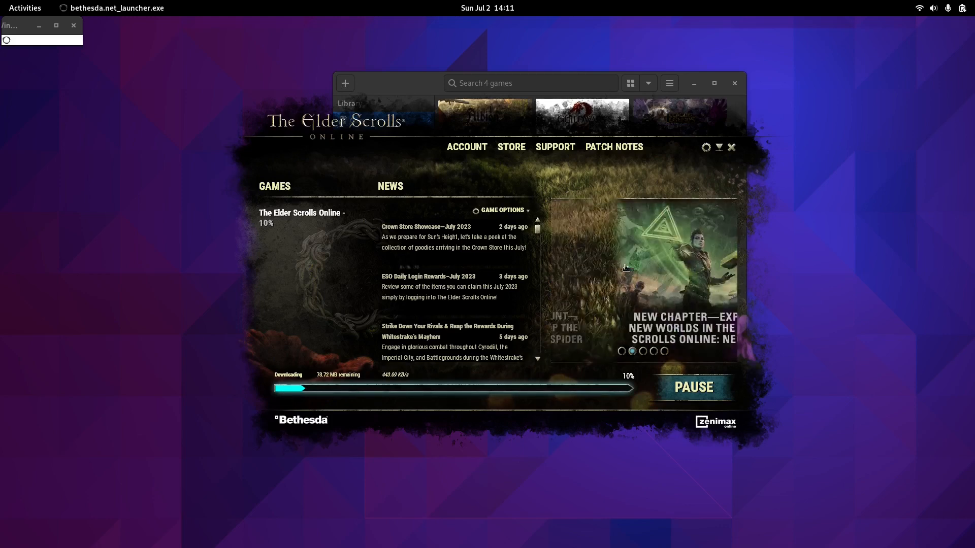
mouse_move(881, 337)
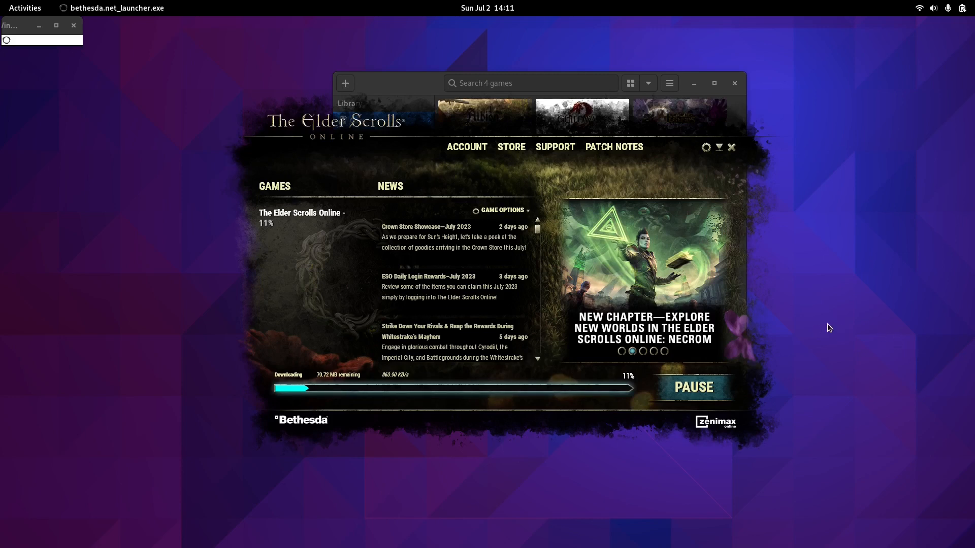
mouse_move(785, 344)
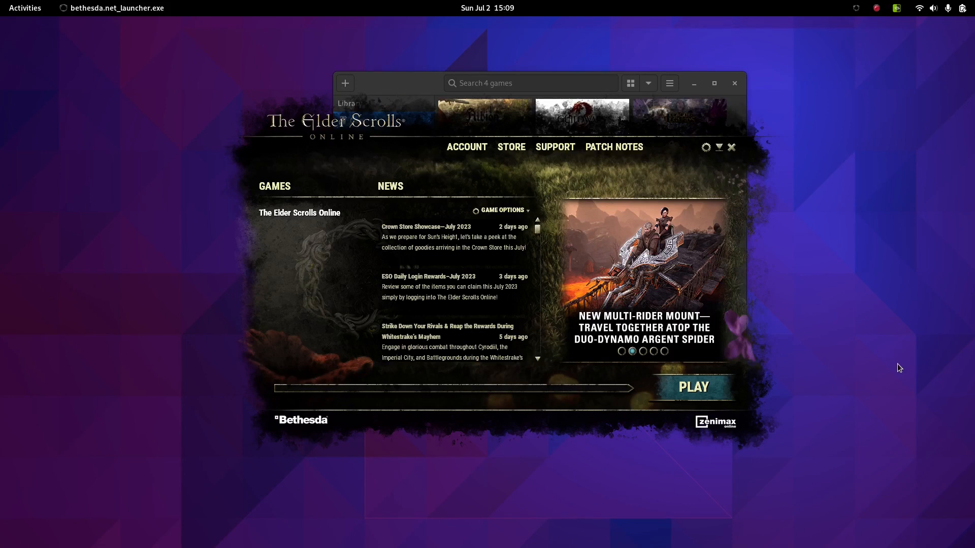
mouse_move(855, 349)
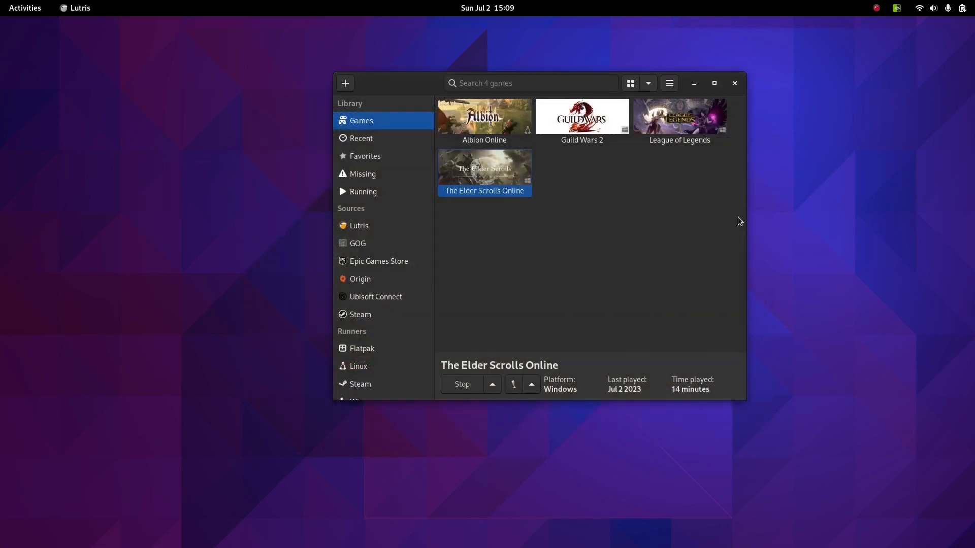
mouse_move(631, 287)
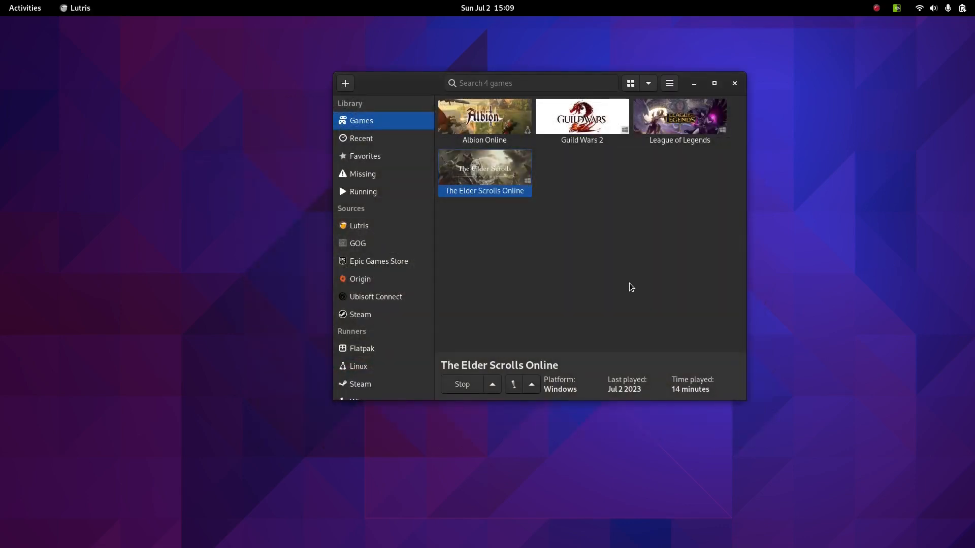
mouse_move(577, 272)
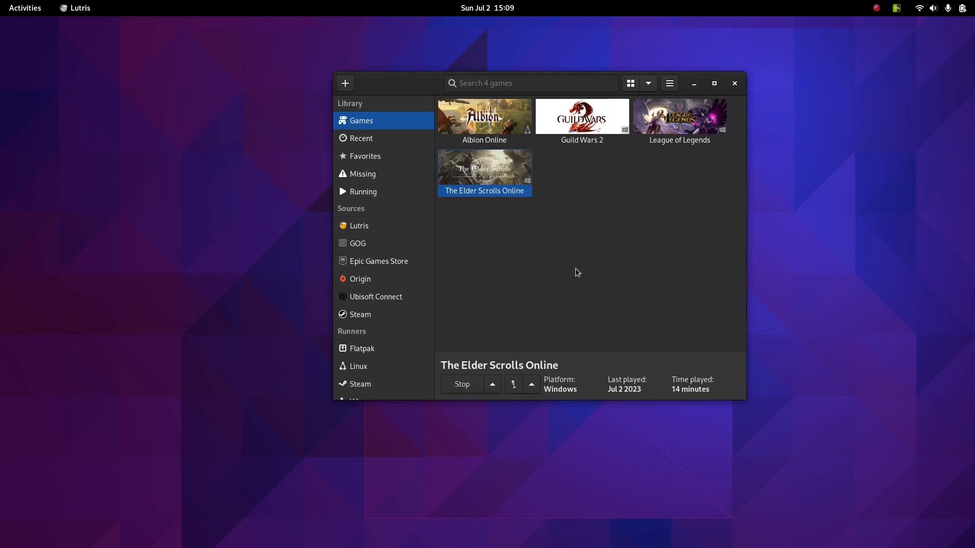
Install the lutris-GE-Proton8-8 Wine version from the Wine version manager, then close it
scroll("down", 3)
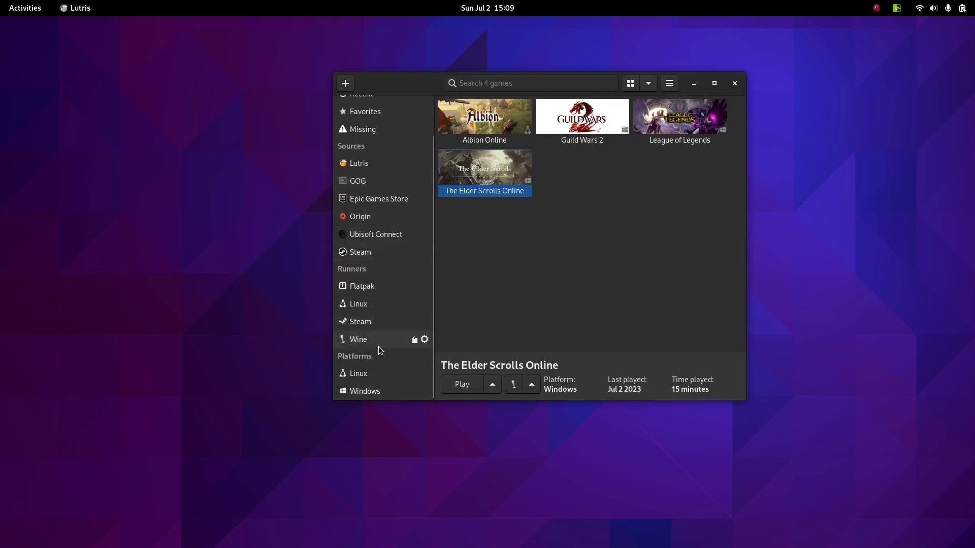
mouse_move(399, 345)
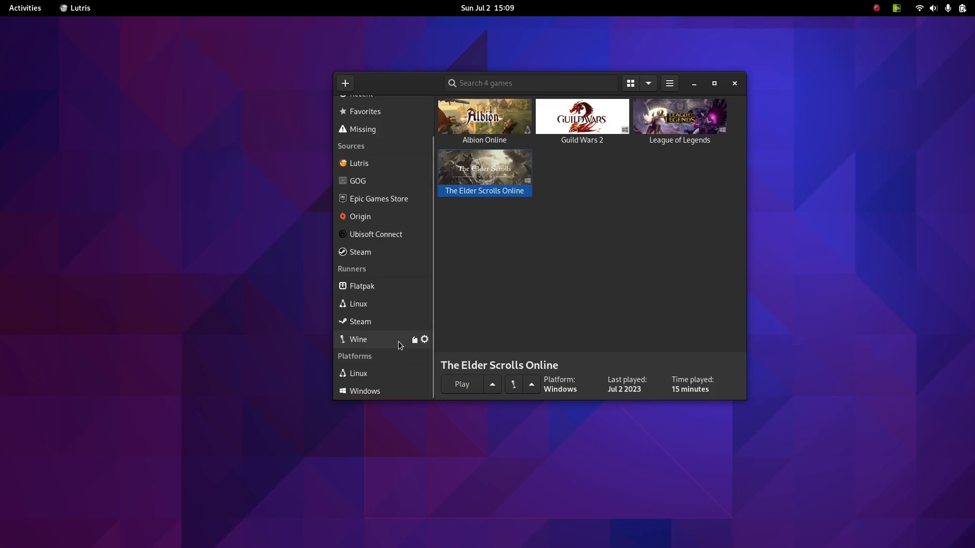
mouse_move(417, 345)
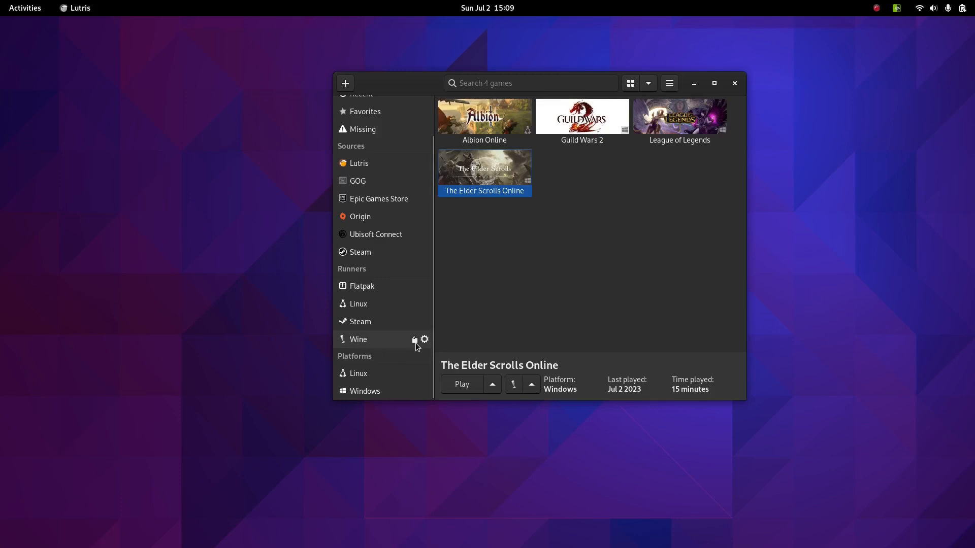
mouse_move(415, 341)
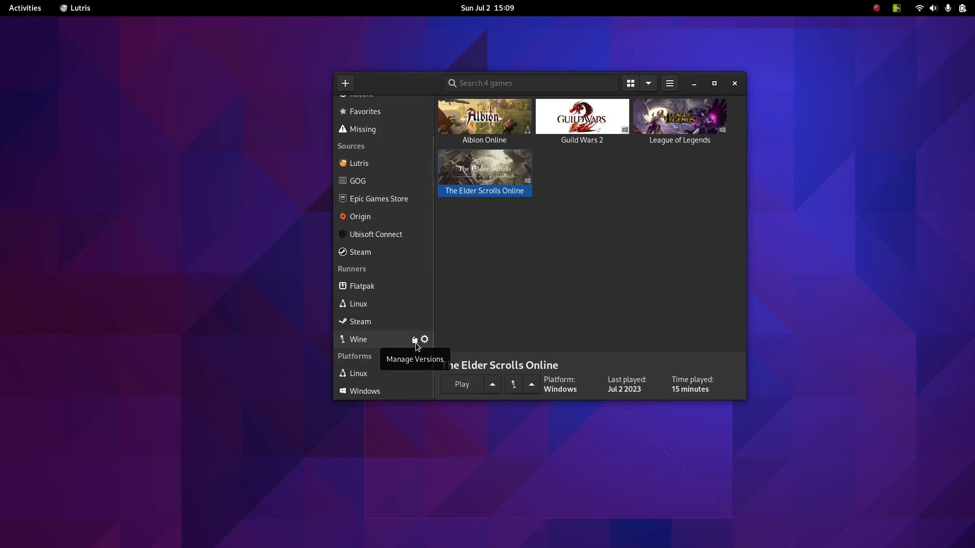
left_click(424, 339)
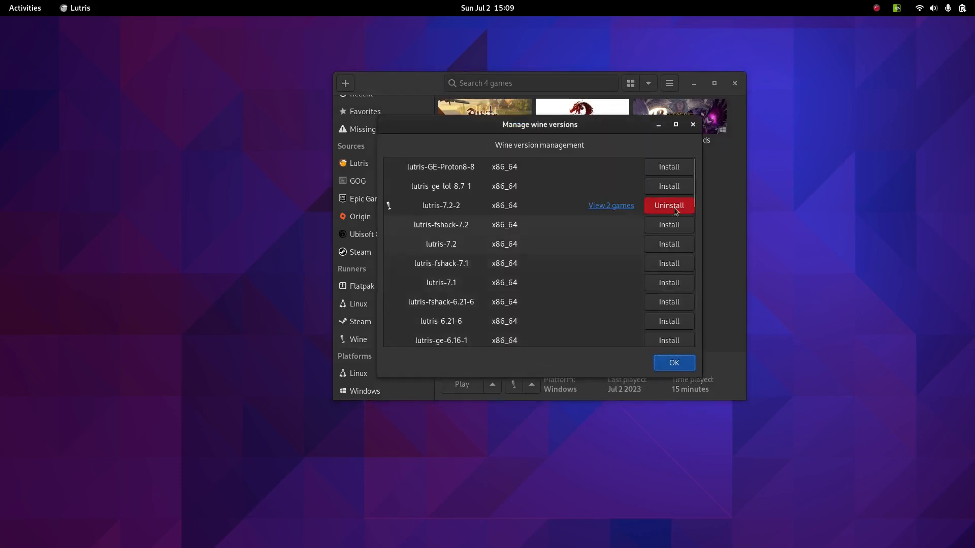
mouse_move(590, 200)
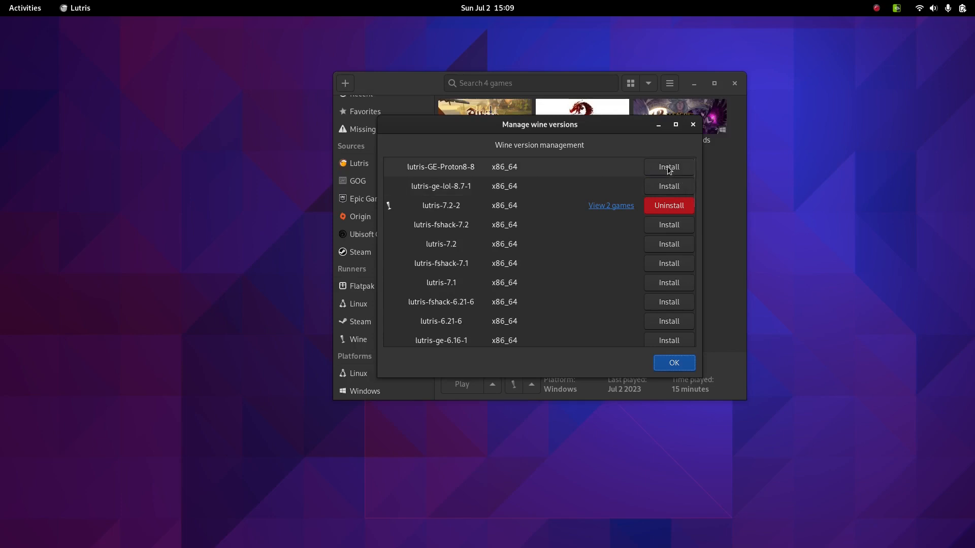
left_click(668, 167)
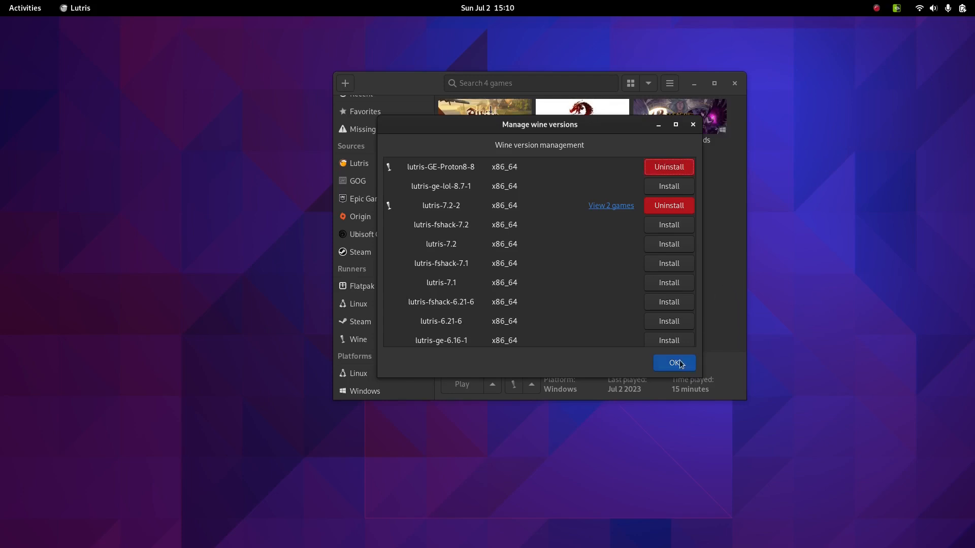
left_click(673, 363)
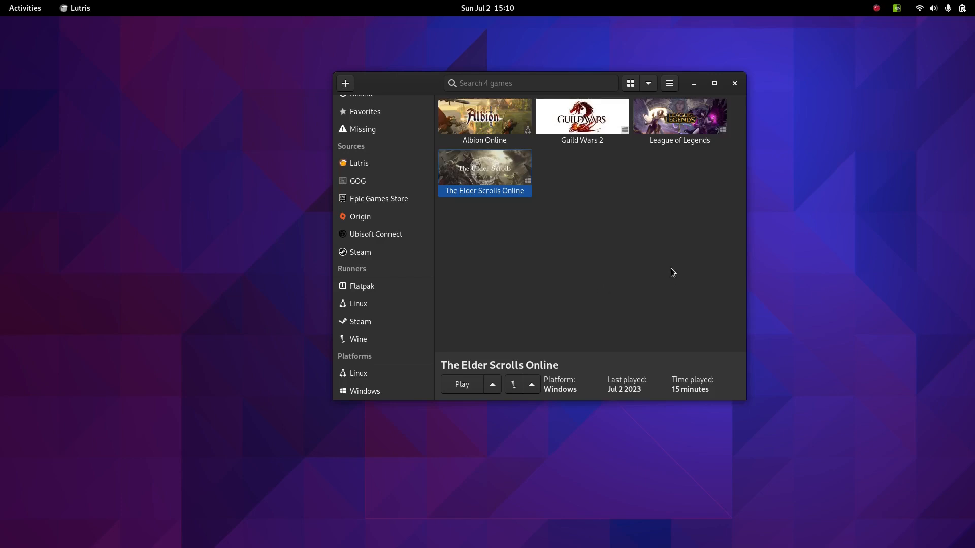
mouse_move(556, 212)
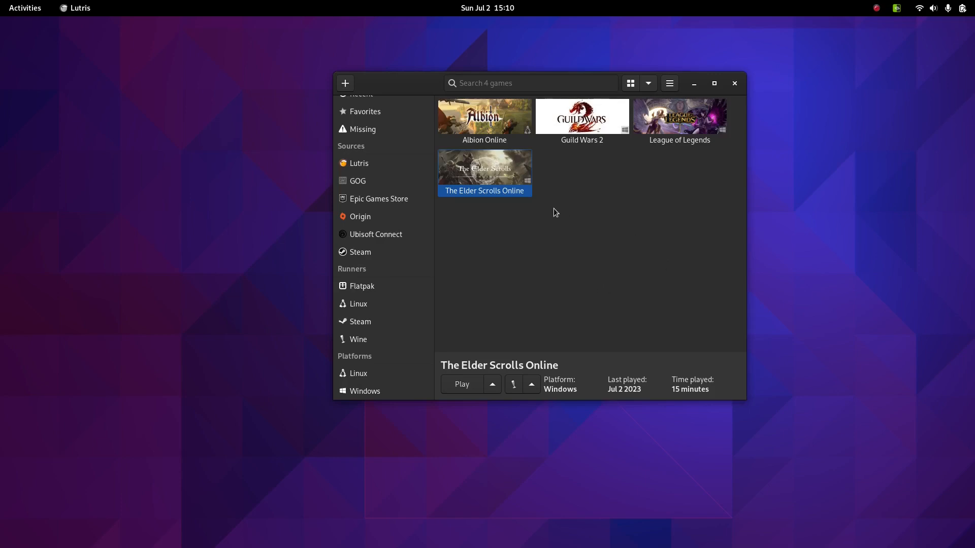
mouse_move(645, 233)
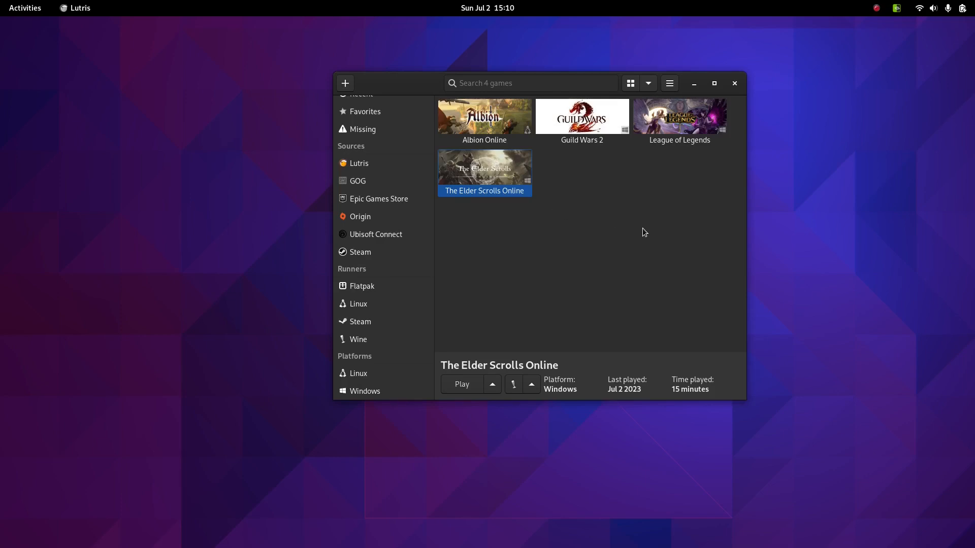
right_click(476, 170)
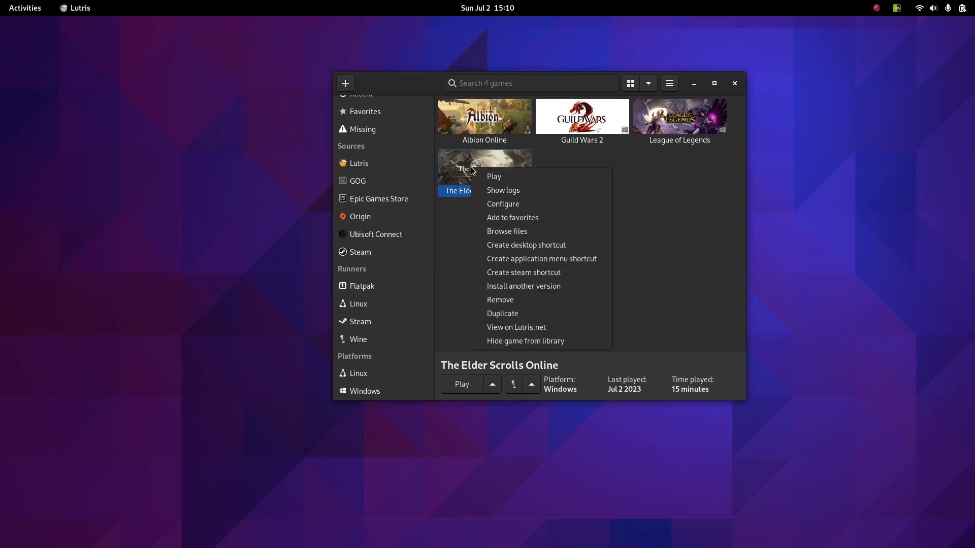
left_click(503, 203)
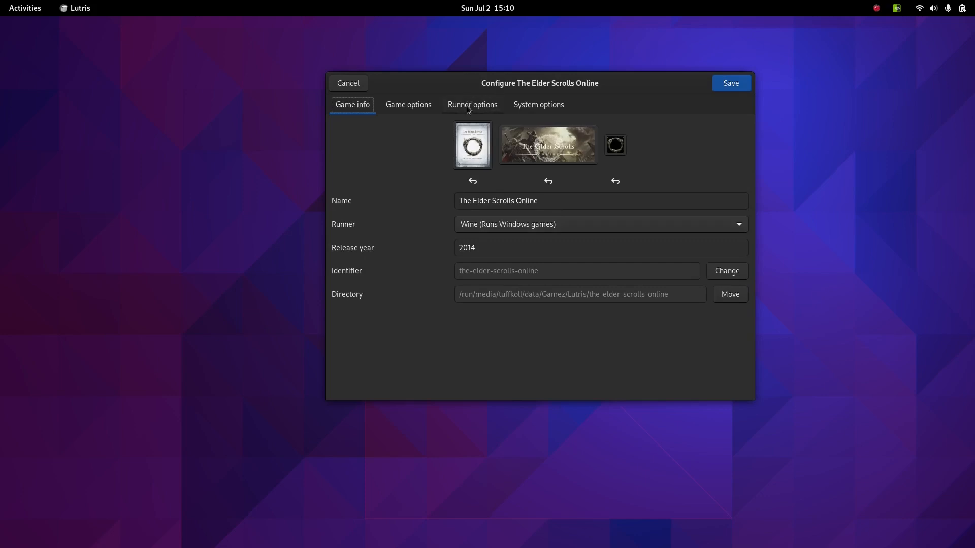
left_click(472, 104)
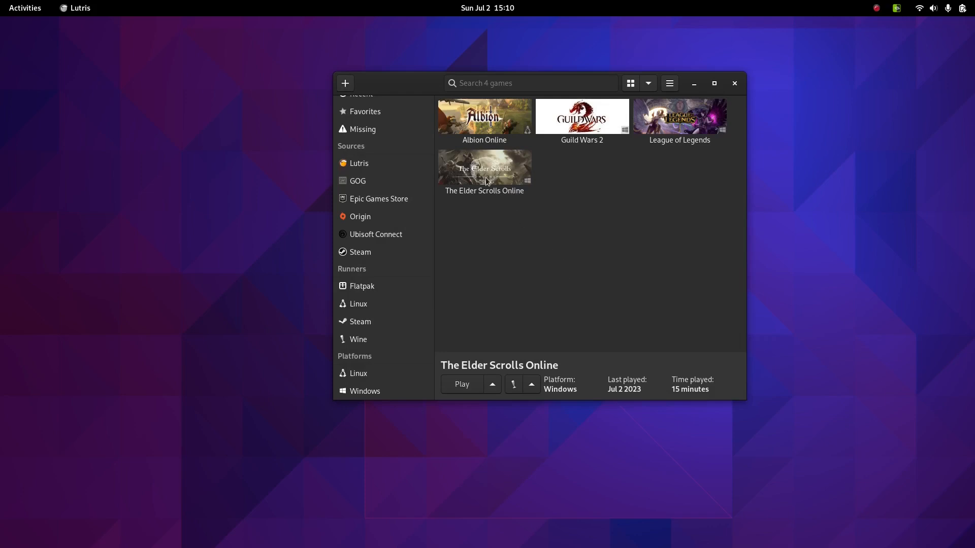
Play The Elder Scrolls Online through the Bethesda launcher, then close the launcher window
left_click(461, 385)
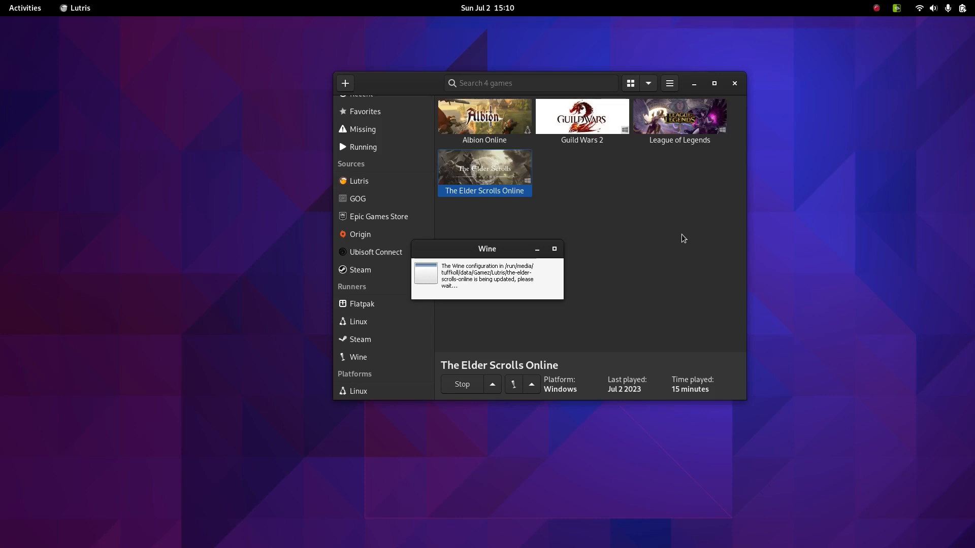
mouse_move(690, 242)
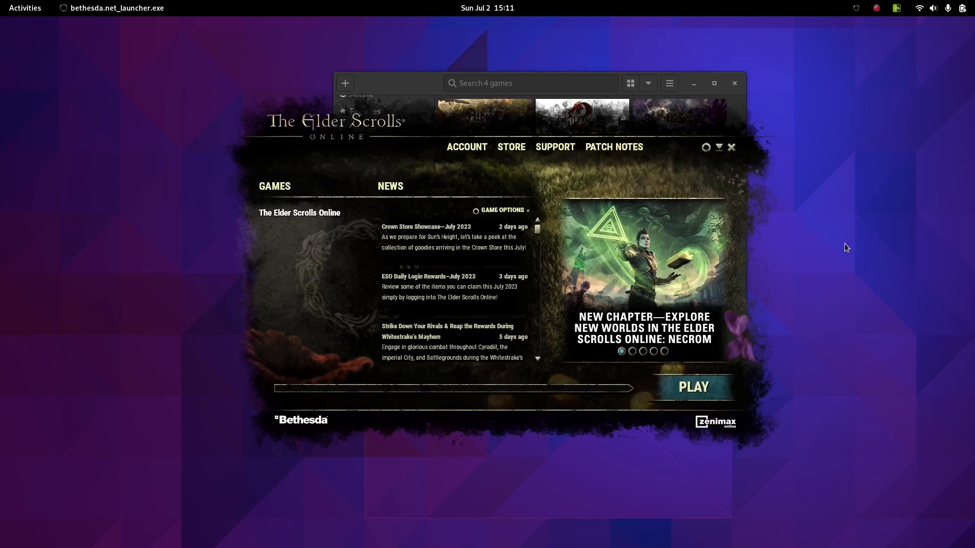
mouse_move(853, 324)
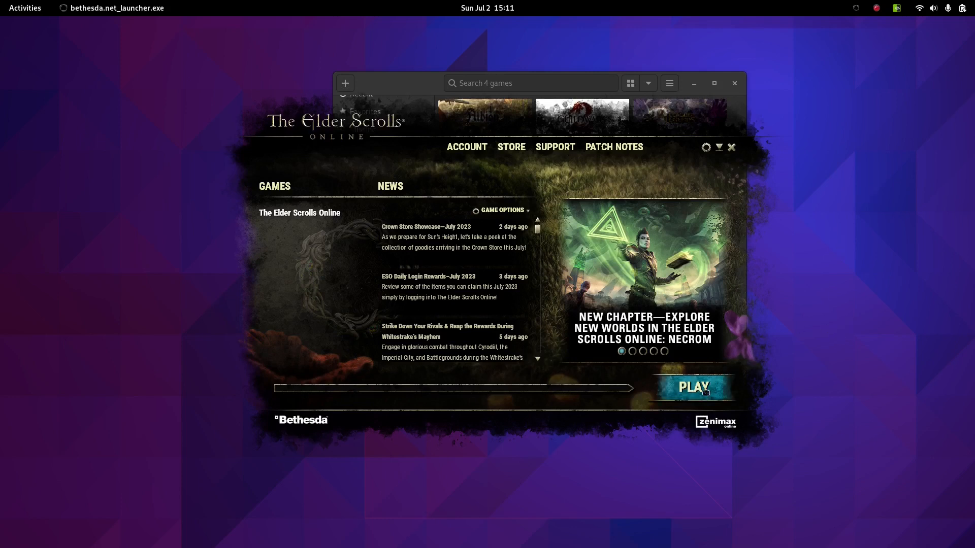
left_click(694, 387)
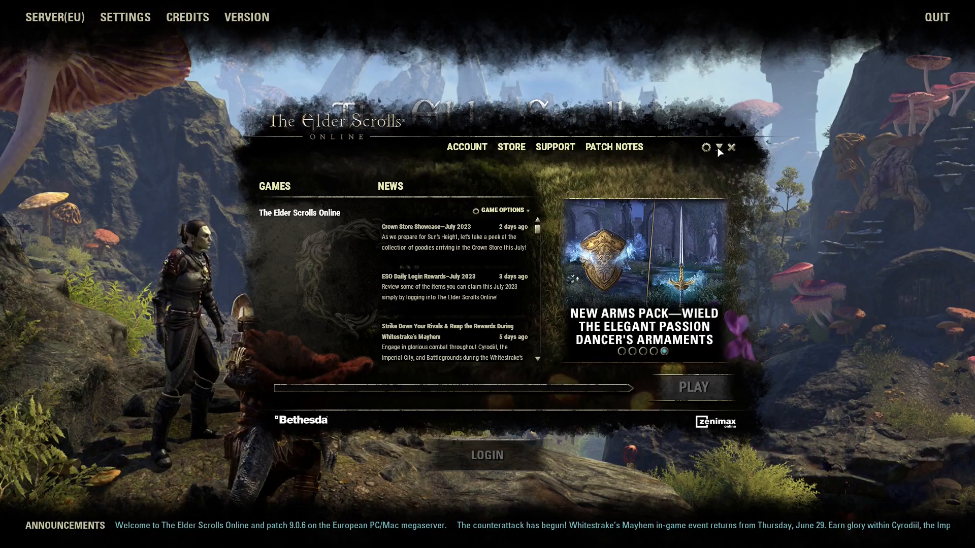
mouse_move(737, 195)
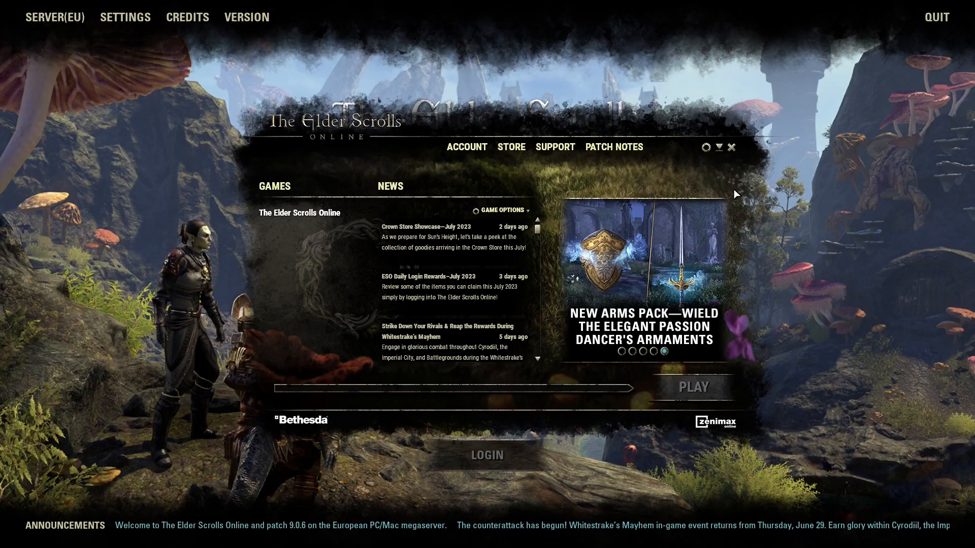
mouse_move(732, 149)
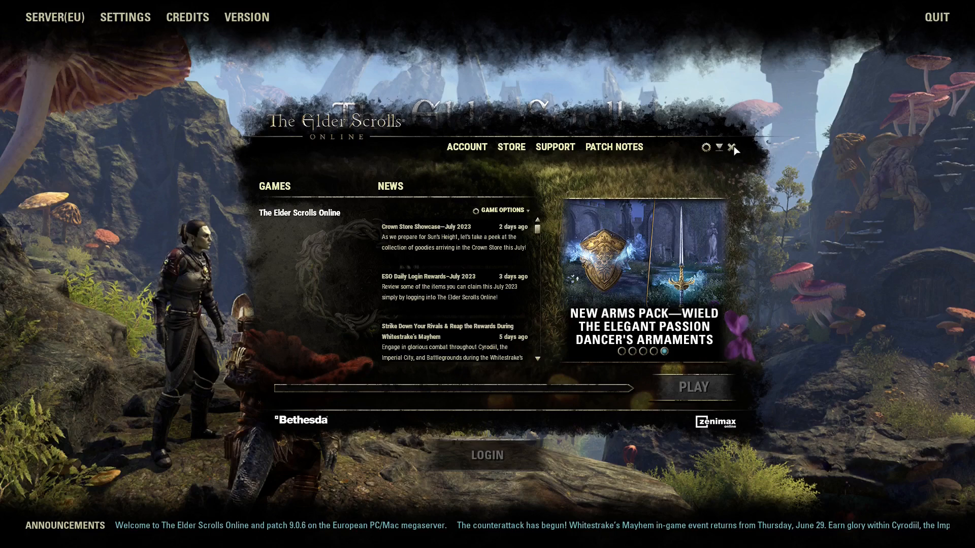
left_click(730, 147)
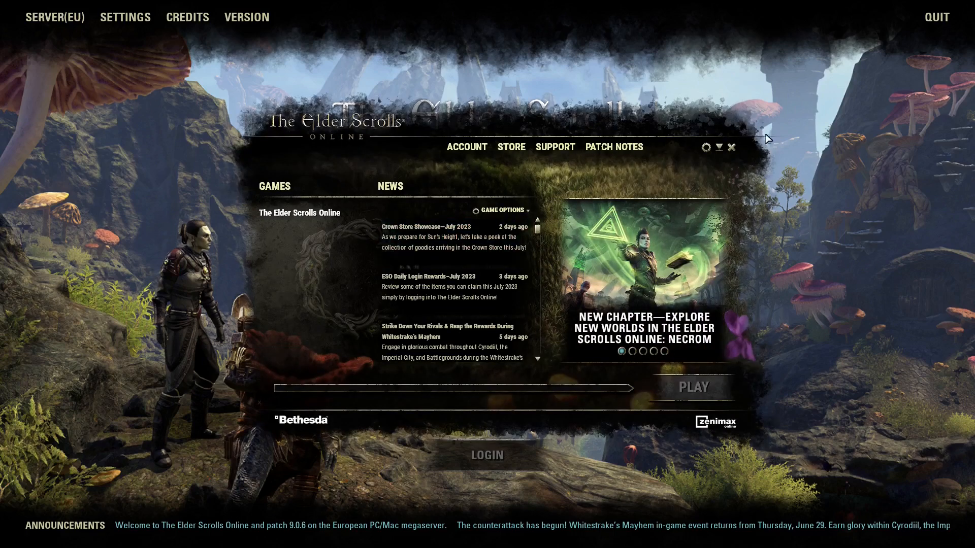
left_click(731, 147)
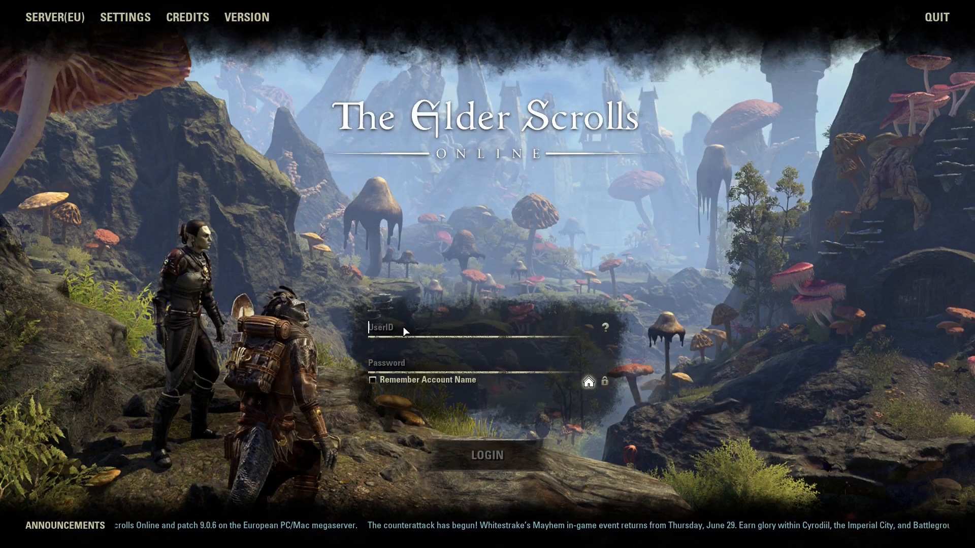
Log in as 'tuffko' and enter the world with the level 36 Orc Templar
type("tuffkoll")
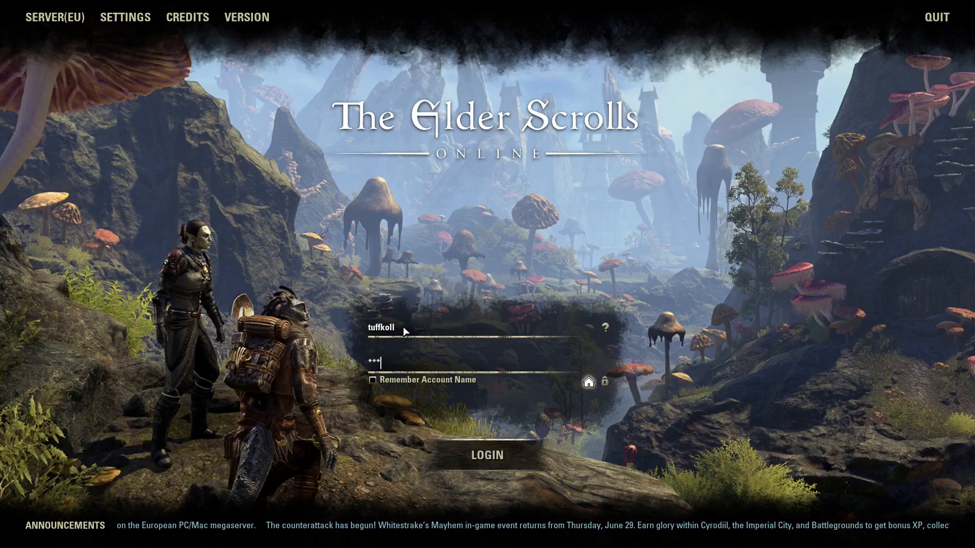
left_click(487, 455)
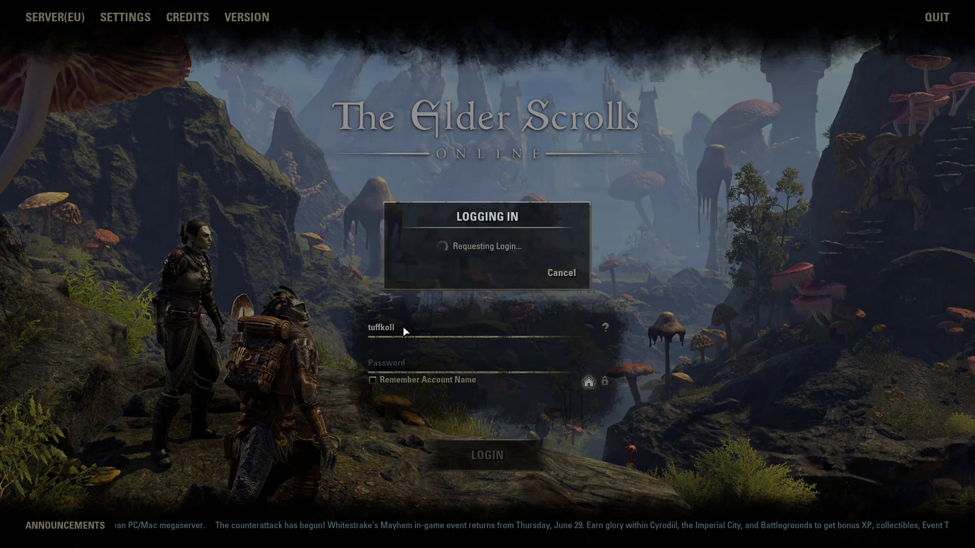
mouse_move(797, 328)
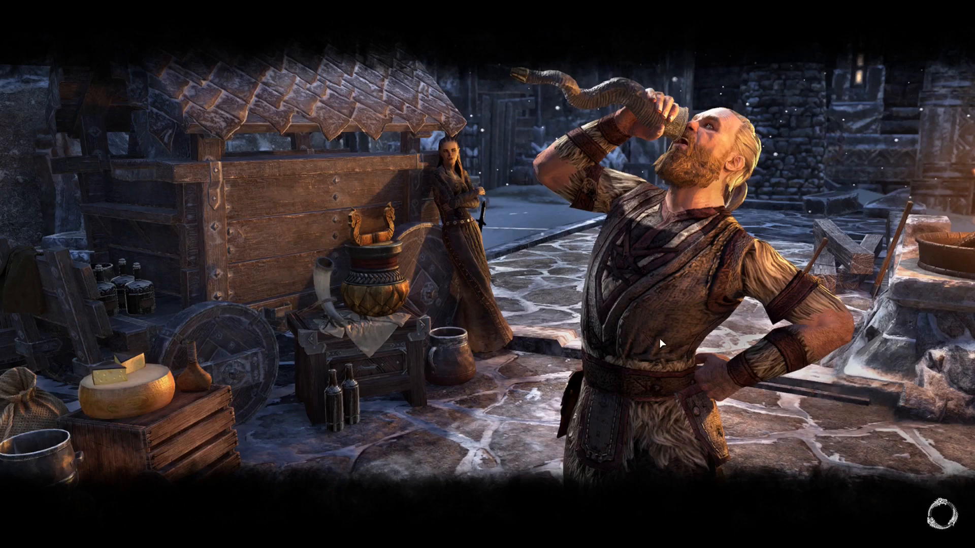
mouse_move(674, 391)
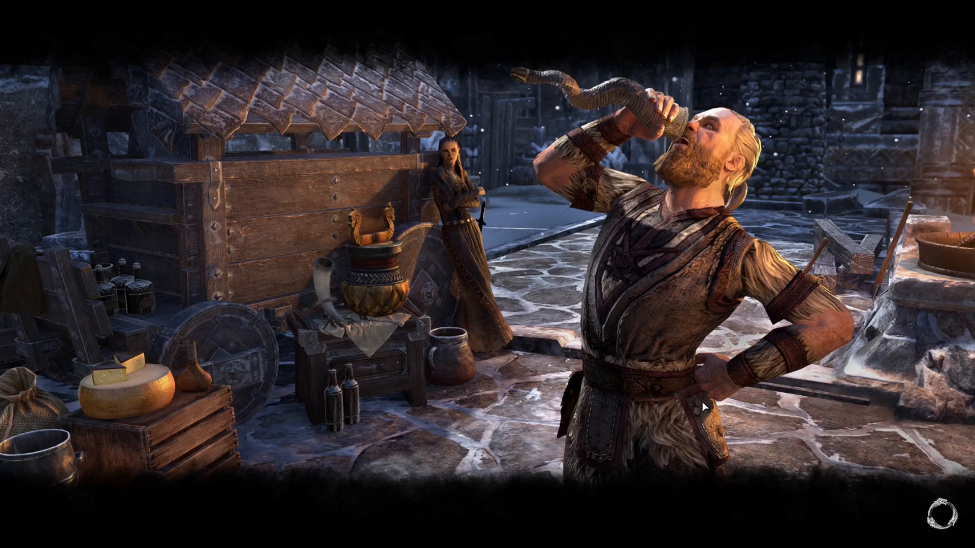
mouse_move(721, 401)
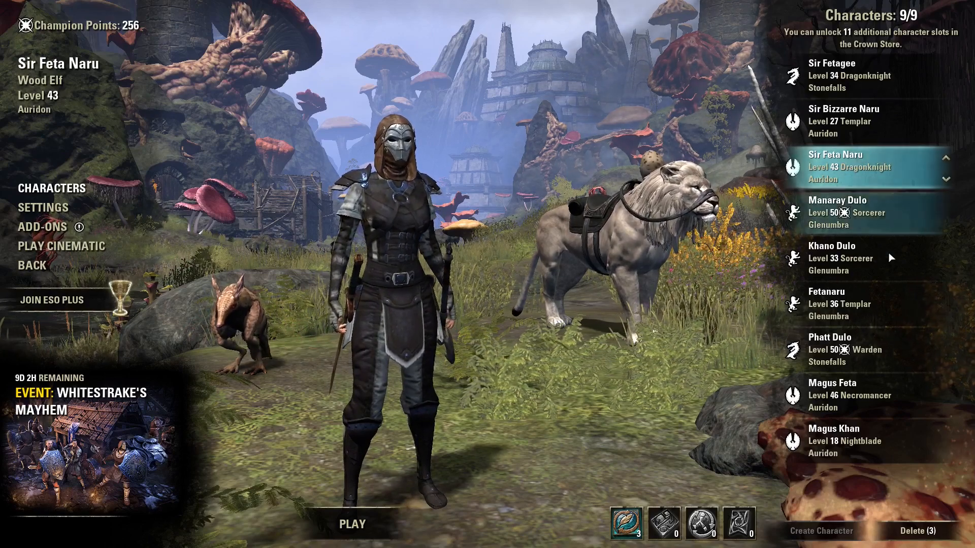
left_click(847, 303)
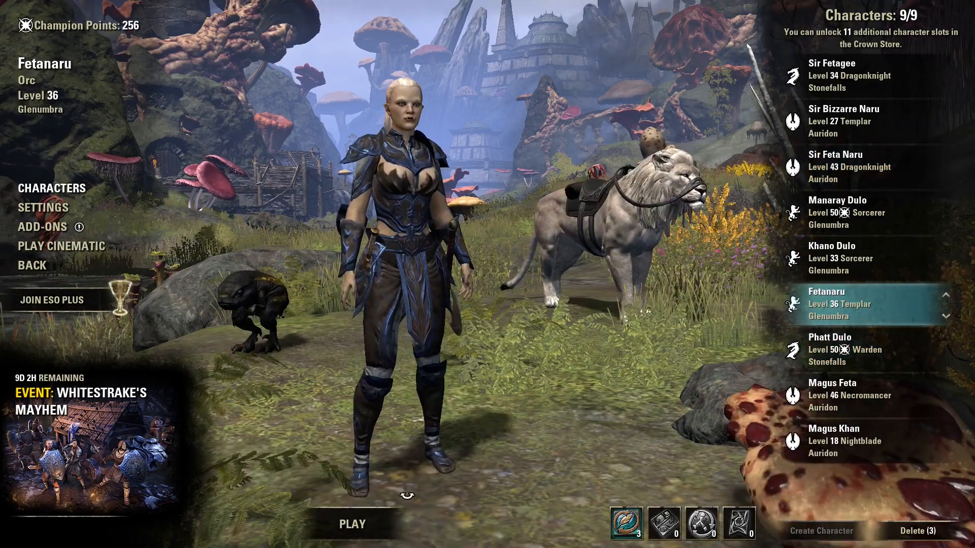
left_click(353, 522)
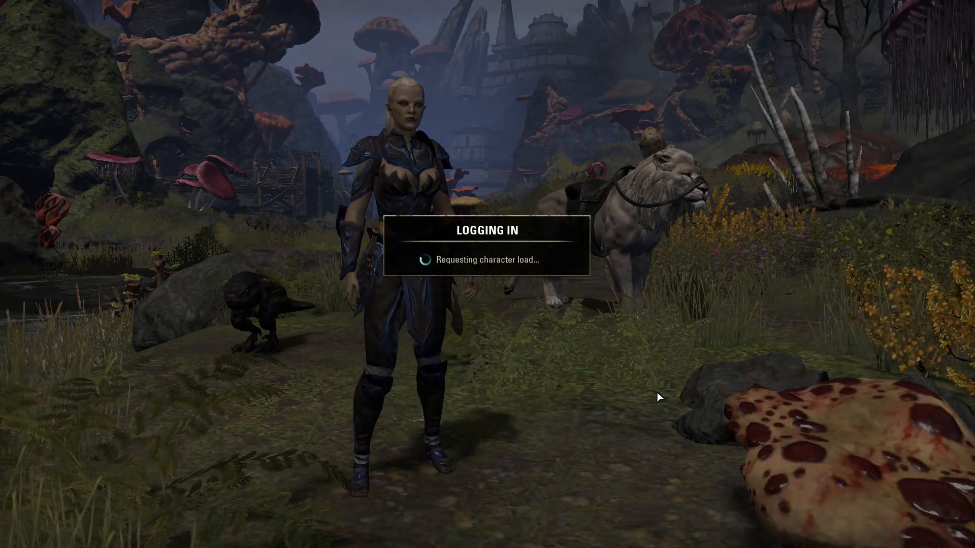
mouse_move(653, 395)
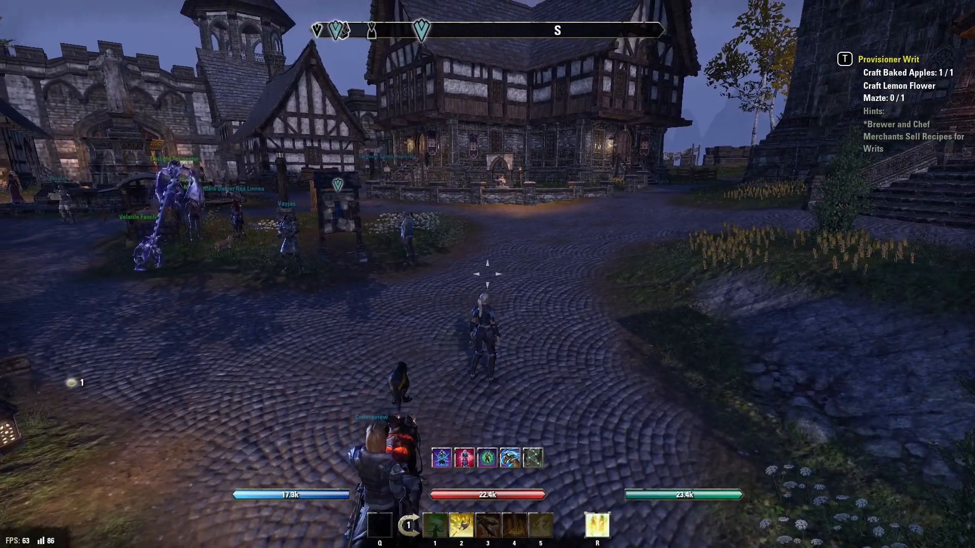
key("Escape")
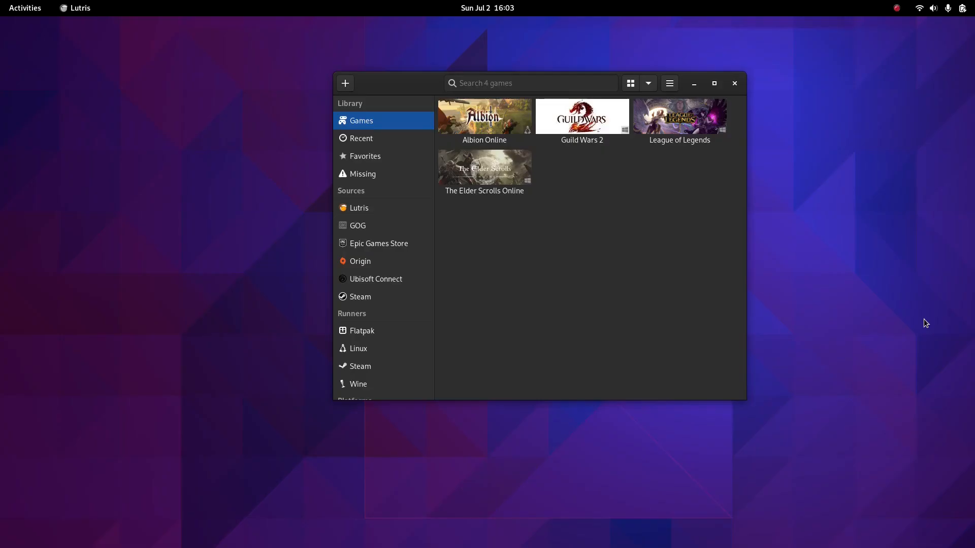
mouse_move(866, 291)
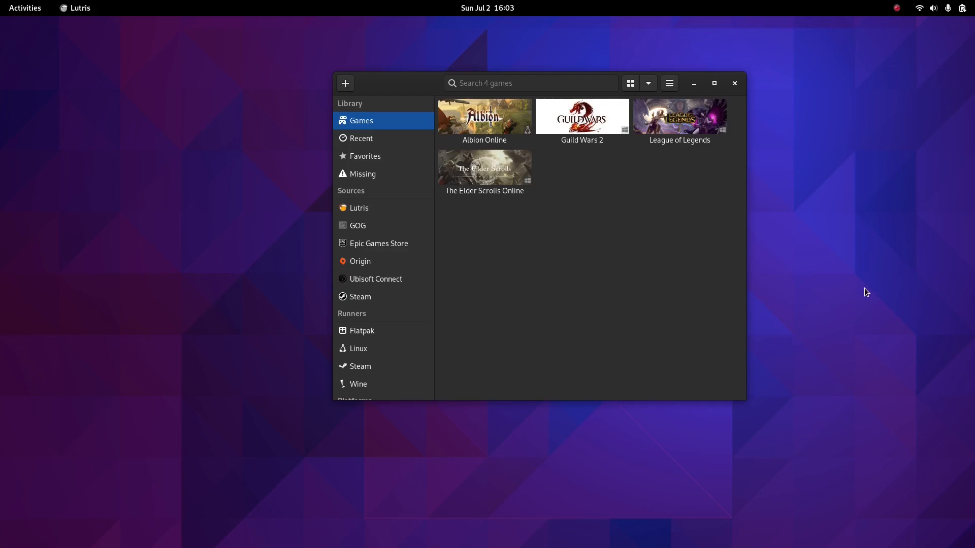
mouse_move(738, 295)
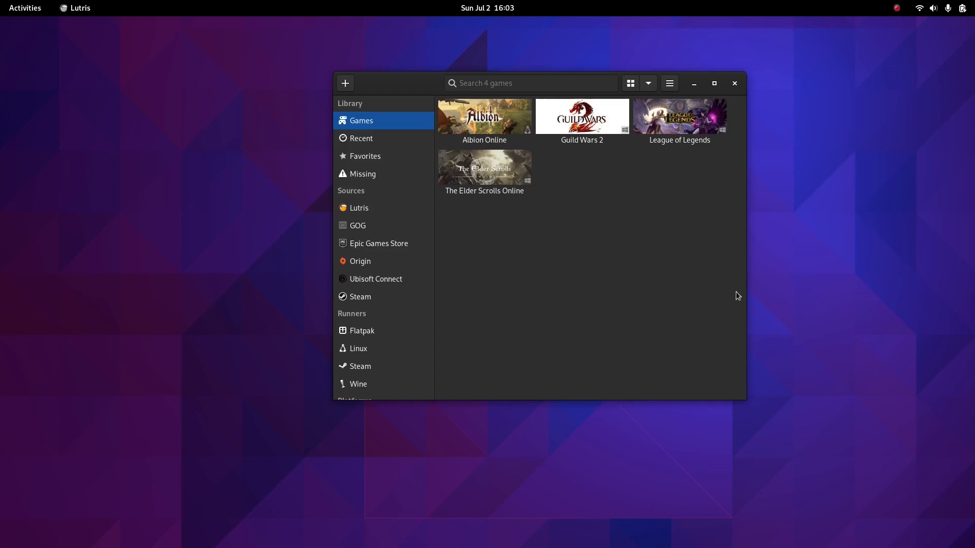